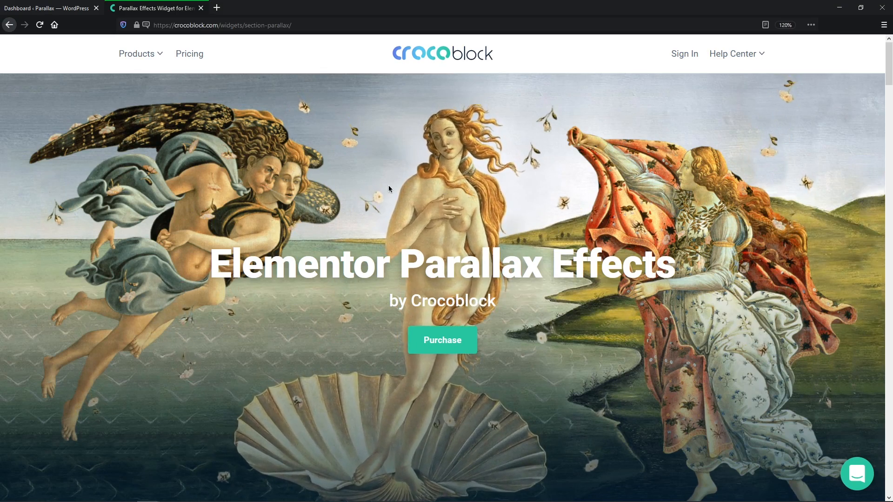
In JetElements Settings > Available Extensions, confirm the Section Parallax Extension is enabled.
scroll("down", 3)
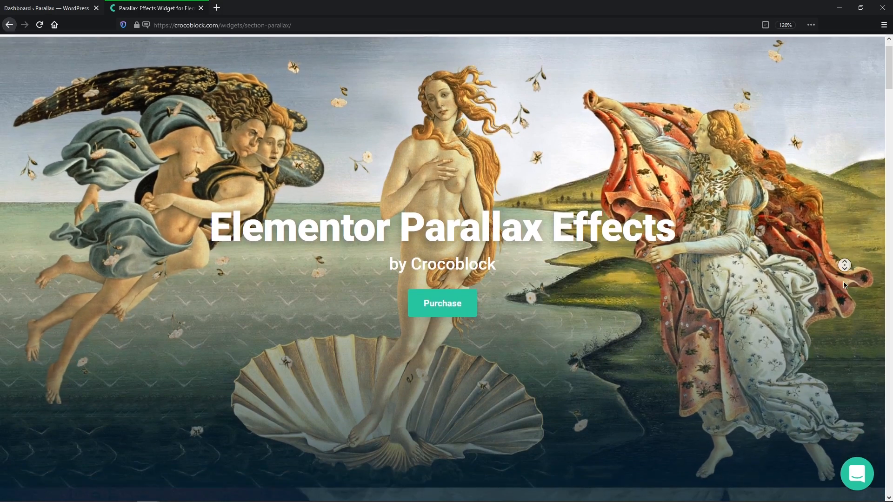
scroll("down", 3)
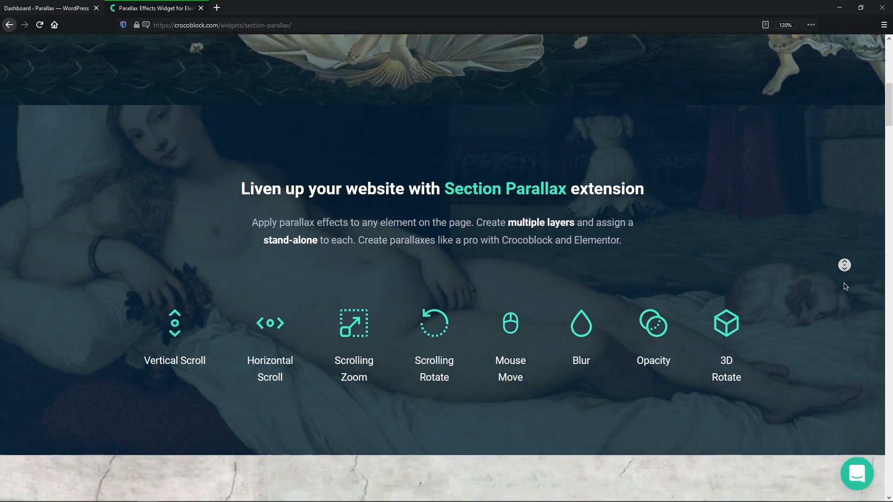
scroll("down", 3)
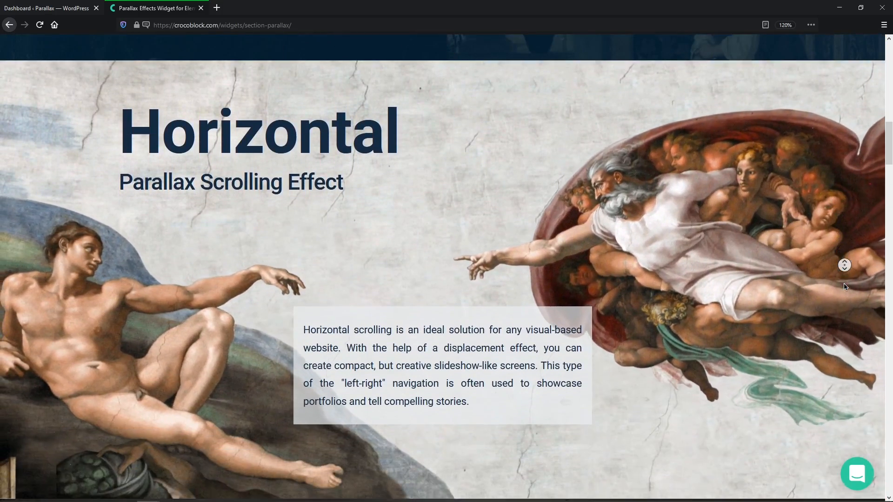
scroll("down", 3)
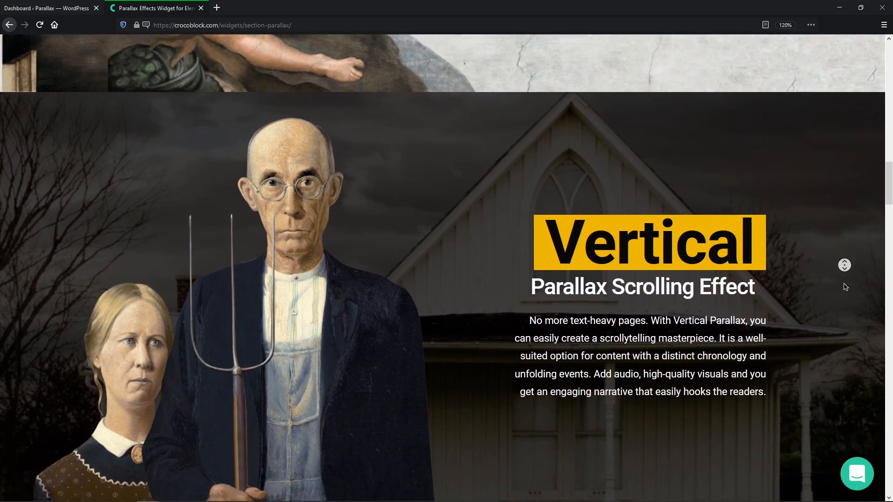
scroll("down", 3)
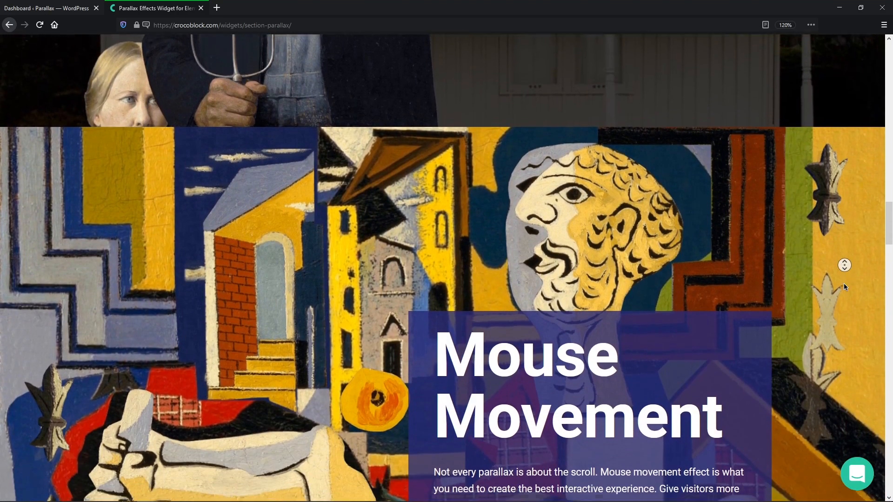
scroll("down", 3)
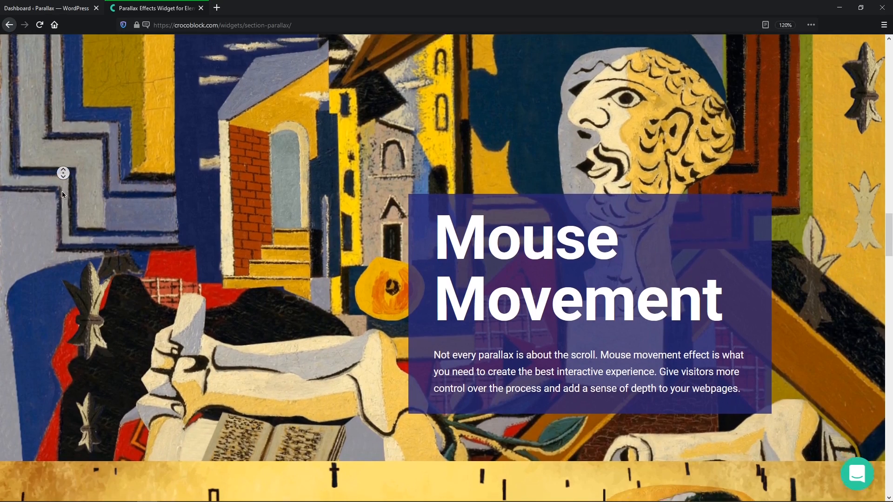
scroll("down", 3)
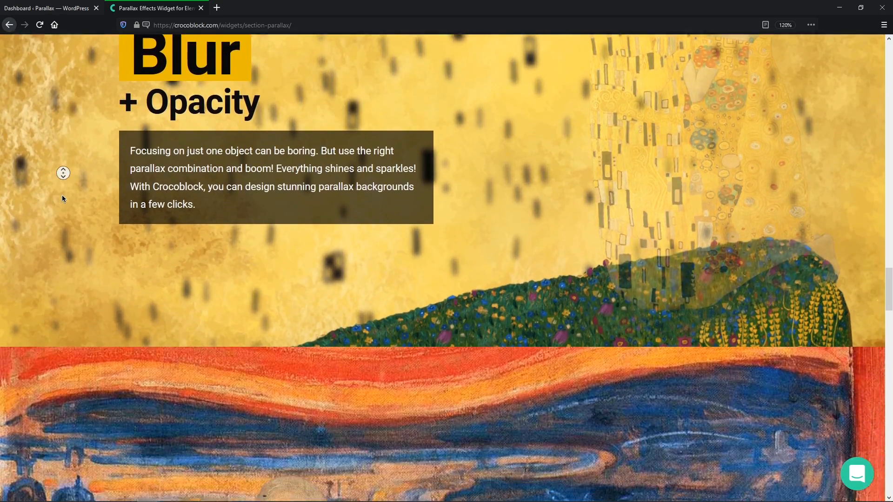
scroll("down", 3)
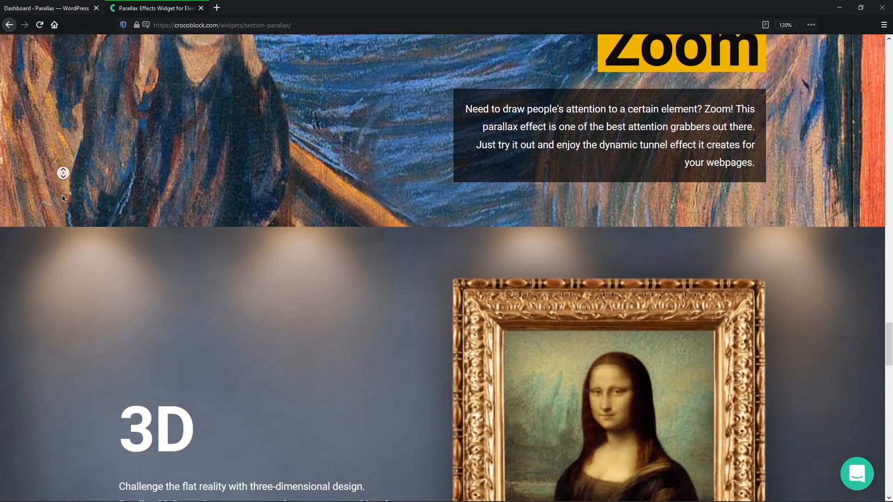
scroll("down", 3)
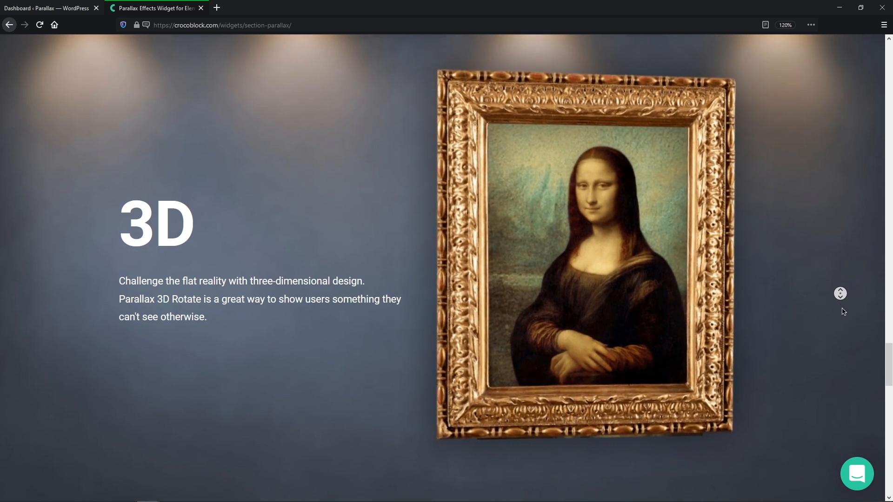
scroll("down", 3)
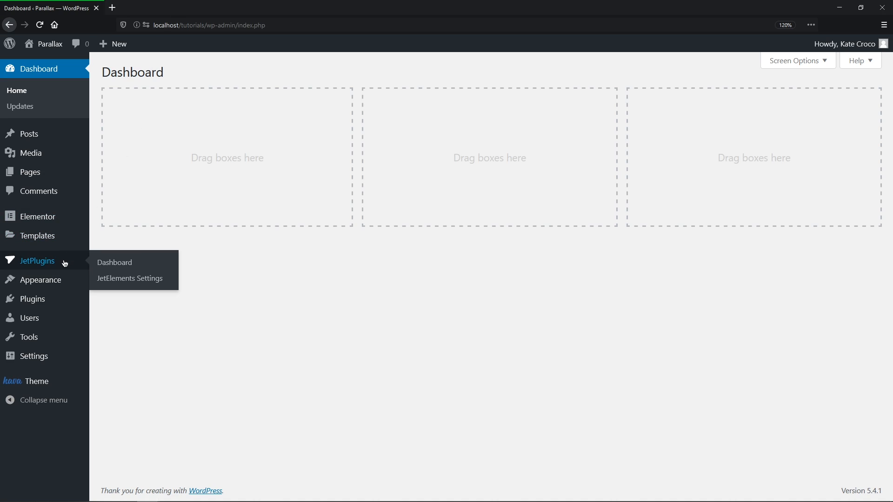
left_click(129, 278)
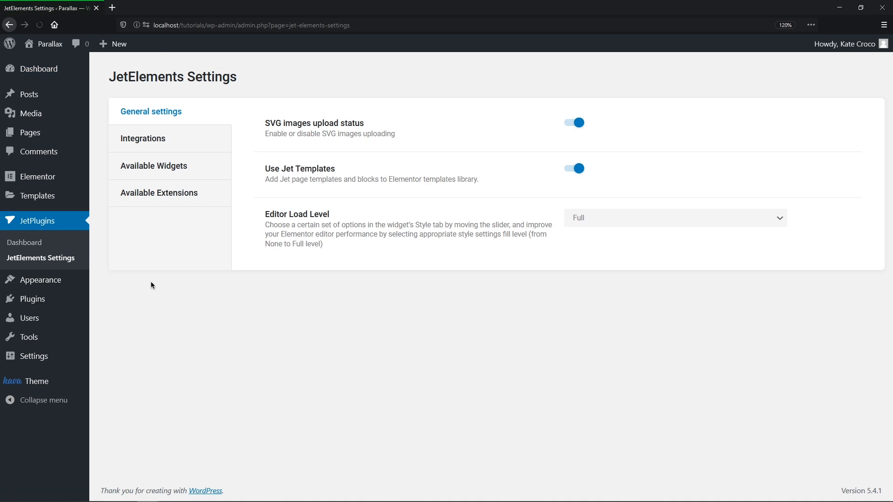
left_click(159, 193)
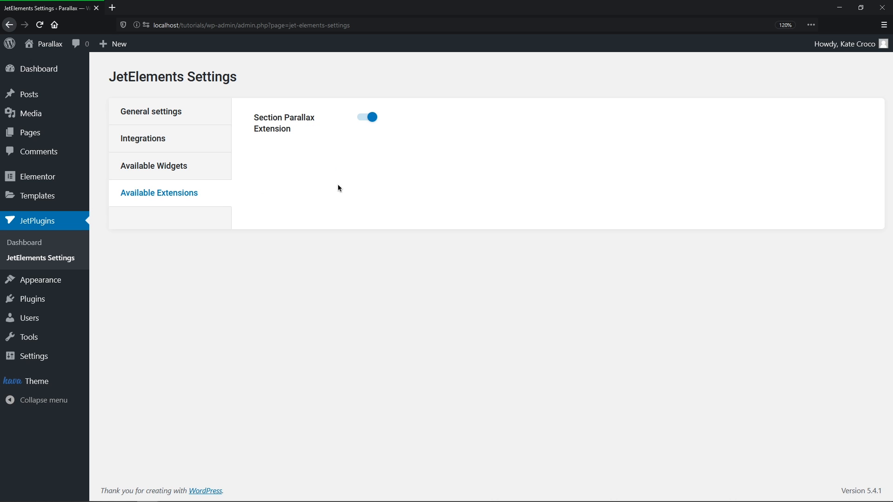
mouse_move(379, 156)
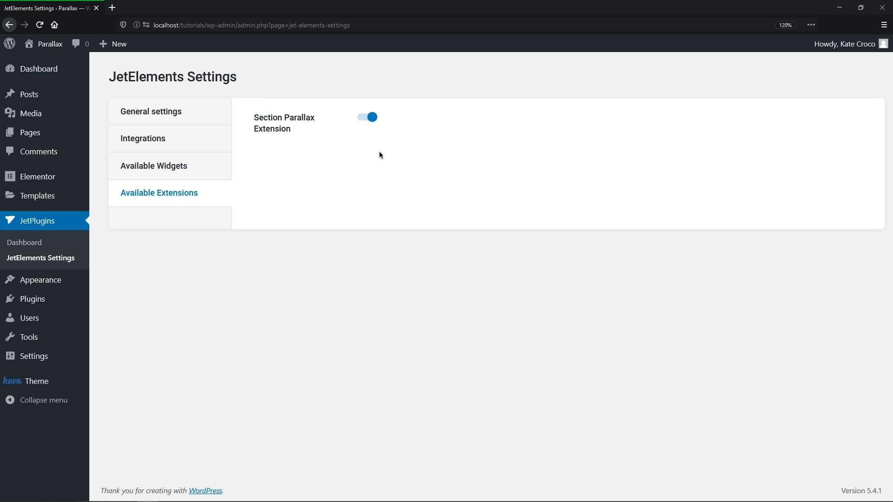
mouse_move(29, 132)
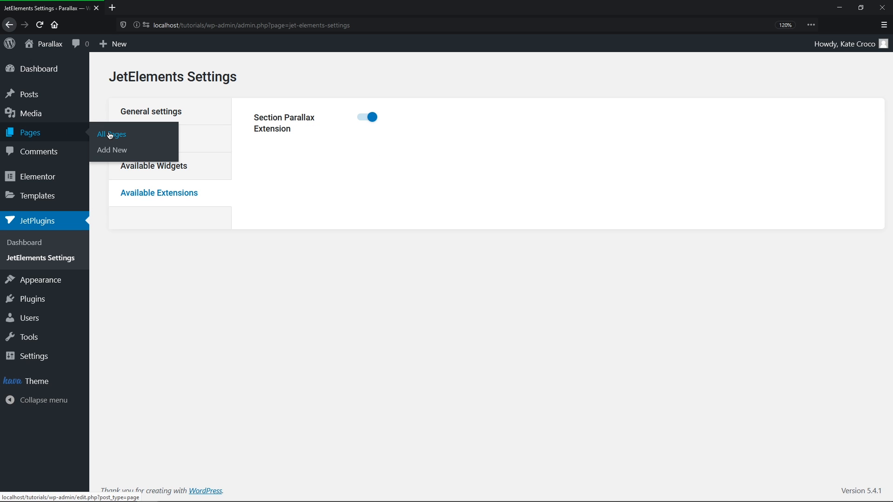
From Pages > All Pages, open Parallax Page for editing in Elementor.
left_click(111, 134)
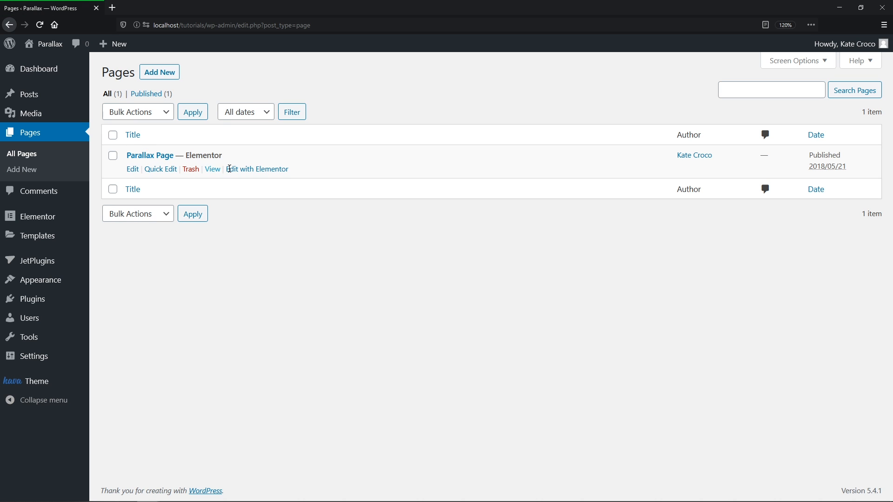
left_click(257, 169)
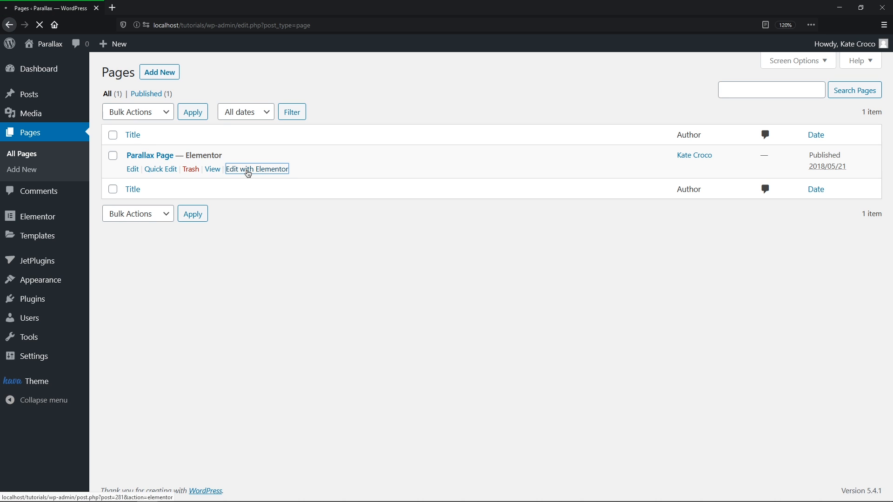
left_click(256, 170)
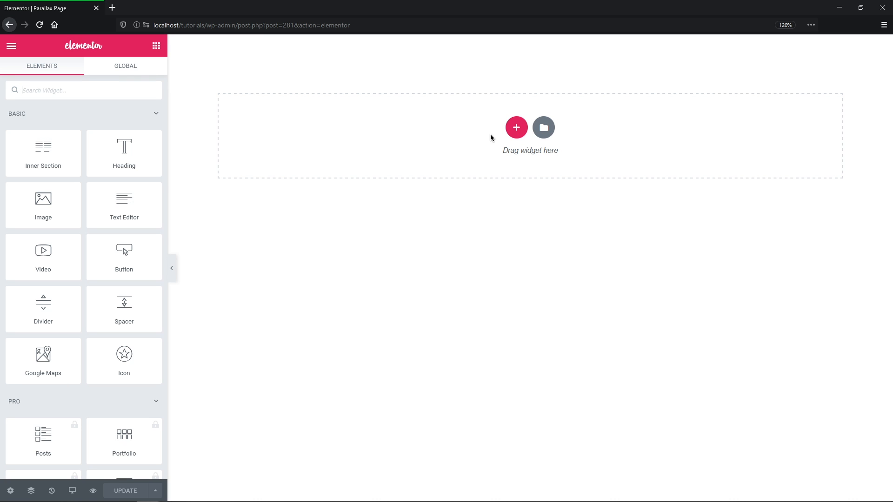
Add a new single-column section set to Fit To Screen height.
left_click(516, 127)
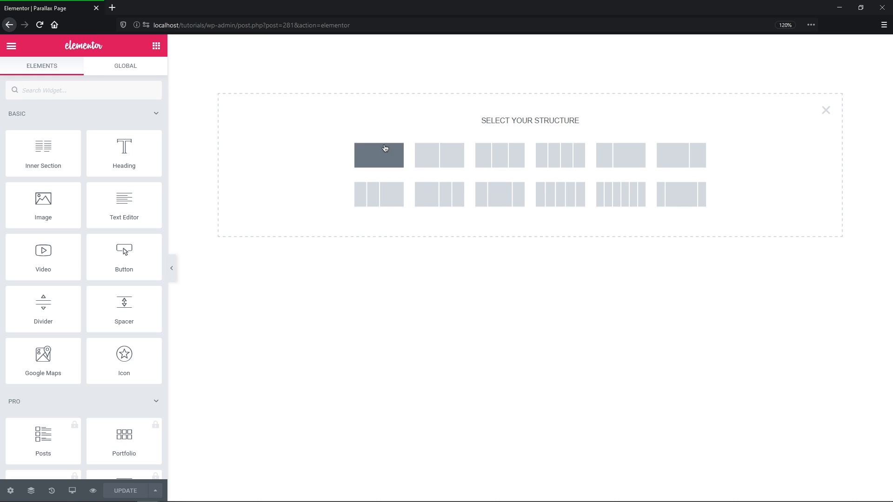
left_click(379, 155)
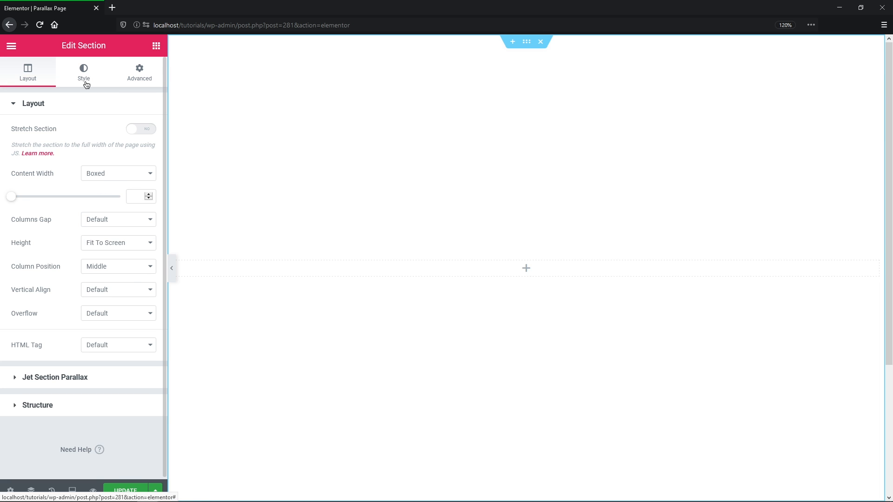
Set the sea-and-hills painting as the section background with Size Cover.
left_click(83, 72)
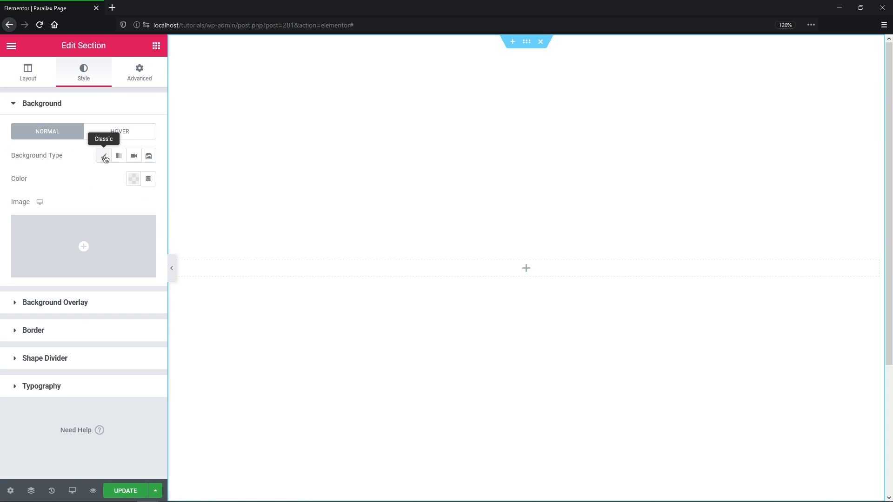
left_click(83, 247)
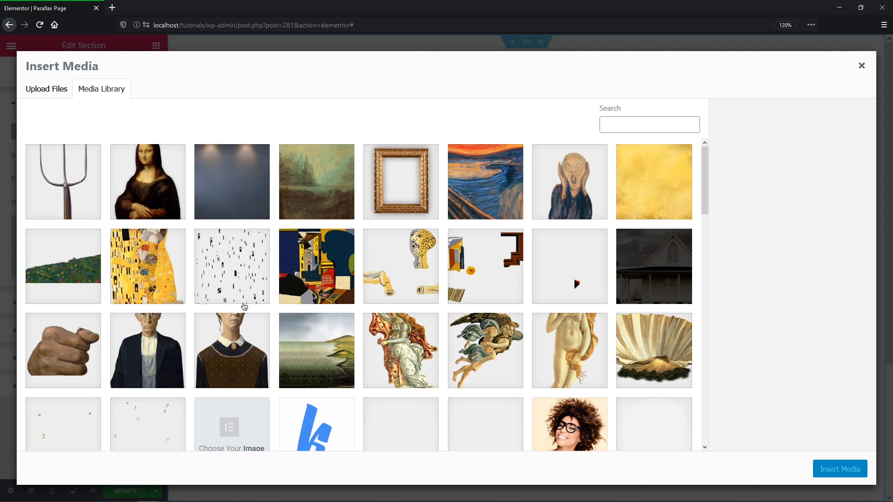
left_click(316, 351)
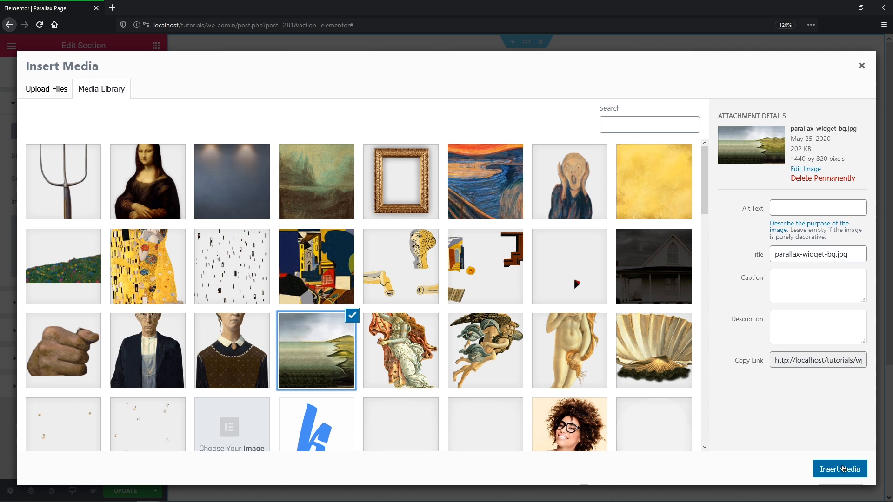
left_click(839, 468)
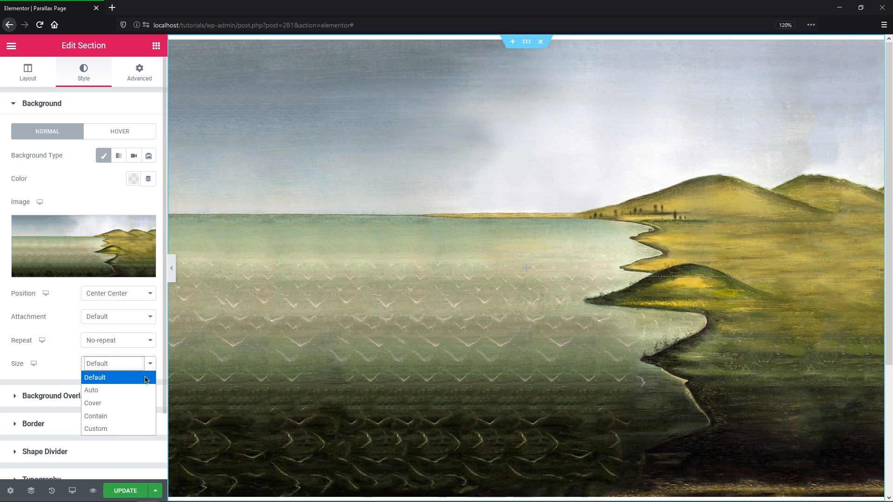
left_click(92, 403)
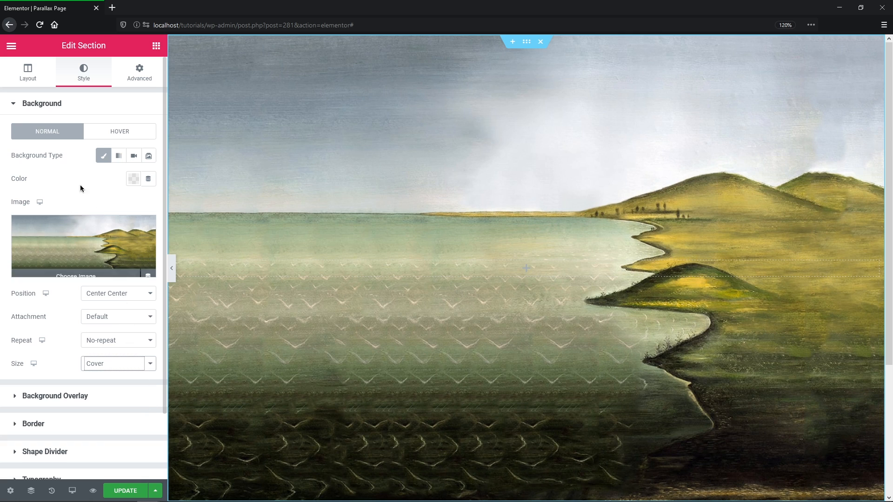
left_click(27, 72)
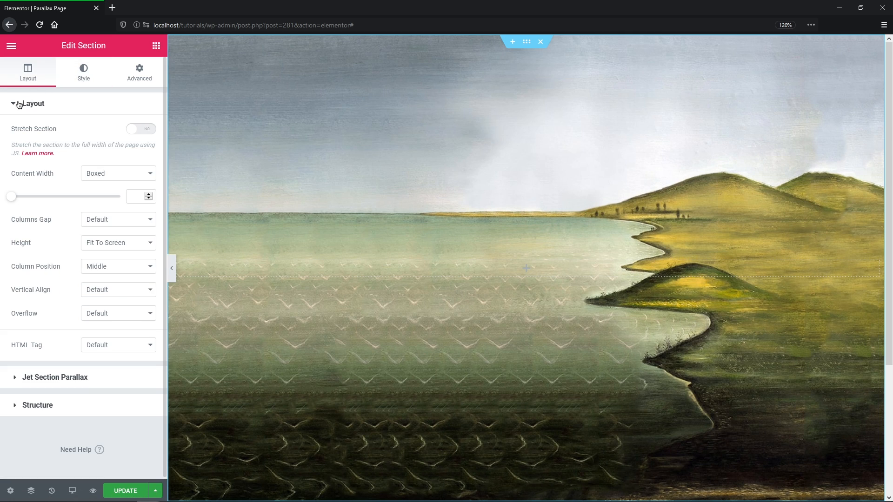
Add the scattered flowers image as the first Jet Section Parallax layer.
left_click(33, 103)
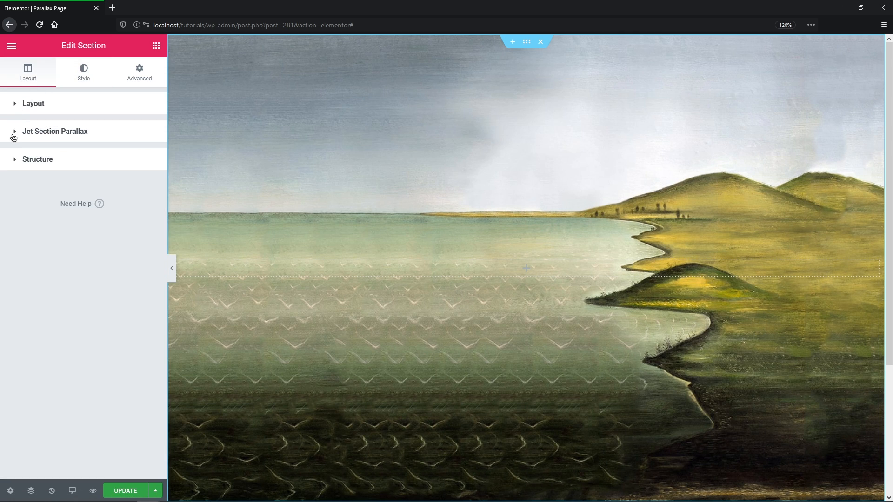
left_click(55, 131)
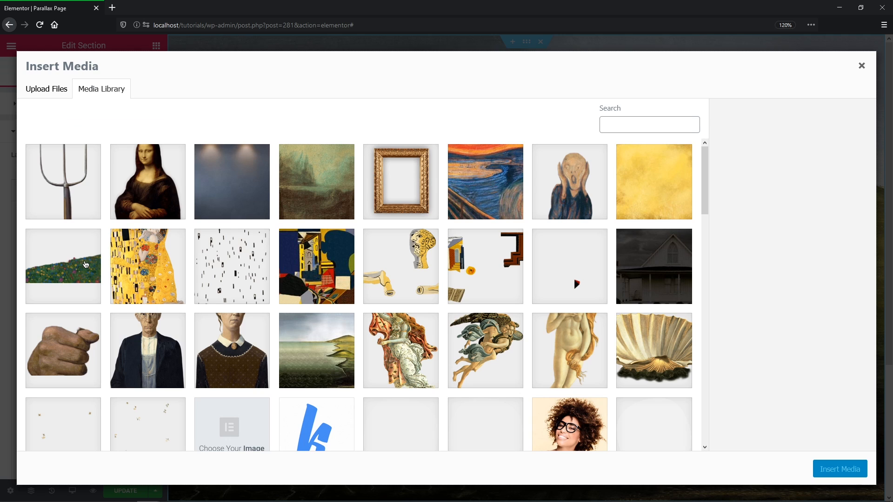
scroll("down", 3)
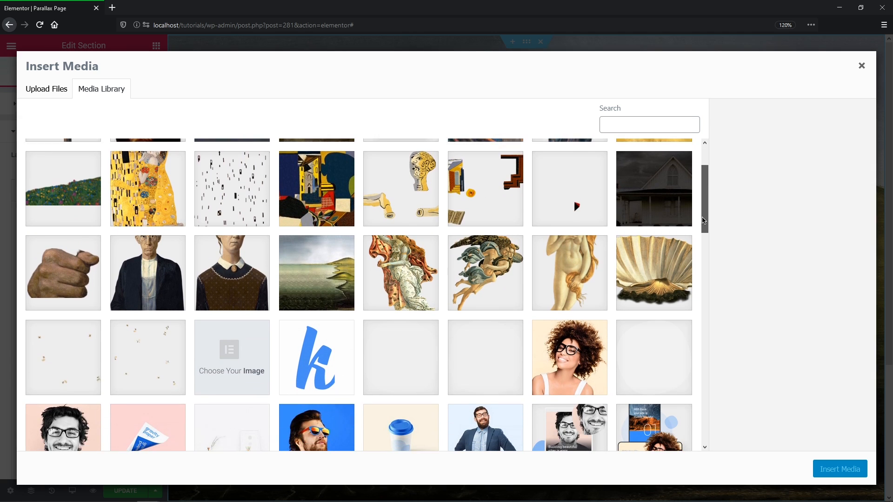
left_click(147, 327)
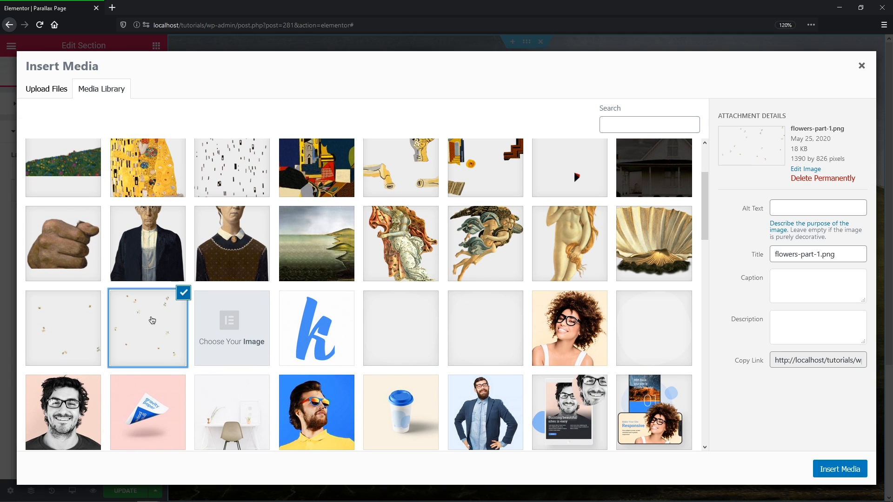
left_click(838, 469)
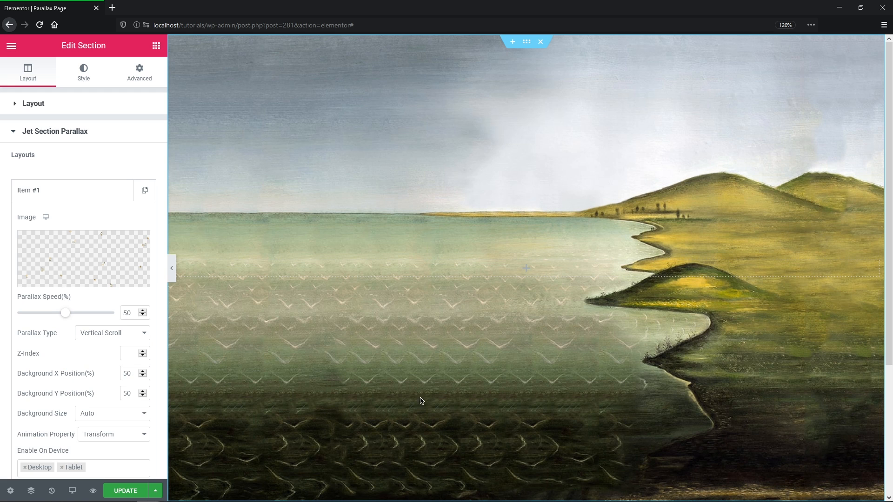
Set the flower layer to Mouse Move at speed 10 with X and Y position 40.
left_click(112, 333)
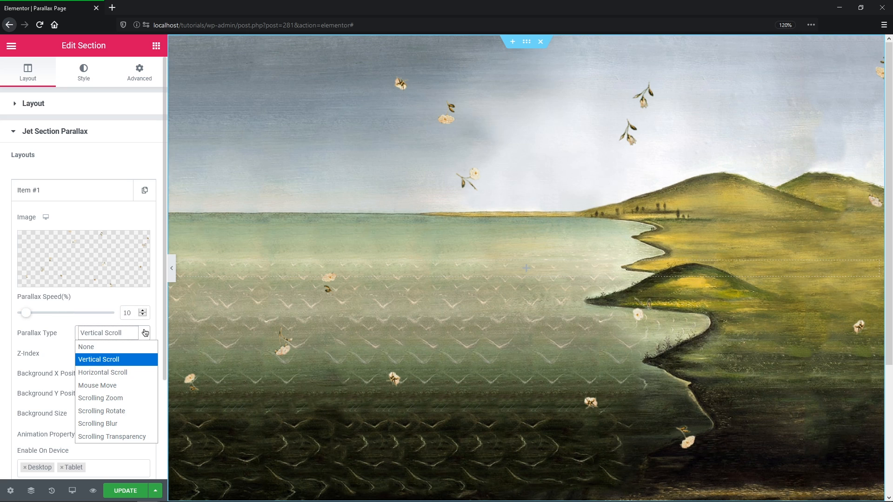
left_click(96, 385)
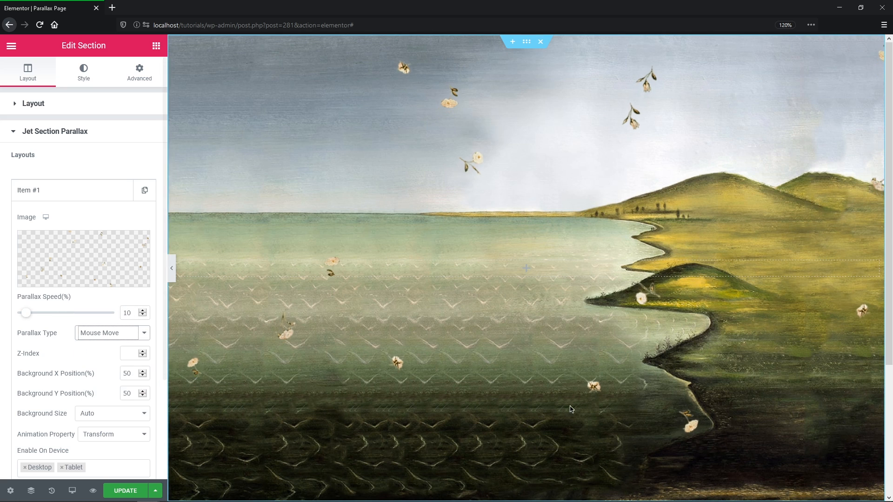
mouse_move(438, 296)
type("40")
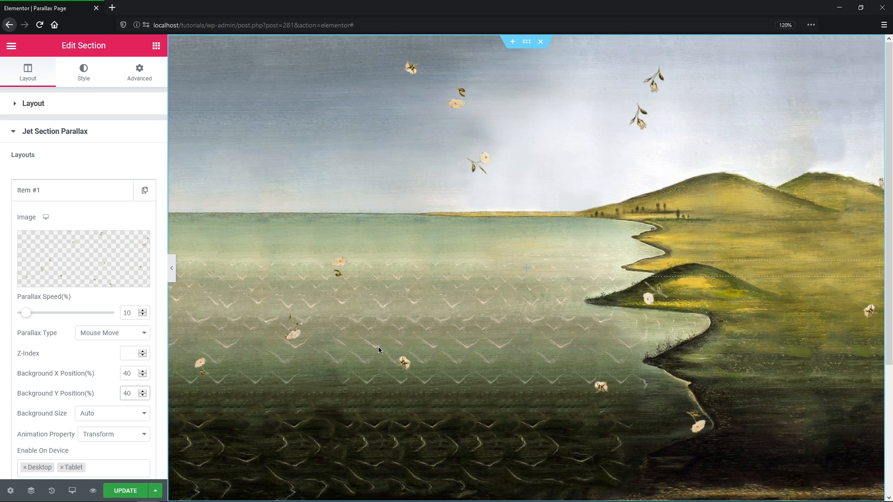
left_click(72, 190)
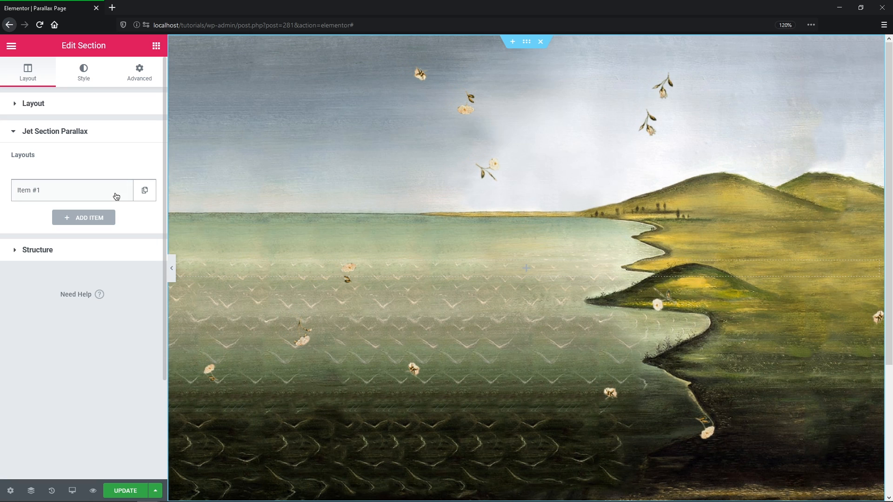
mouse_move(83, 217)
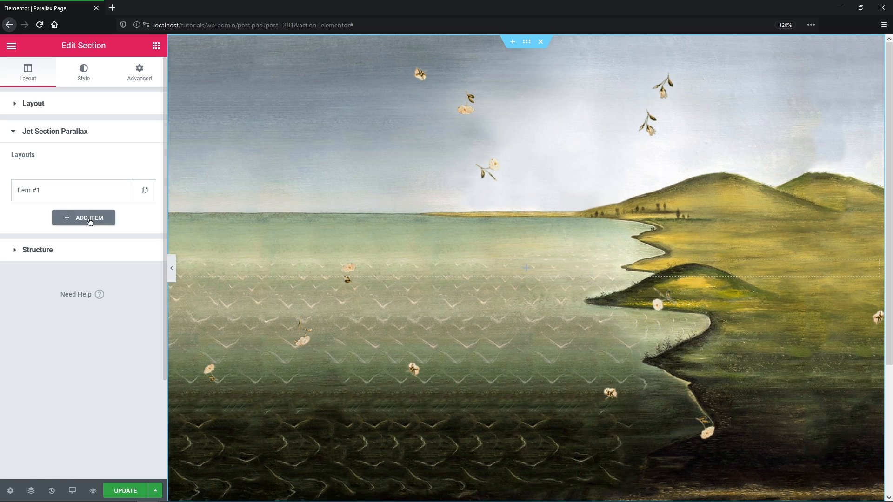
Add flowers-part-2.png as a second layer moving with the mouse at speed 25.
left_click(84, 218)
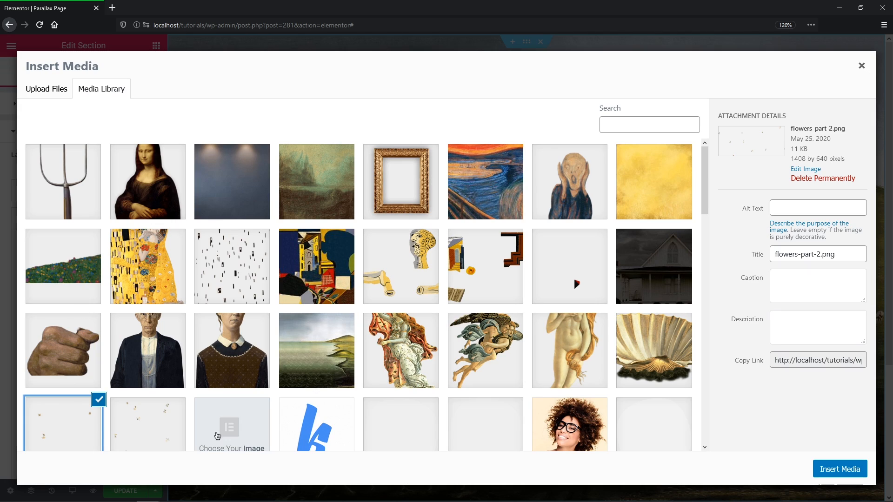
left_click(838, 469)
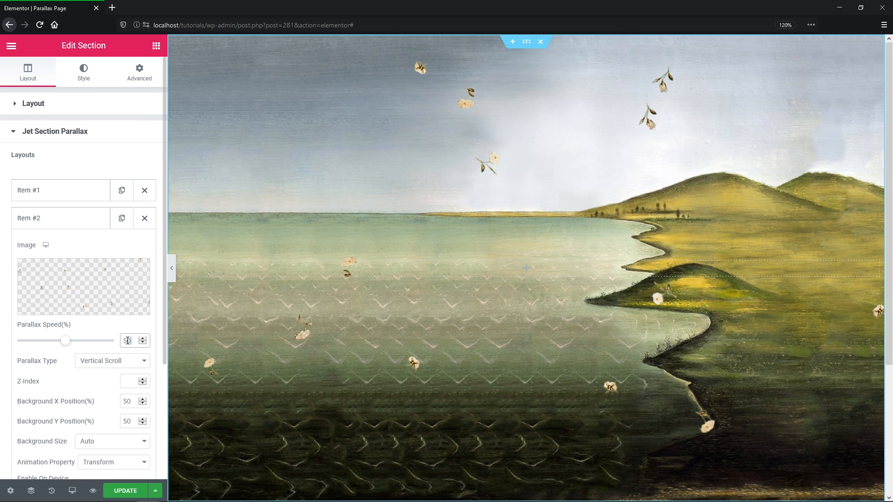
left_click_drag(65, 340, 40, 341)
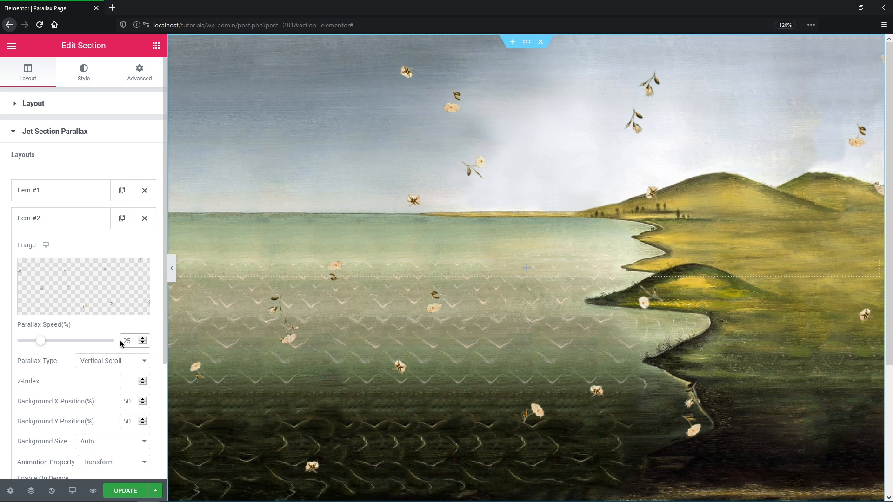
left_click(110, 361)
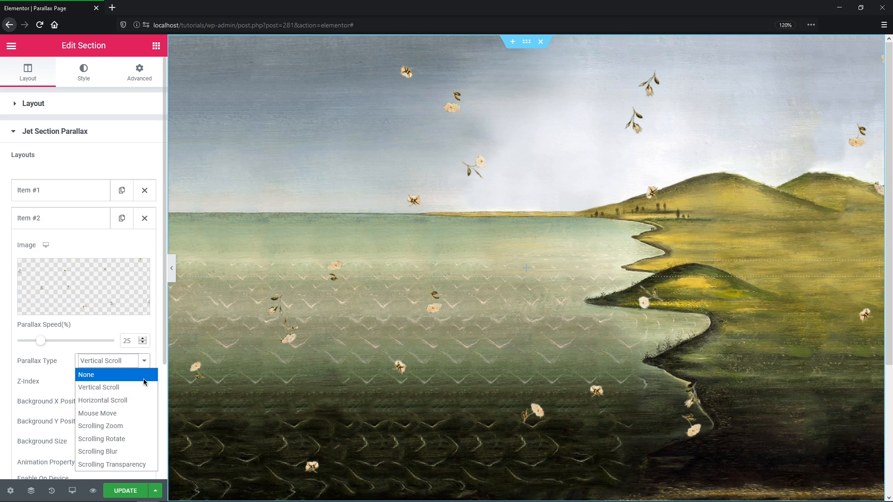
left_click(97, 413)
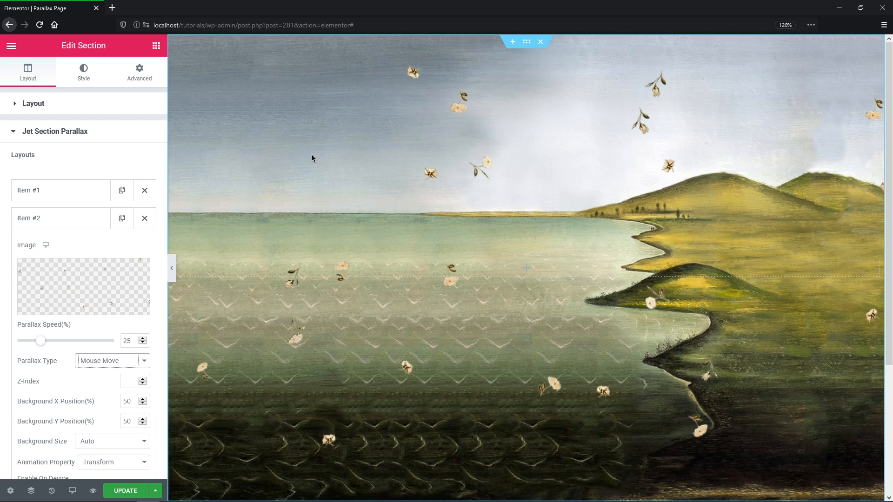
mouse_move(576, 347)
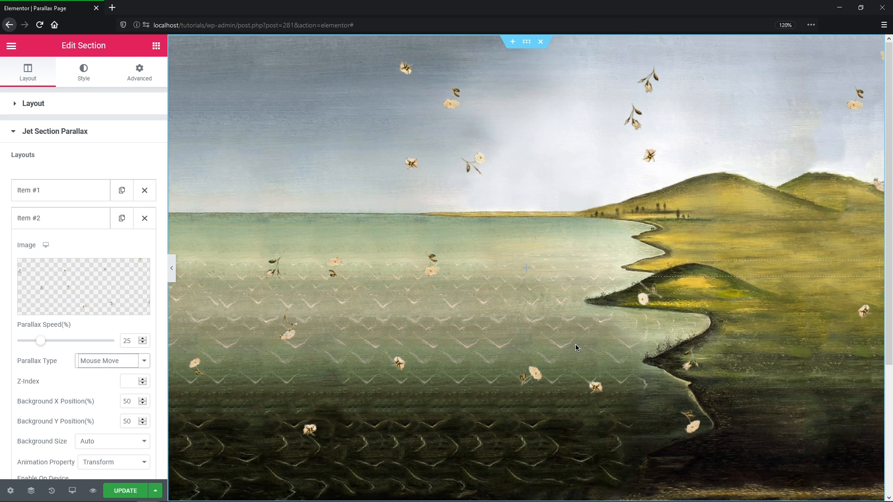
left_click(59, 218)
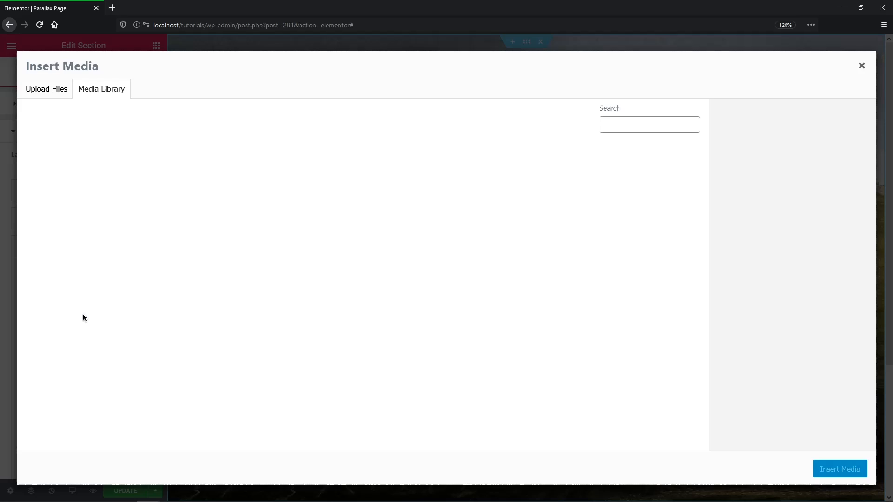
Insert the standing Venus image as the third layer, Mouse Move at speed 5.
left_click(569, 351)
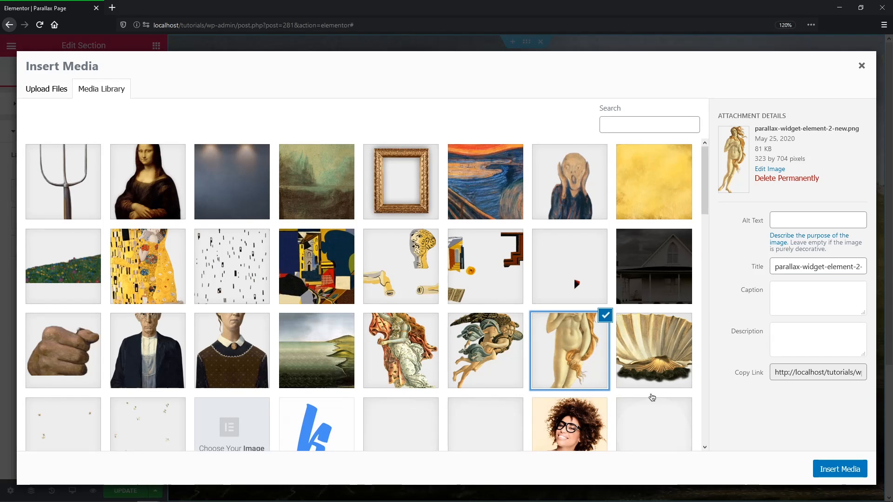
left_click(838, 469)
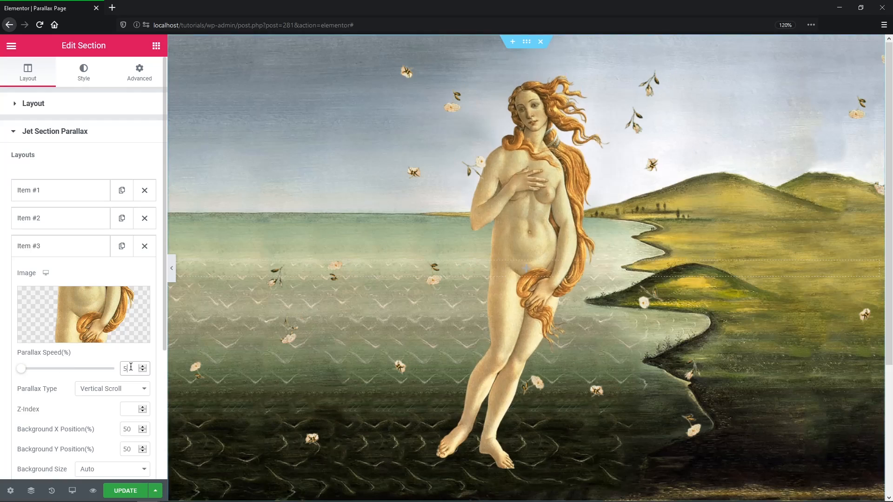
scroll("down", 3)
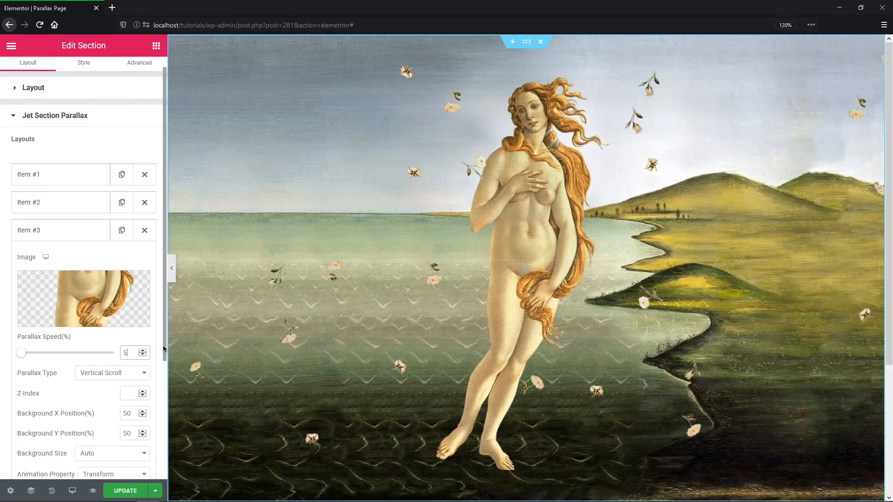
scroll("down", 3)
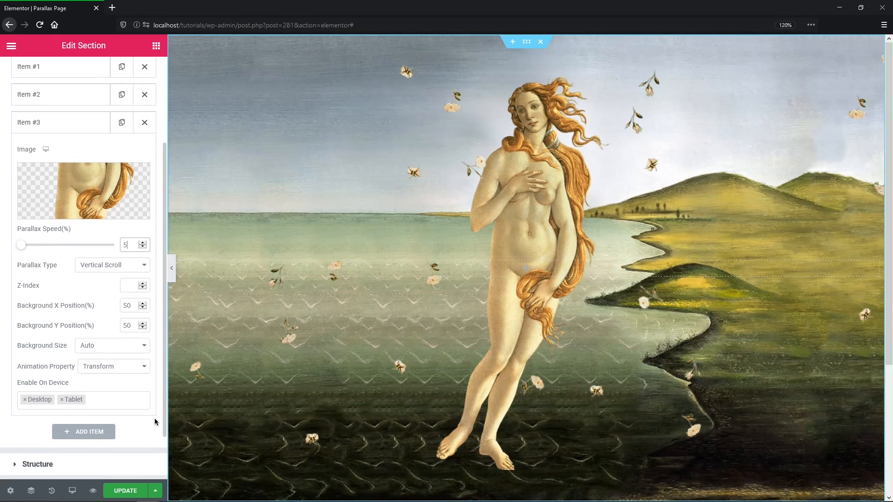
left_click(112, 265)
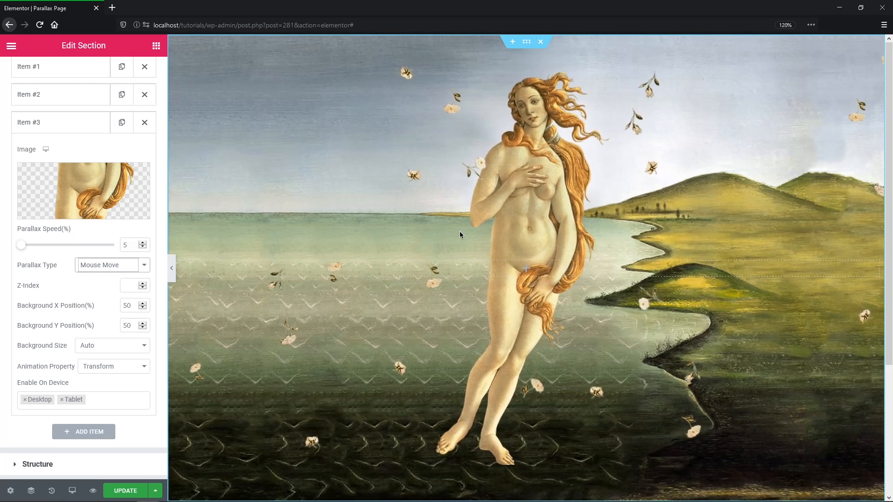
mouse_move(546, 286)
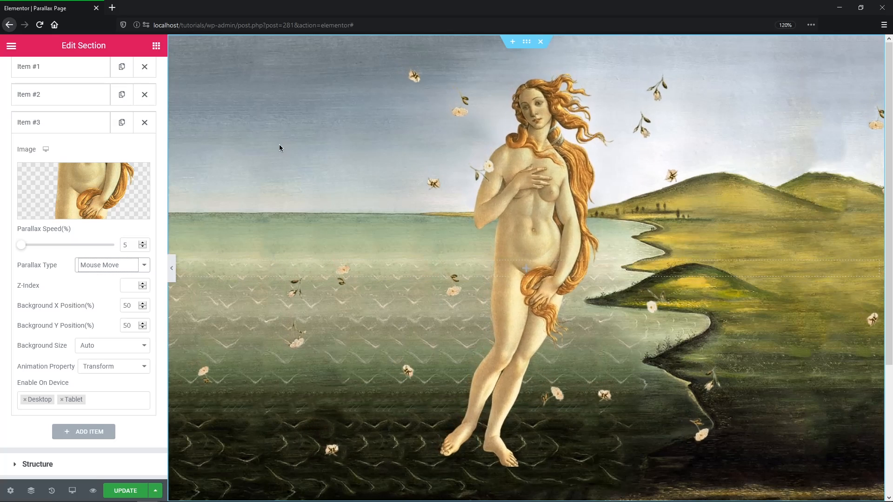
mouse_move(344, 278)
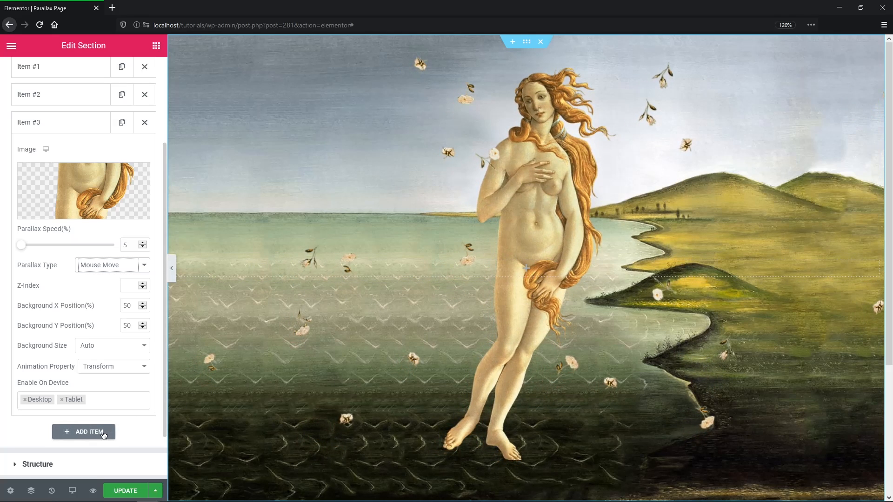
Add the scallop shell as a fourth Mouse Move layer at speed 3, X position 41, Y 107.
left_click(83, 431)
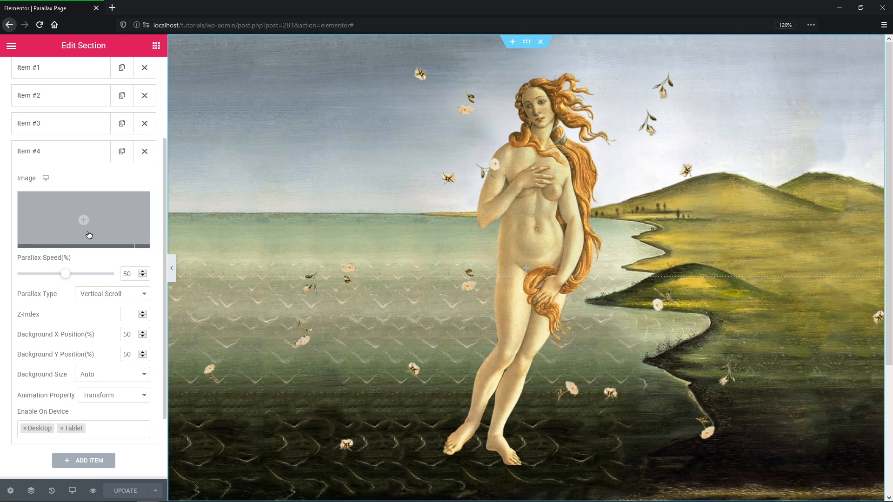
left_click(83, 219)
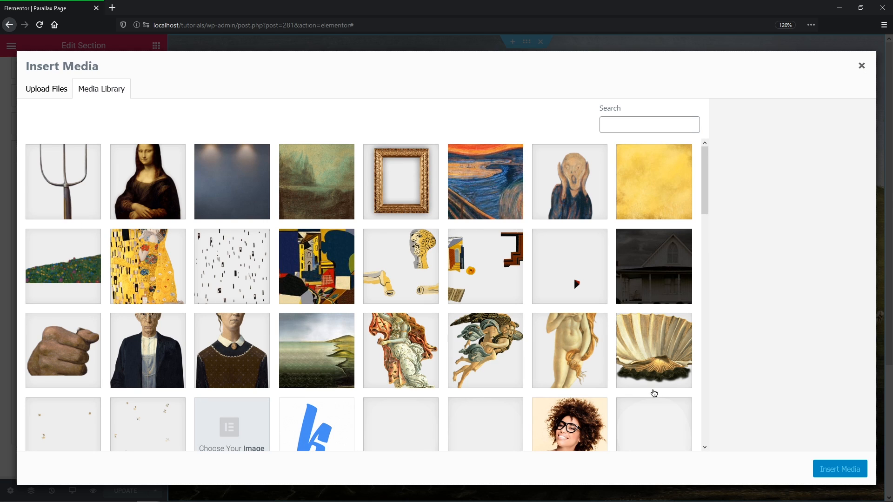
left_click(838, 468)
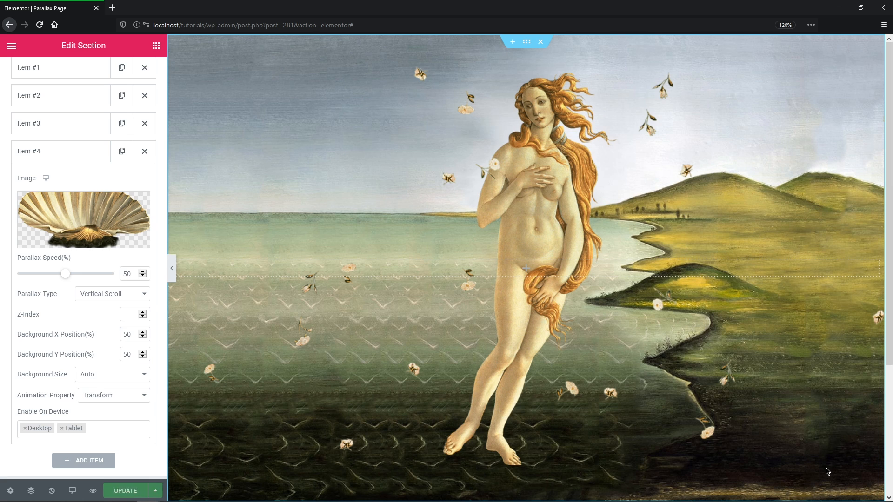
left_click(127, 274)
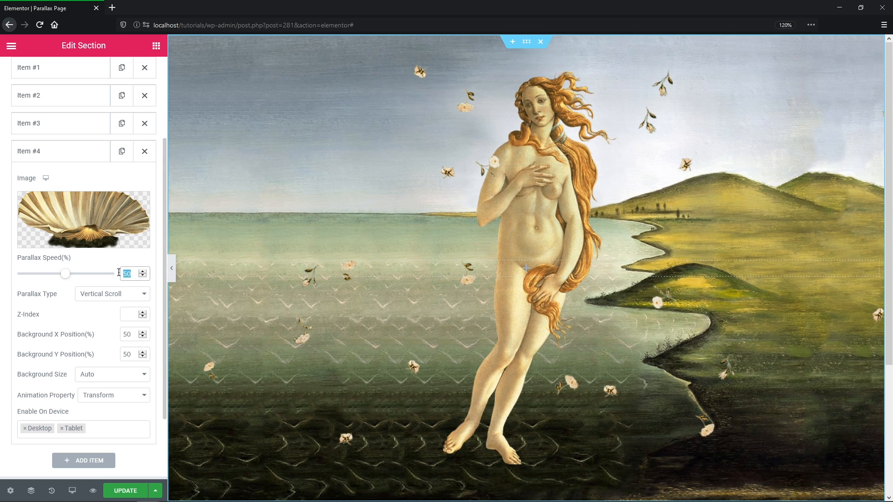
type("3")
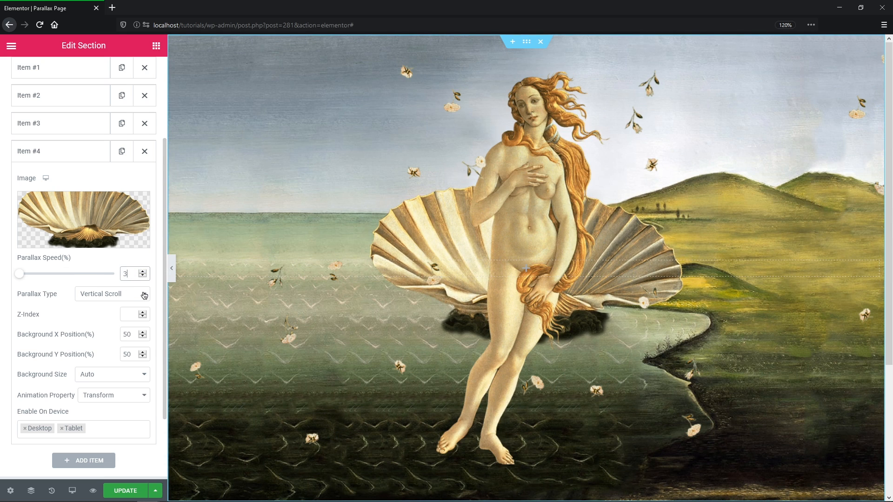
left_click(107, 294)
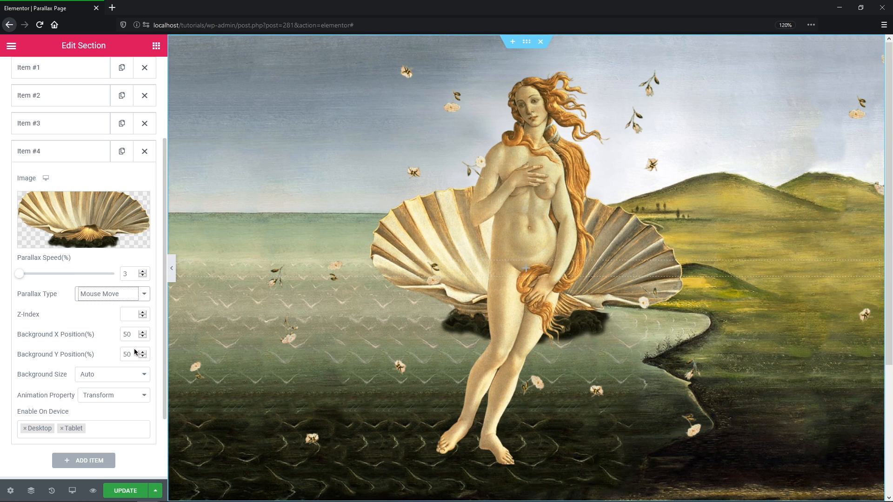
mouse_move(333, 339)
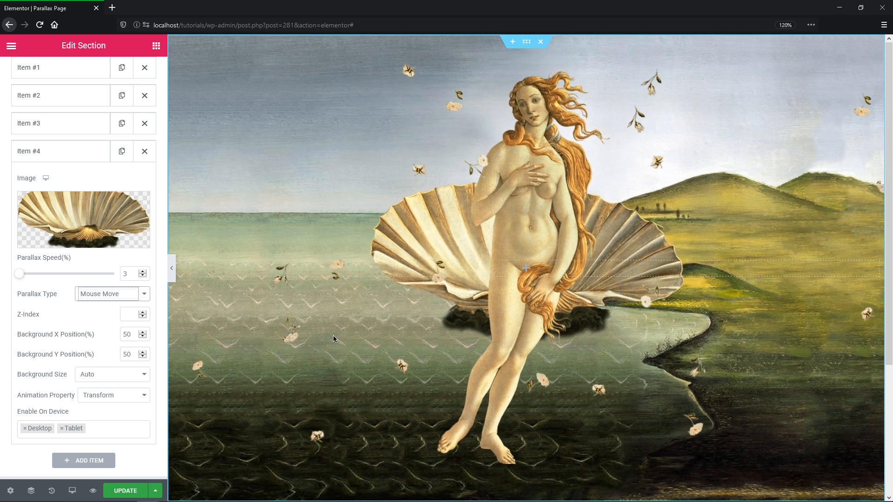
mouse_move(341, 326)
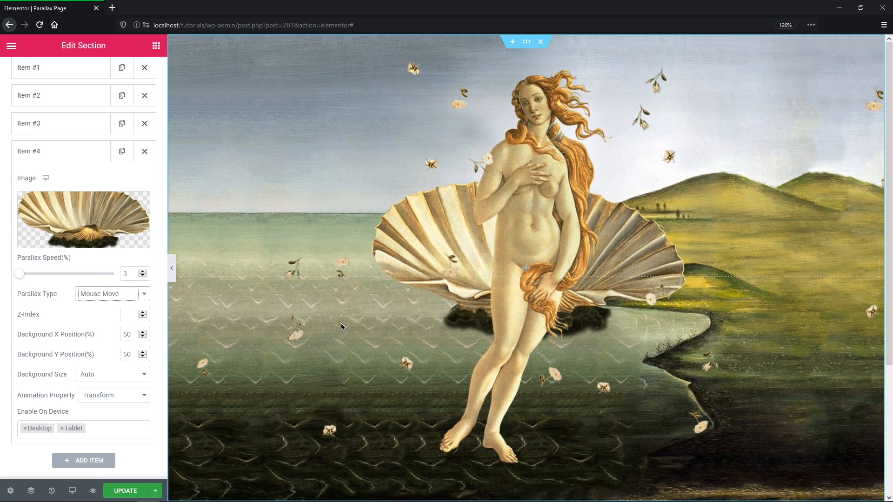
type("41")
left_click(134, 354)
type("107")
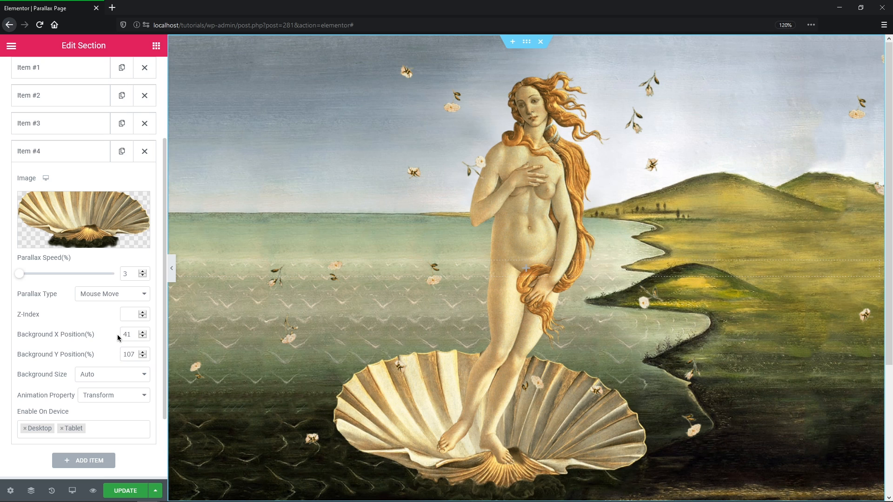
Add the flying wind figures as a fifth layer with parallax speed 70.
left_click(83, 461)
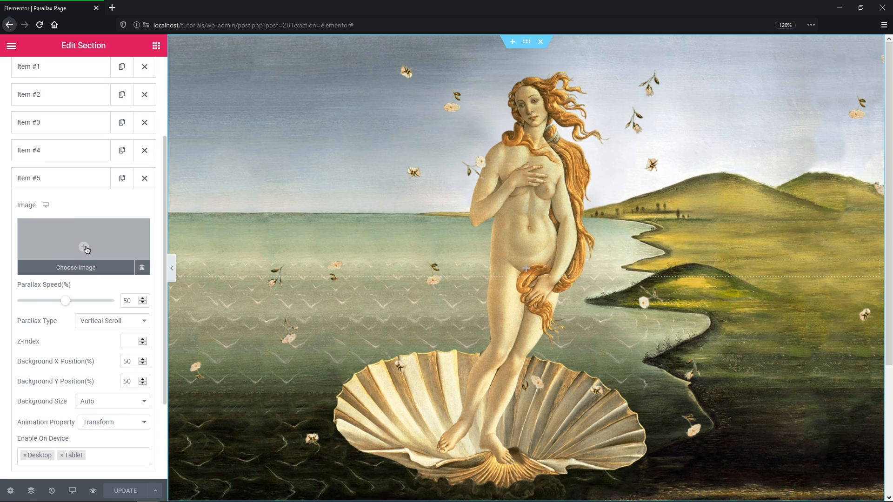
left_click(75, 266)
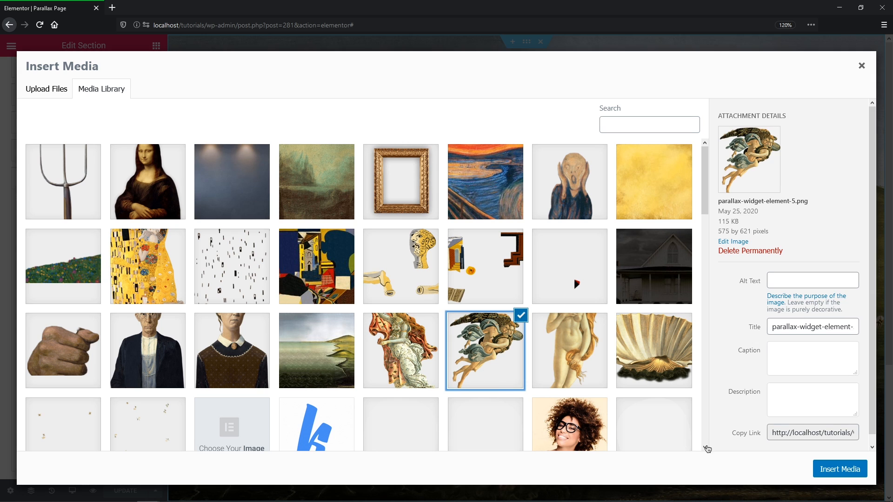
left_click(837, 469)
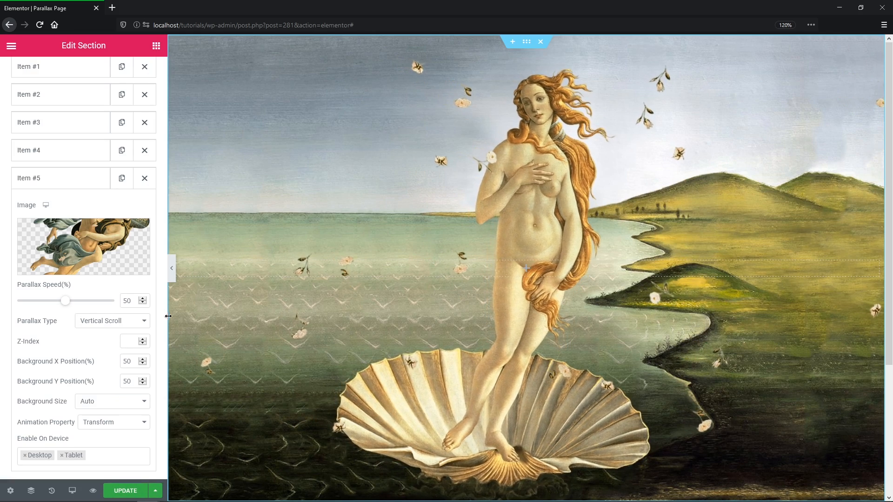
left_click_drag(66, 300, 82, 300)
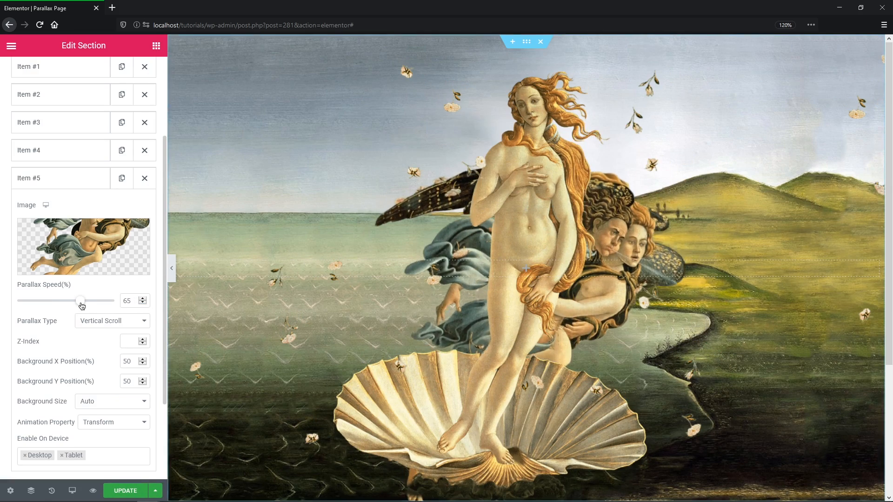
left_click_drag(81, 300, 85, 300)
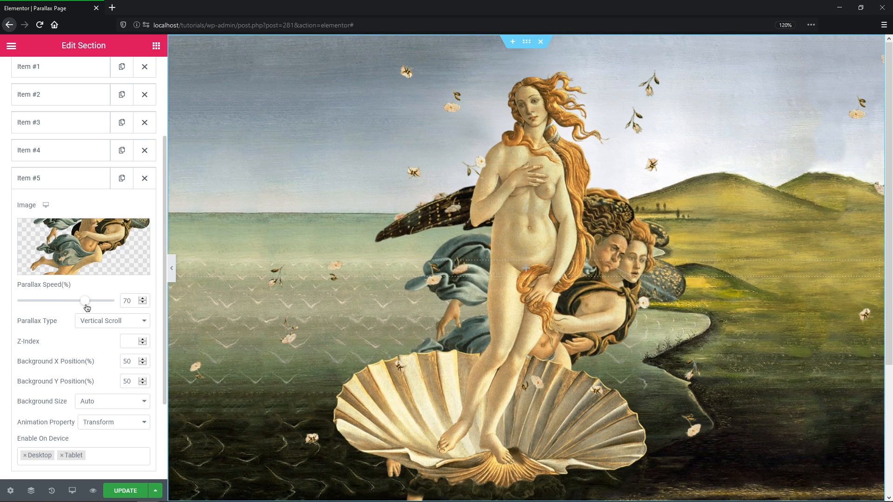
Set the fifth layer to Horizontal Scroll, direction To Left, X position 20.
left_click(111, 321)
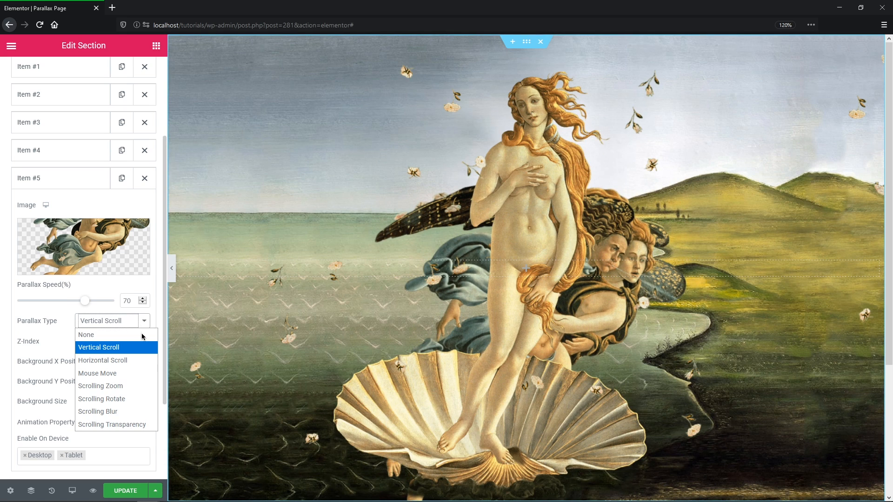
left_click(102, 360)
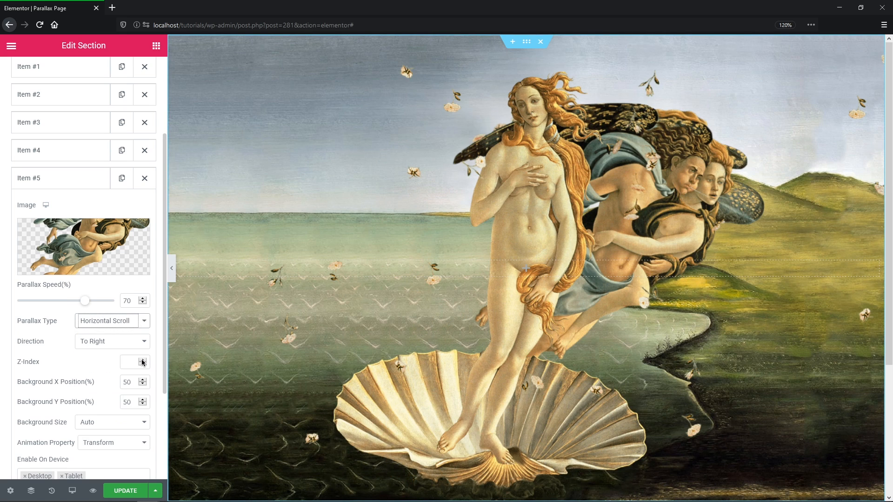
left_click(111, 341)
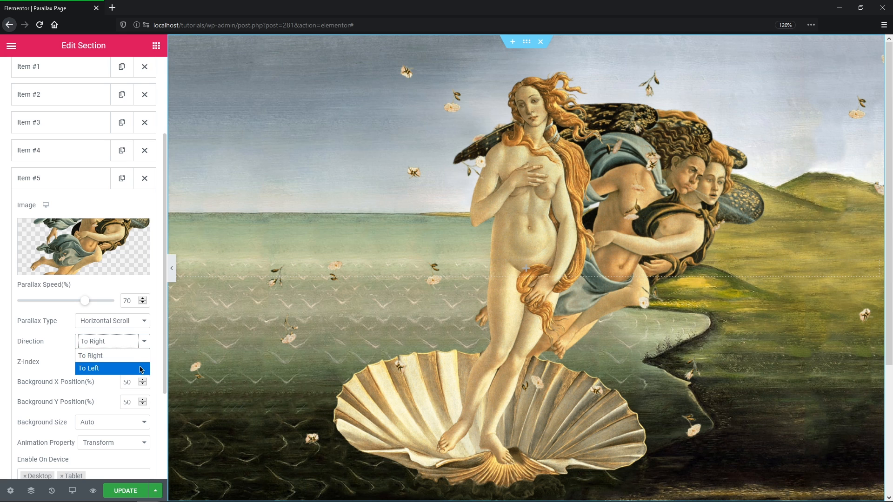
left_click(89, 368)
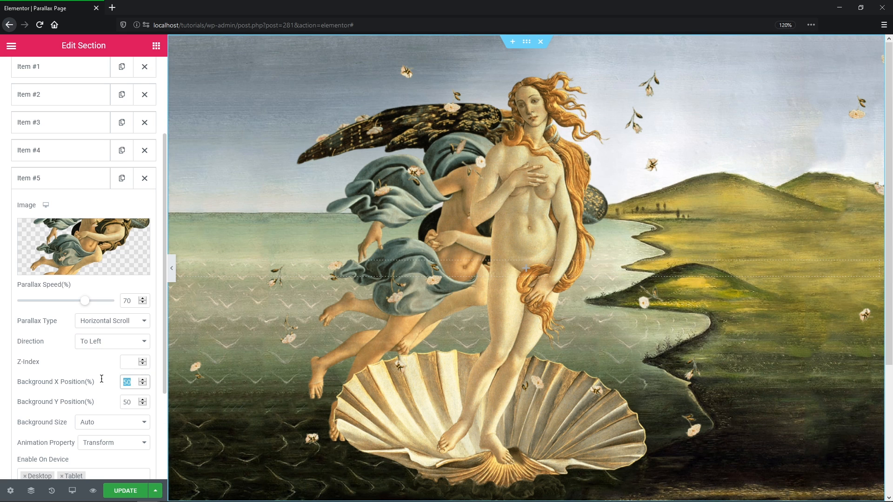
left_click(145, 384)
type("15")
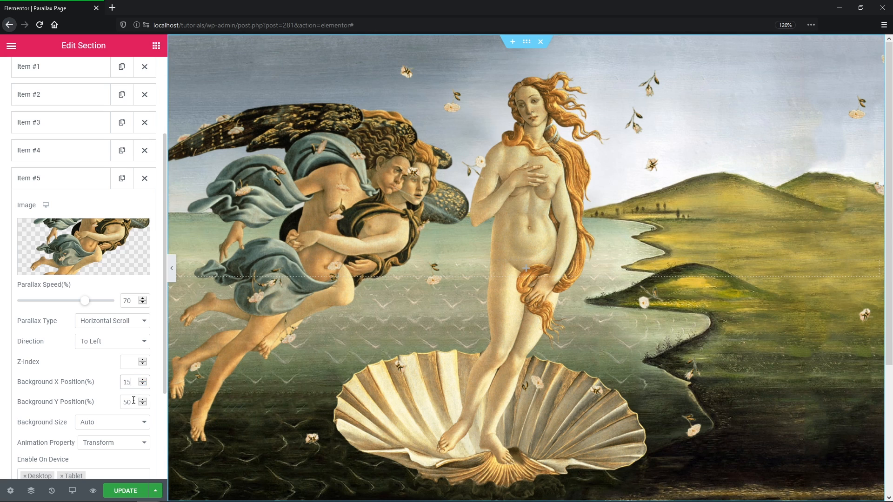
type("20")
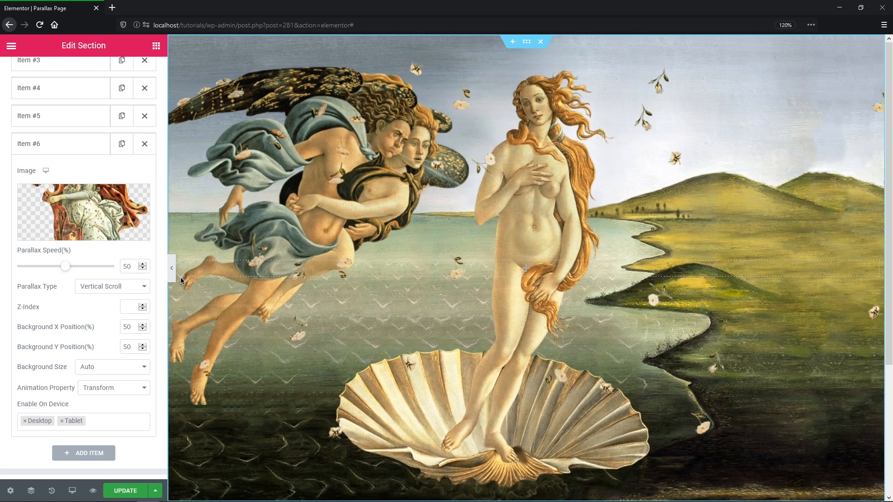
Set the sixth layer to speed 70, Horizontal Scroll at X position 90 with a raised Y position.
left_click_drag(65, 266, 81, 266)
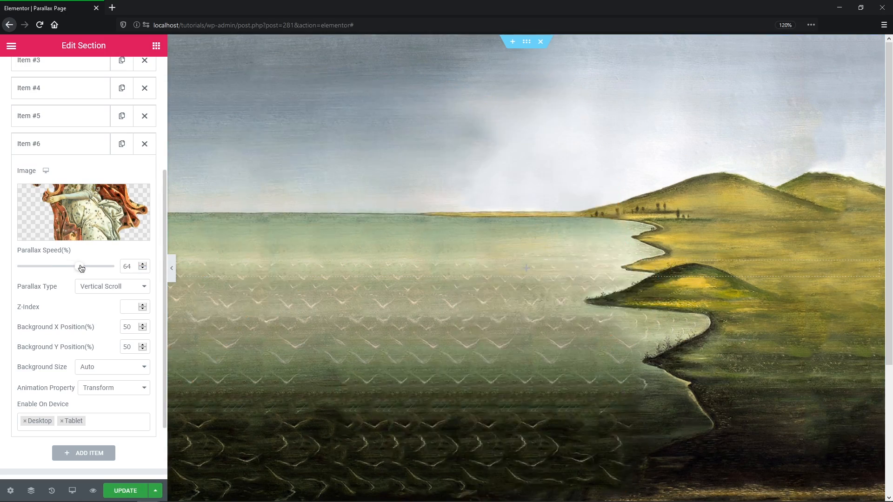
left_click_drag(80, 267, 86, 267)
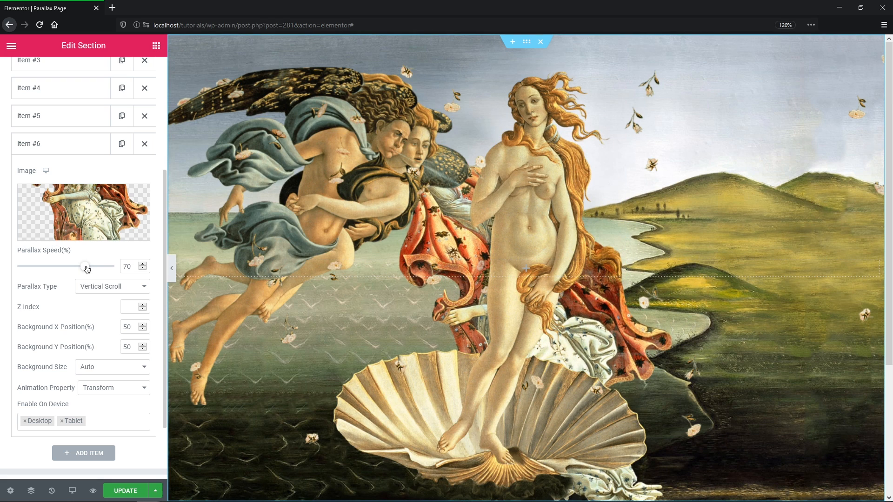
left_click(112, 286)
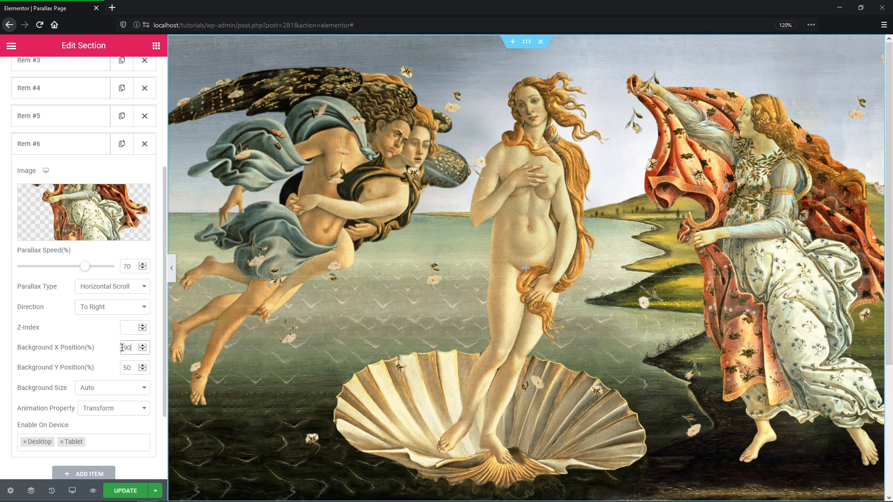
type("90")
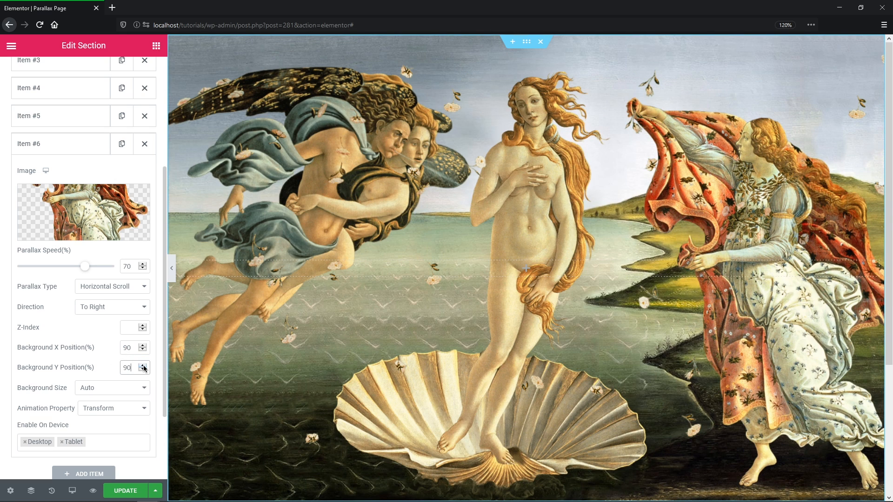
left_click(143, 364)
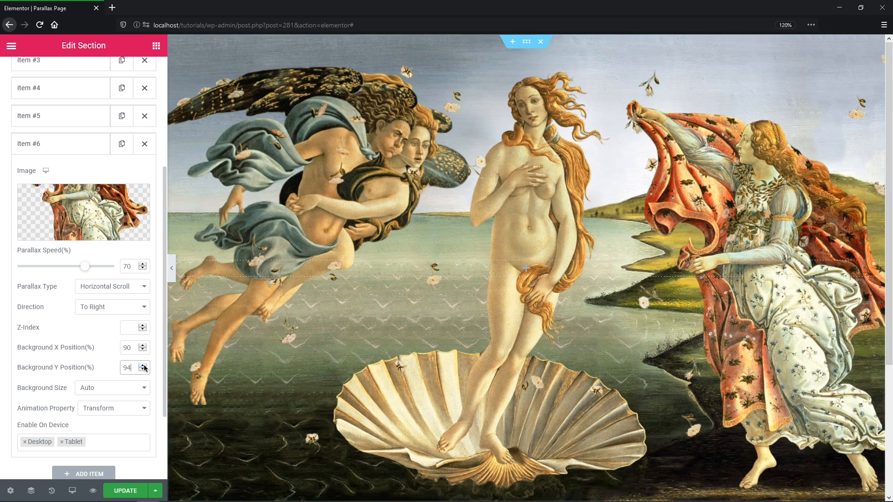
left_click(143, 364)
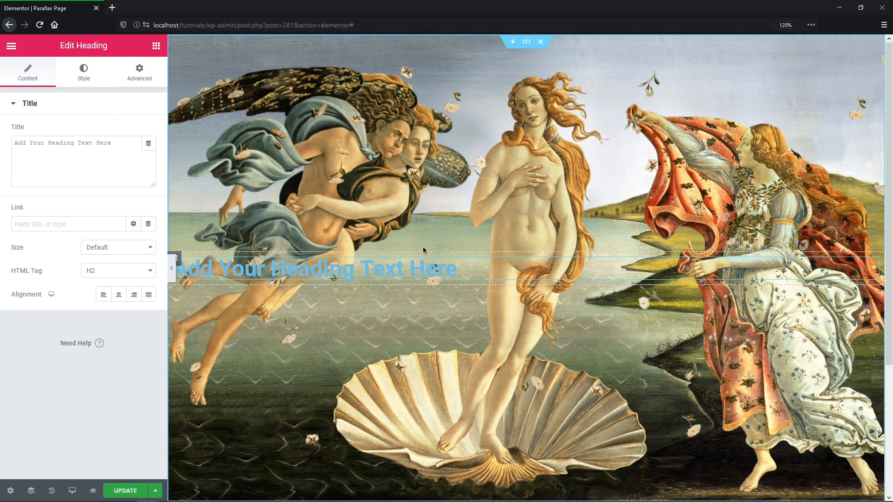
Make the heading a centred white H1 reading 'Elementor Parallax Effects'.
type("Elementor Parallax Effects")
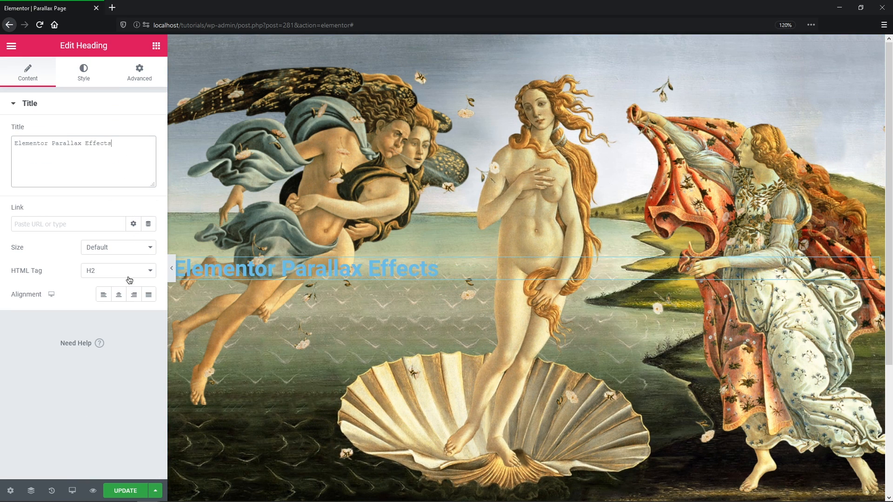
left_click(118, 295)
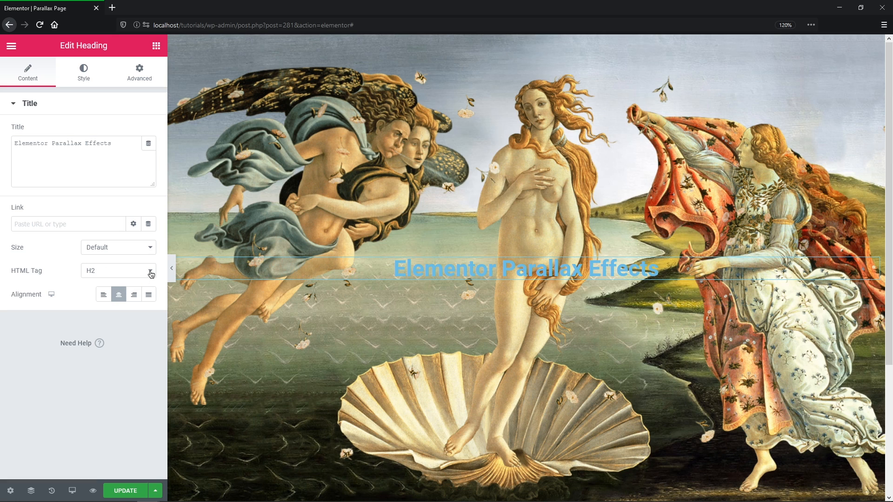
left_click(117, 270)
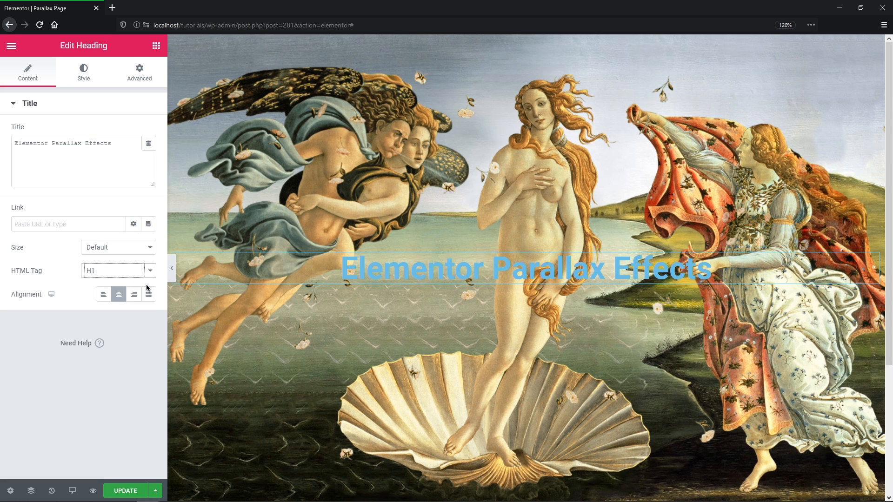
mouse_move(84, 72)
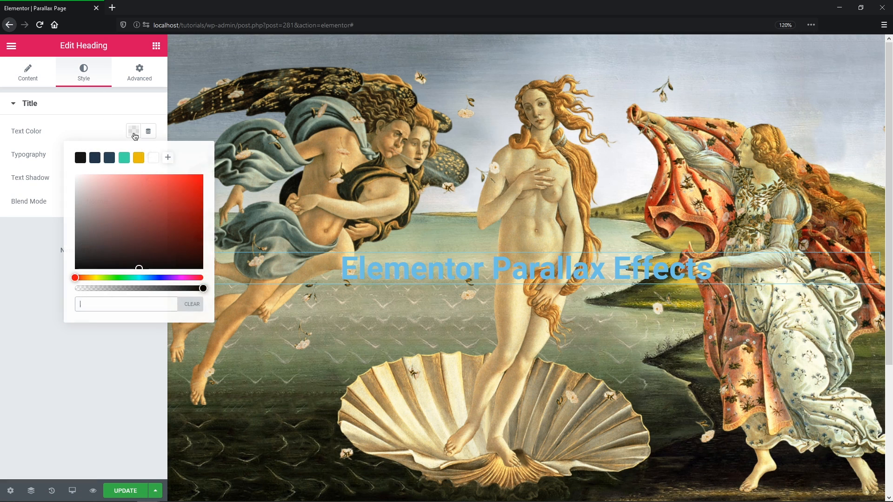
left_click(152, 158)
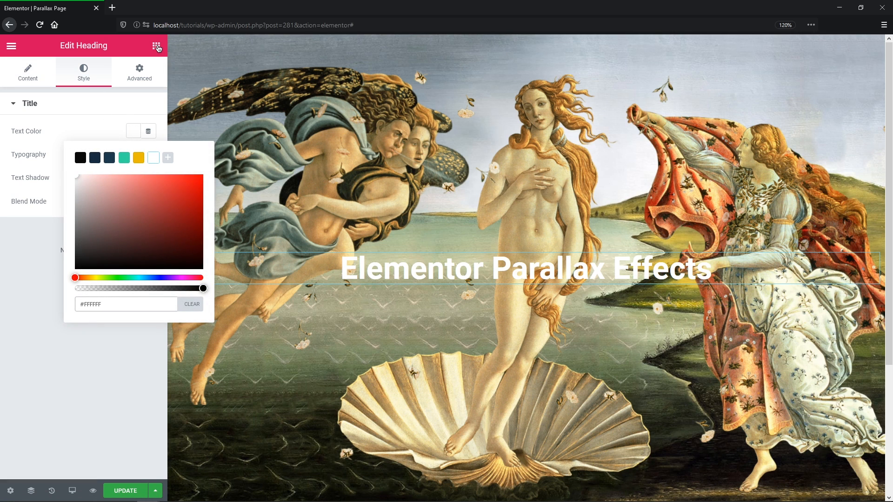
left_click(156, 45)
type("by Crocoblock")
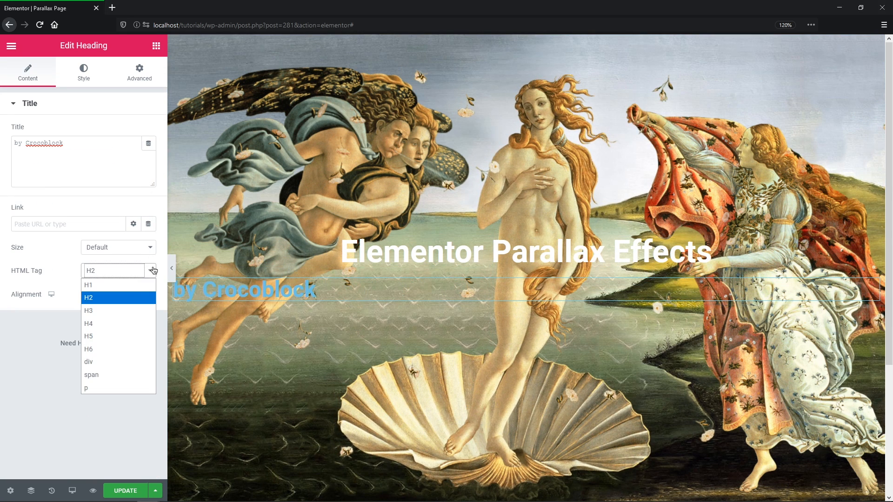
Make the 'by Crocoblock' subtitle a paragraph with enlarged typography size.
left_click(86, 389)
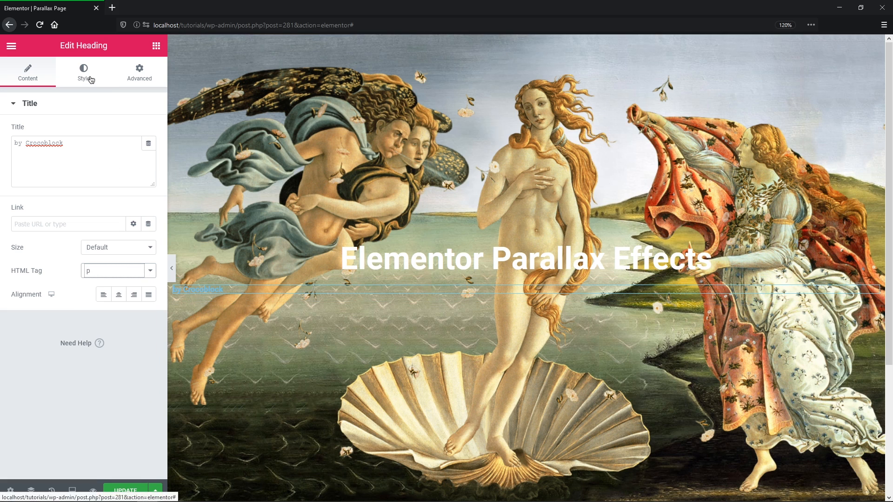
left_click(82, 72)
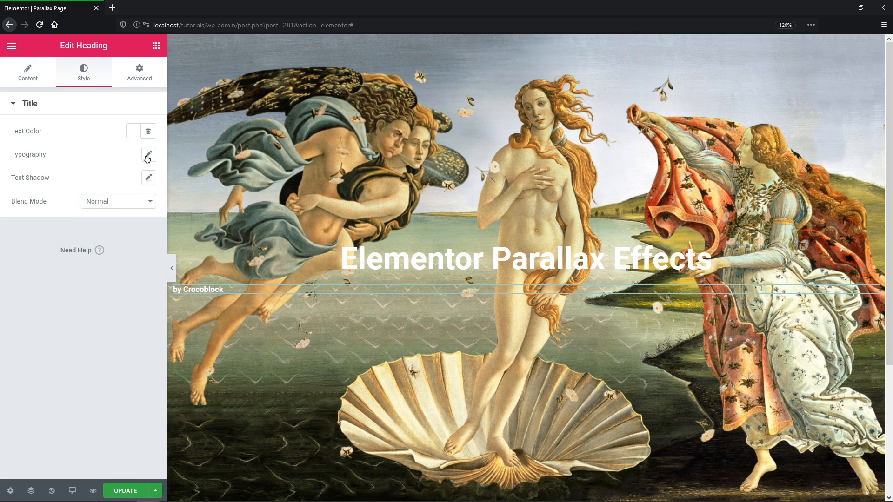
left_click(148, 154)
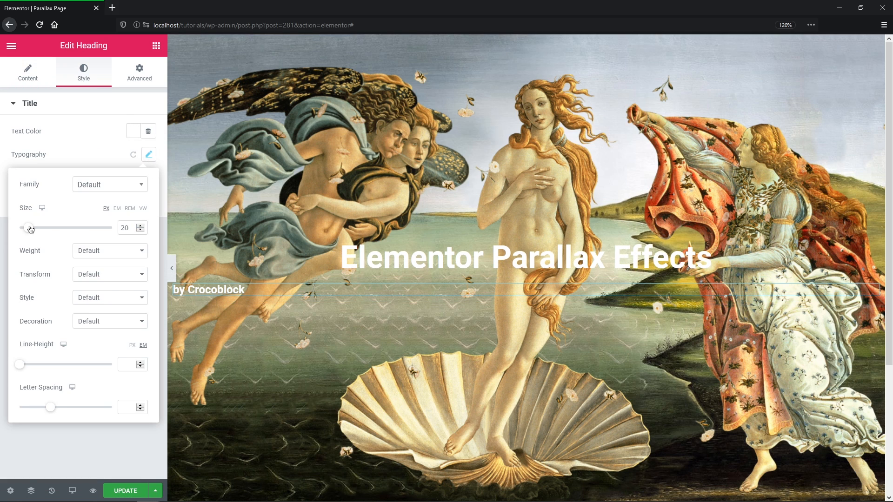
left_click_drag(29, 228, 37, 228)
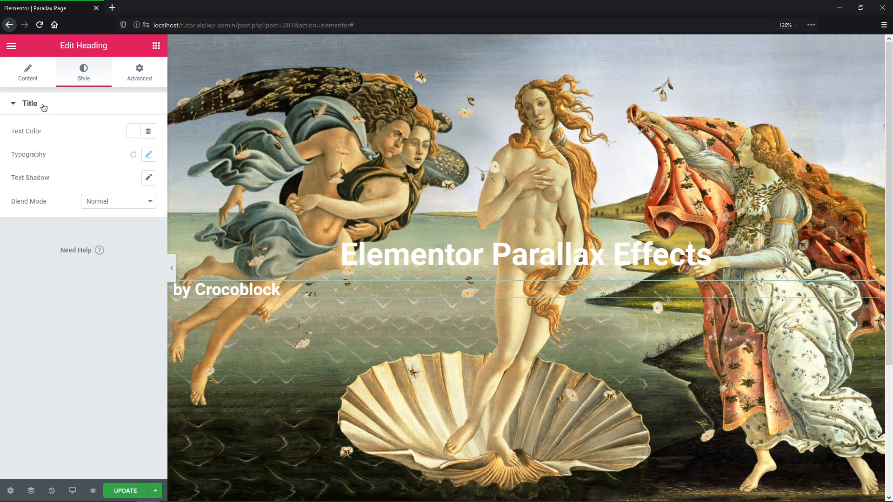
left_click(27, 73)
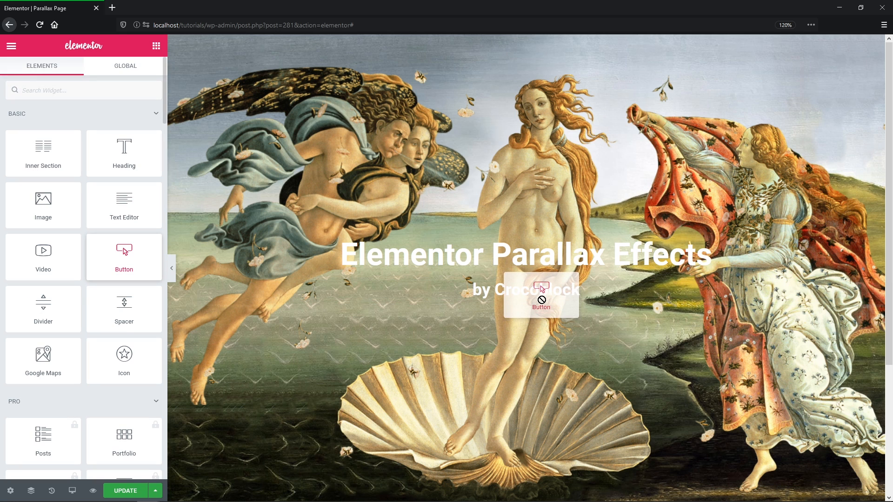
Add a centred, medium 'Purchase' button below the subtitle, linked to widgets/section-parallax/#price-banner.
left_click_drag(124, 249, 541, 296)
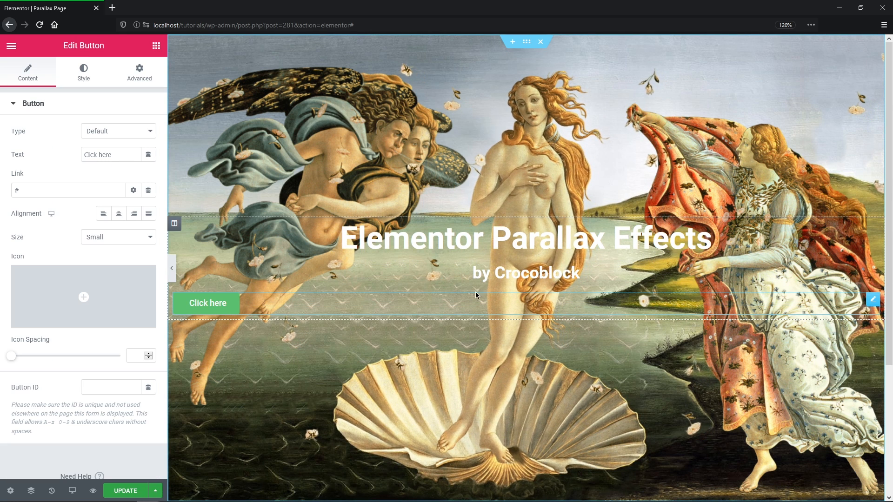
type("Purchase")
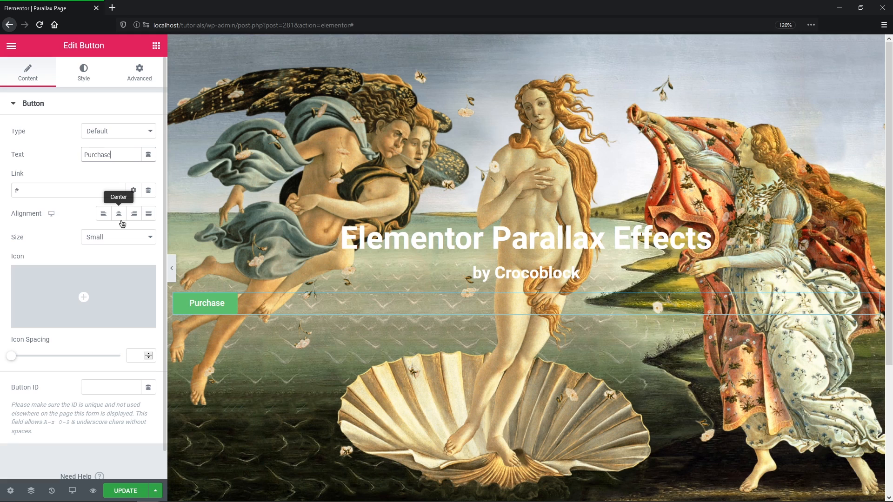
left_click(118, 214)
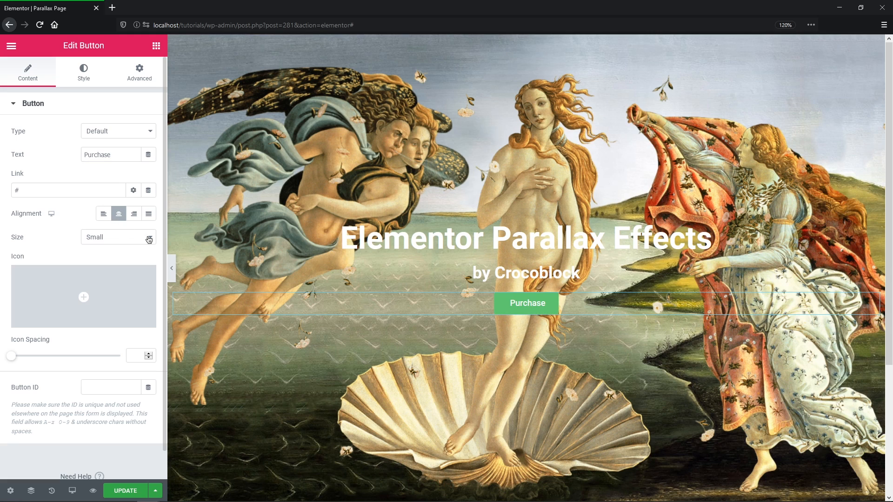
left_click(117, 237)
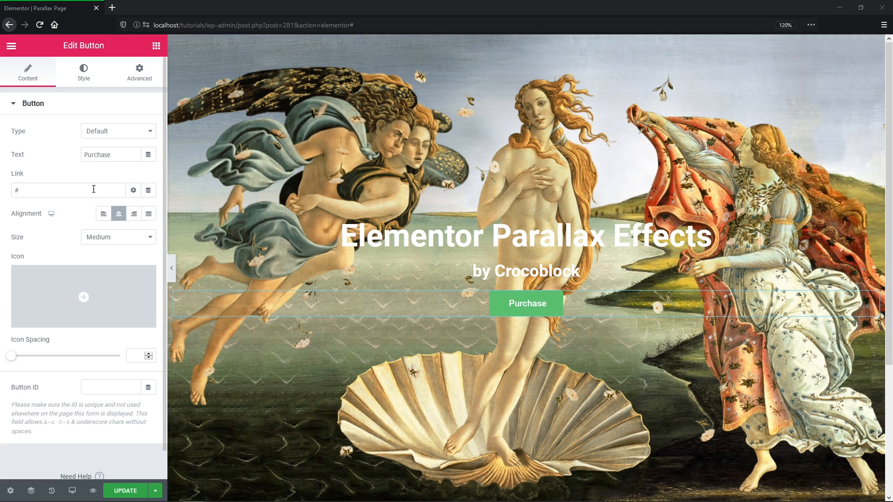
type("widgets/section-parallax/#price-banner")
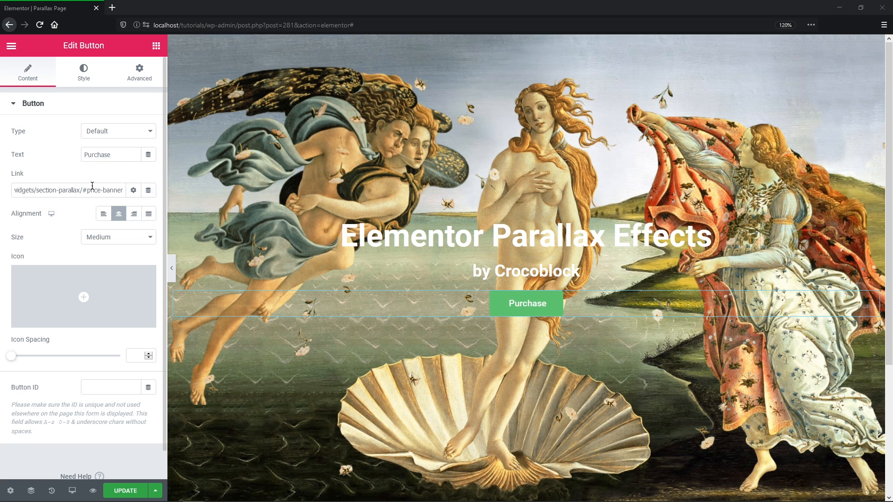
Restyle the Purchase button with a teal background colour.
left_click(83, 73)
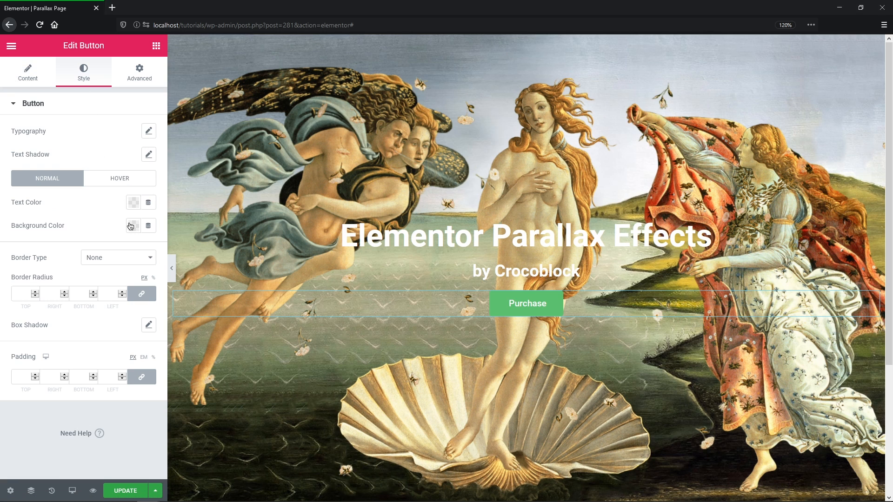
left_click(132, 225)
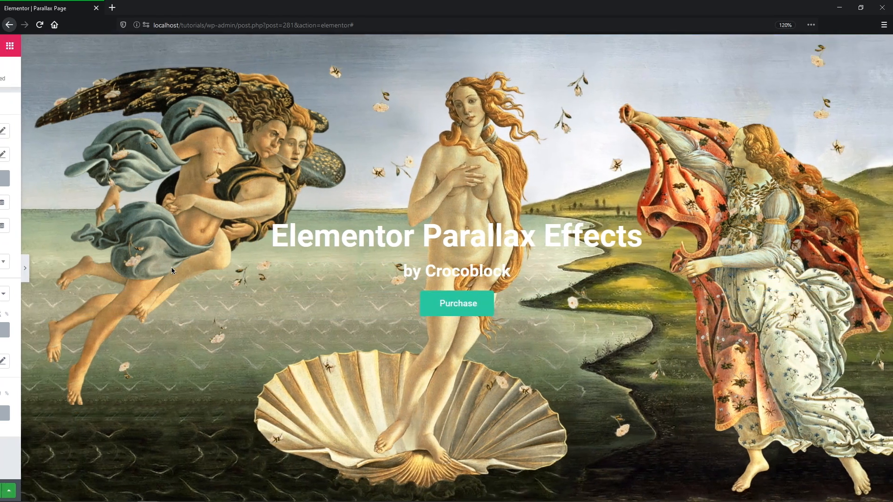
left_click(25, 267)
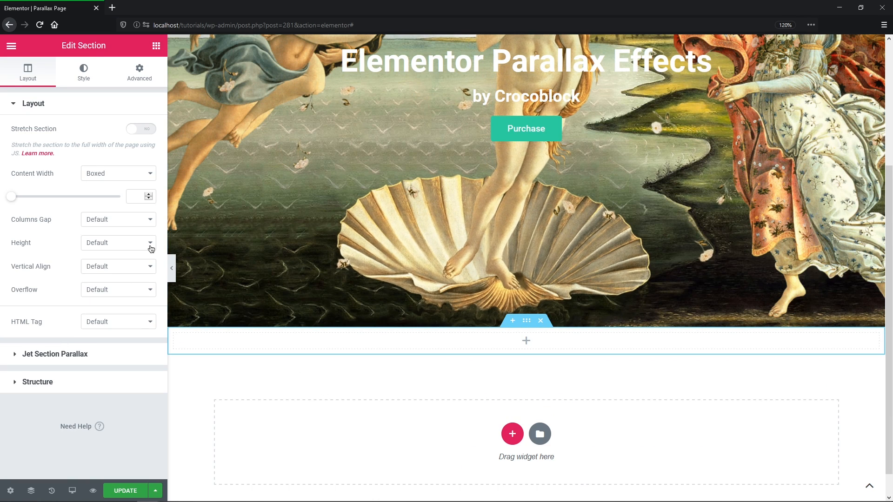
Make the new section full screen height and set the dark farmhouse photo as its background.
left_click(118, 242)
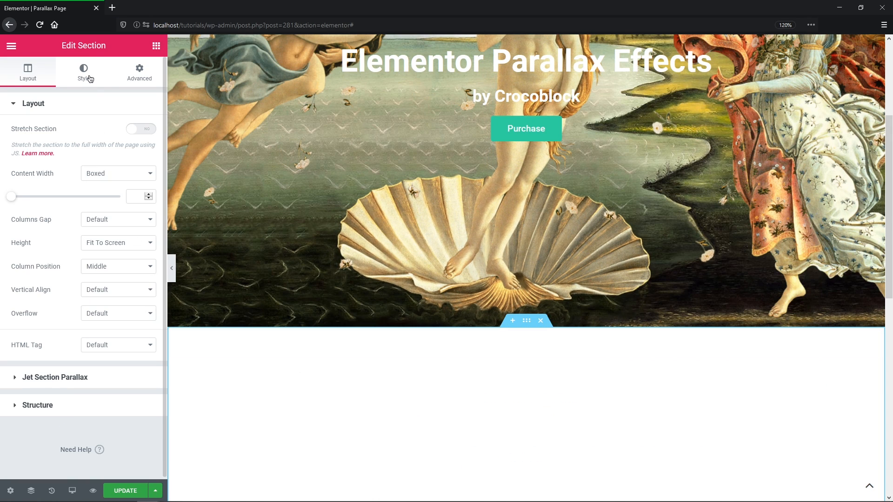
left_click(84, 72)
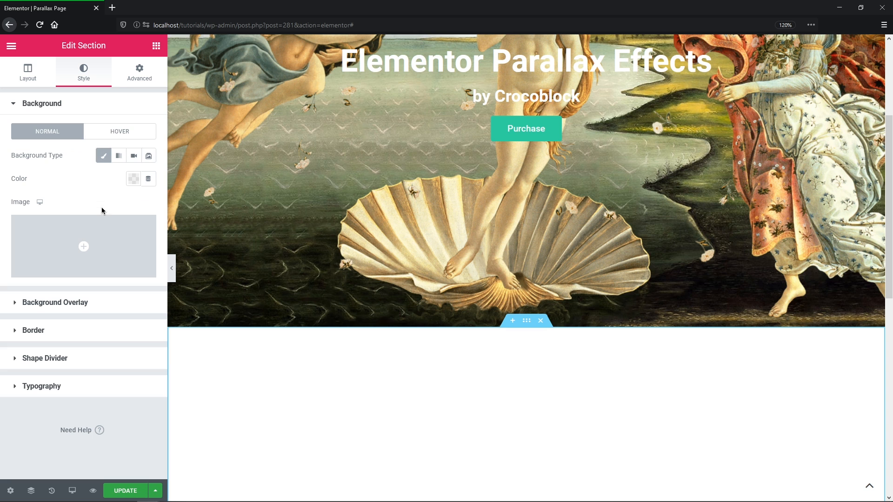
left_click(84, 247)
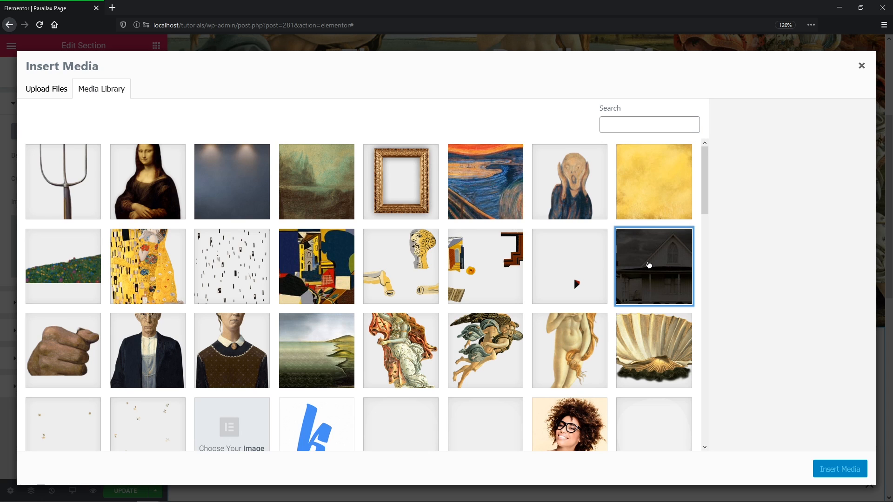
left_click(837, 468)
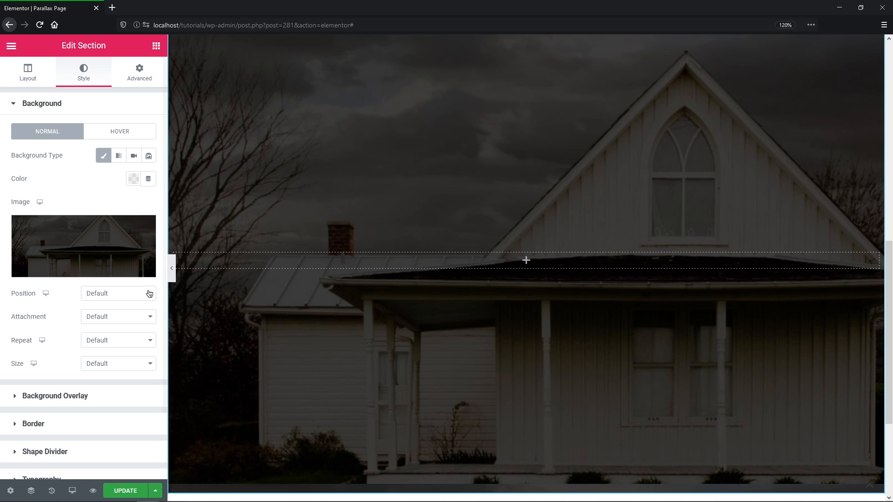
Centre the farmhouse background and stop it repeating, ready for parallax layers.
left_click(119, 341)
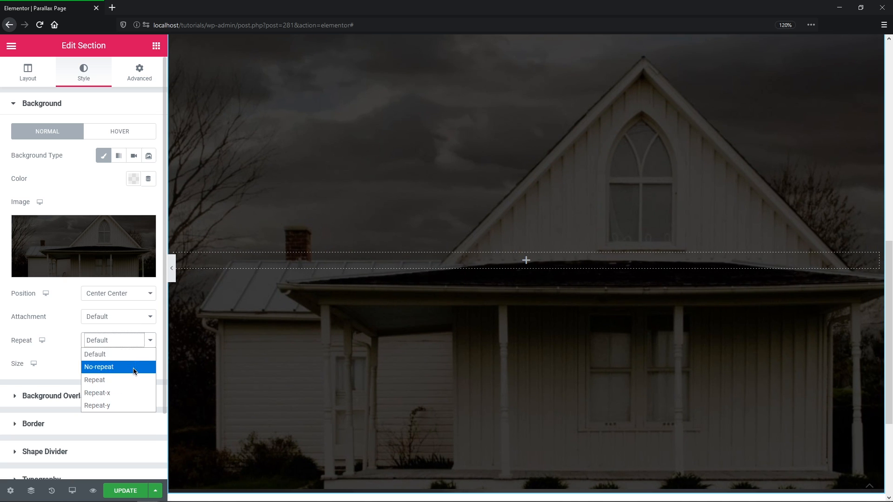
left_click(99, 367)
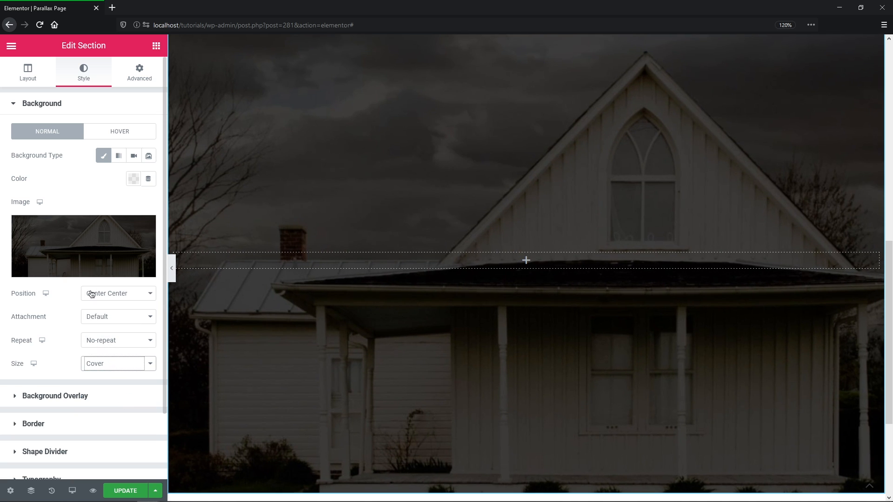
left_click(28, 73)
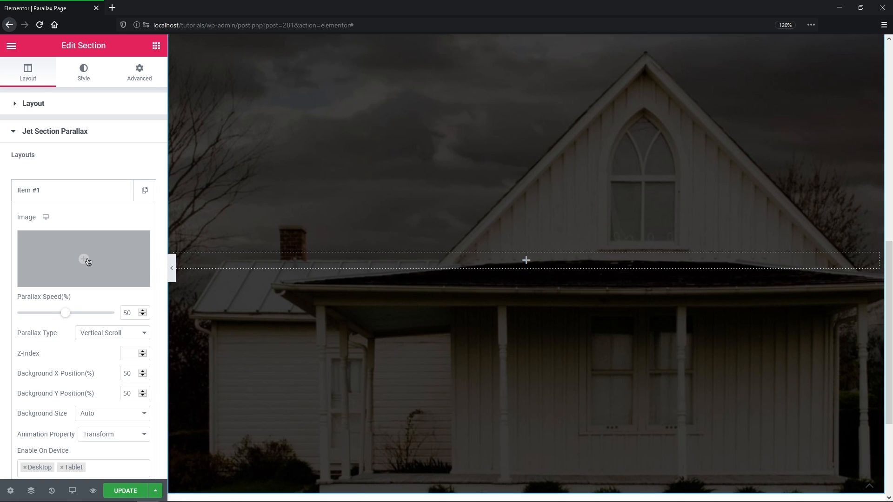
Insert the woman figure image as the first parallax layer over the farmhouse.
left_click(83, 260)
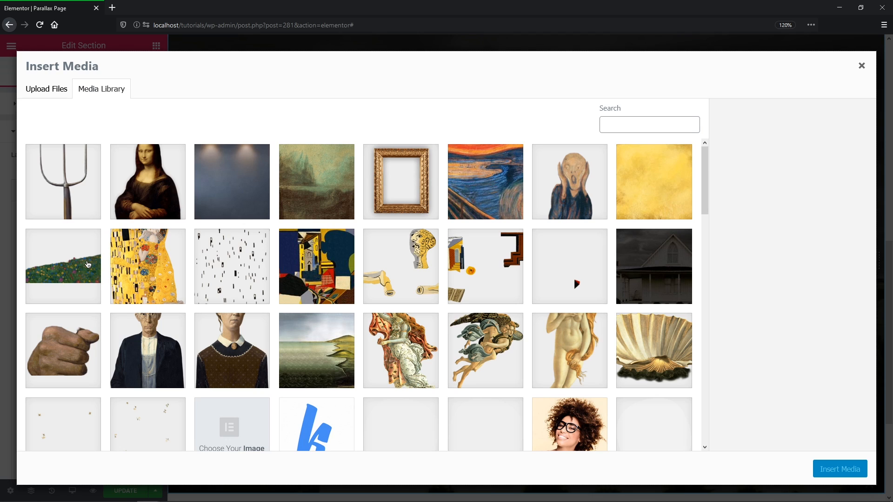
left_click(232, 350)
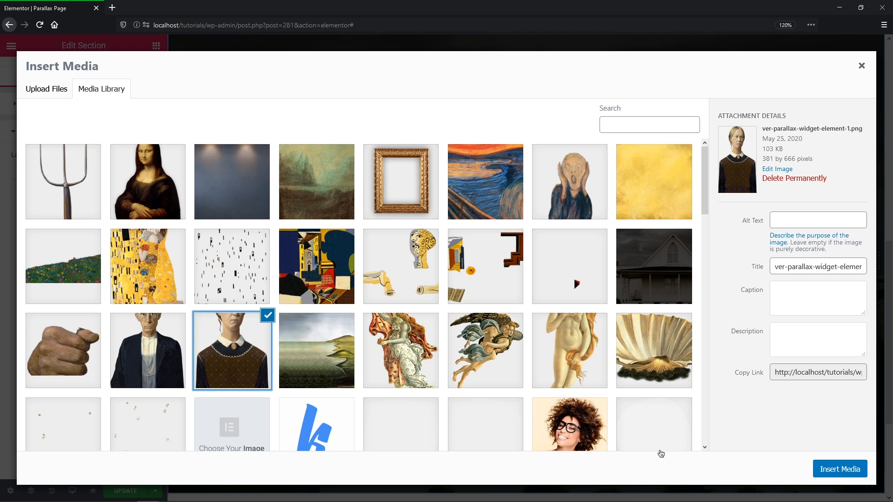
left_click(839, 468)
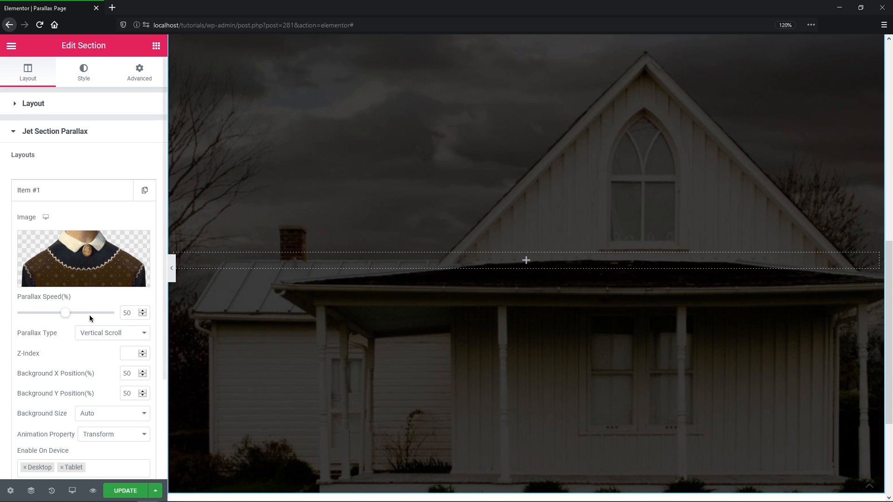
Set the woman layer's parallax speed to 150 and X position 4, shifting her left.
left_click_drag(65, 313, 102, 312)
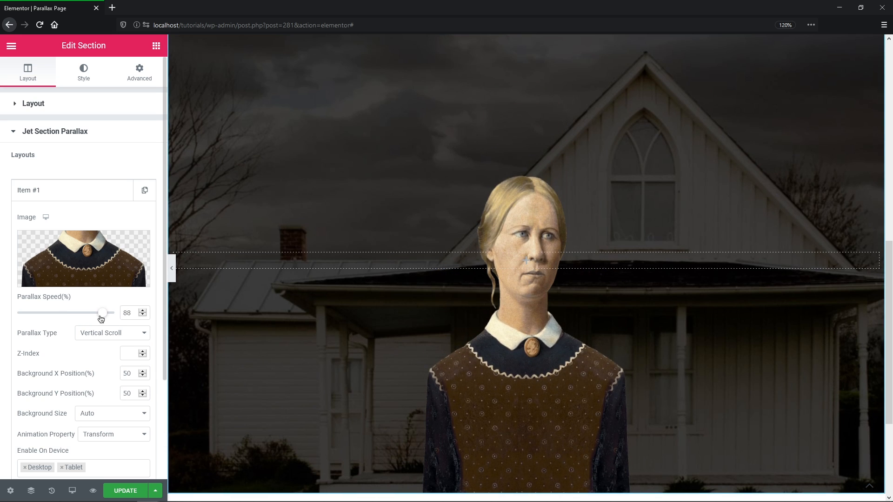
left_click_drag(102, 312, 106, 312)
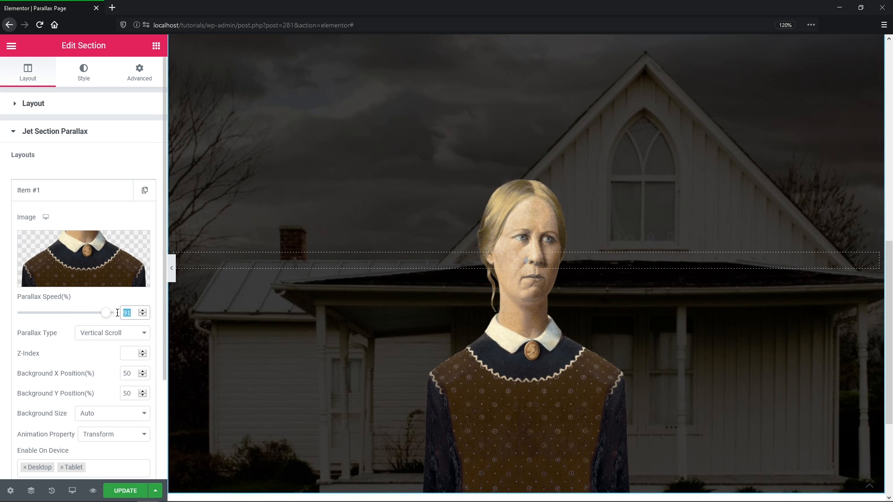
type("150")
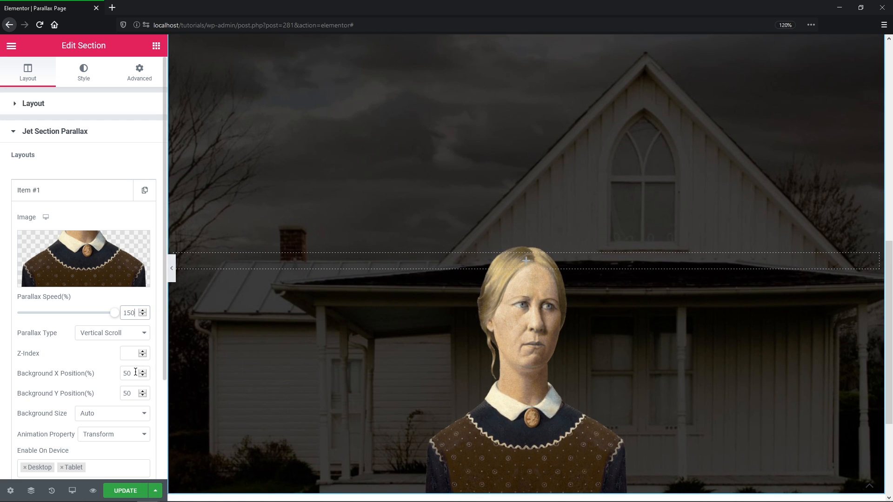
type("4")
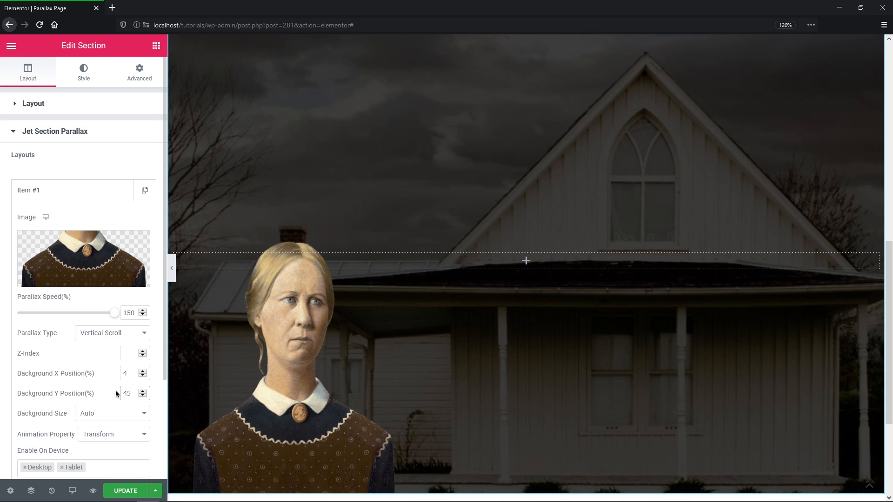
left_click(72, 190)
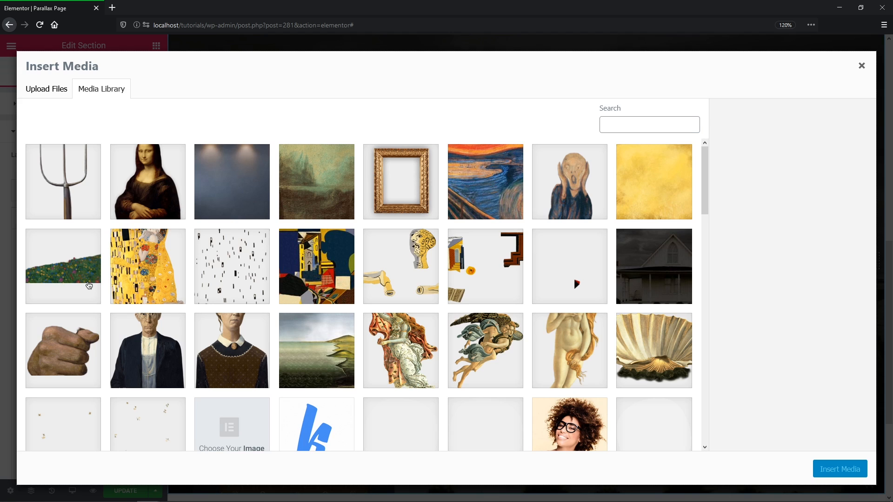
Add the man figure as a second layer with no parallax motion and Z-index 1.
left_click(147, 350)
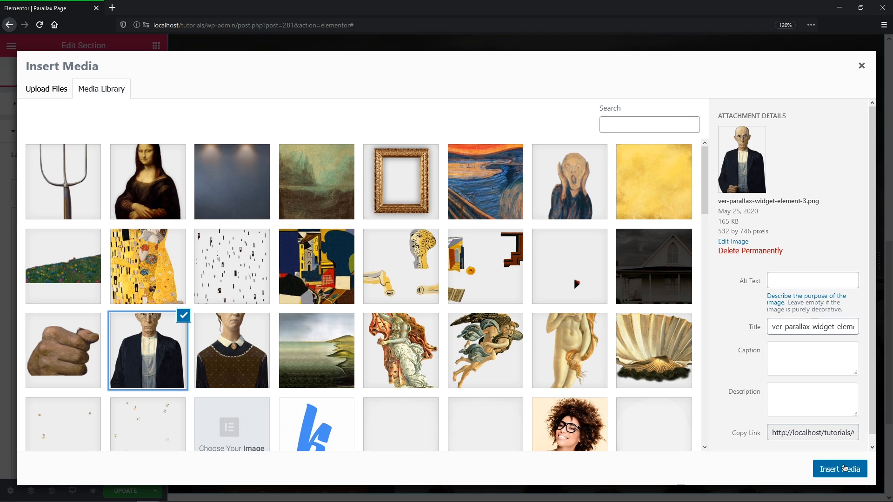
left_click(839, 469)
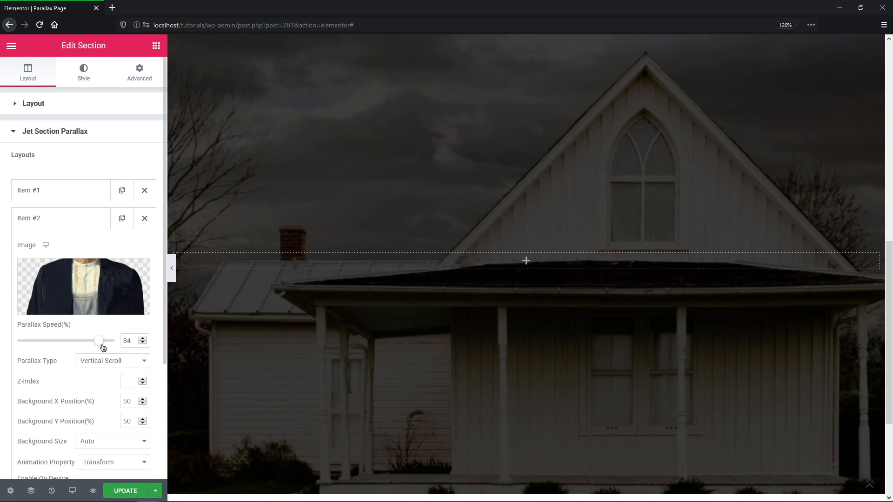
type("271")
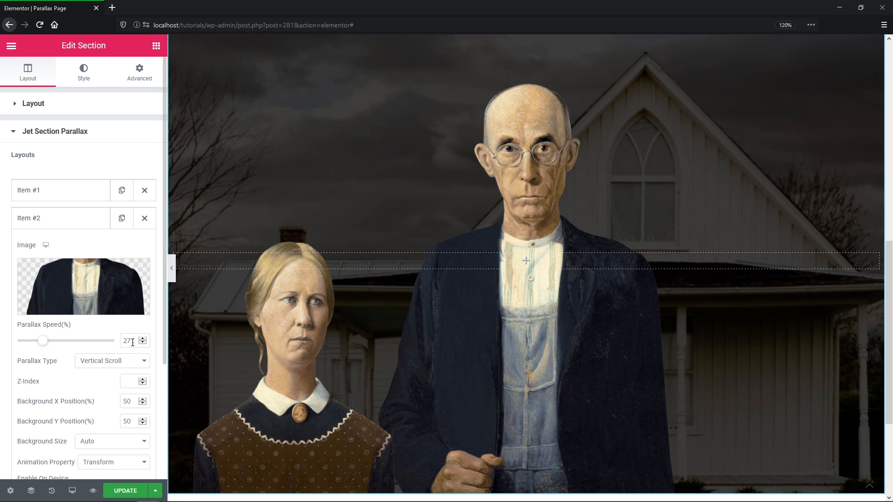
left_click(113, 361)
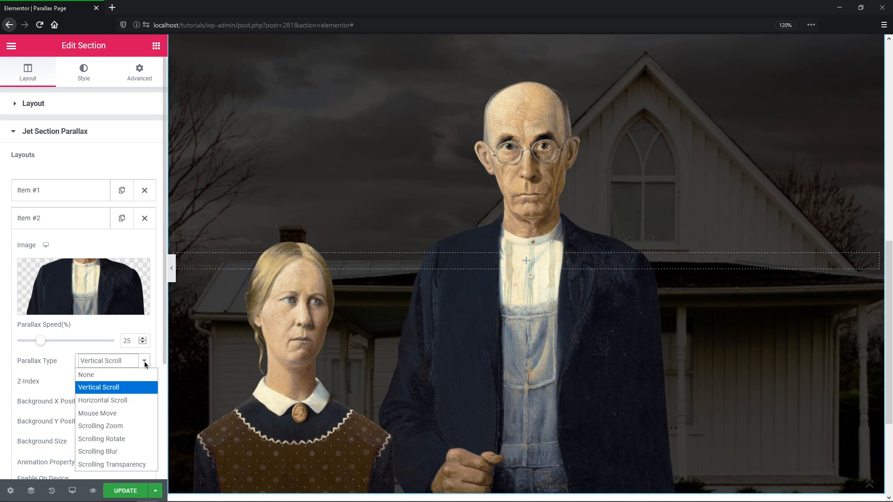
left_click(85, 375)
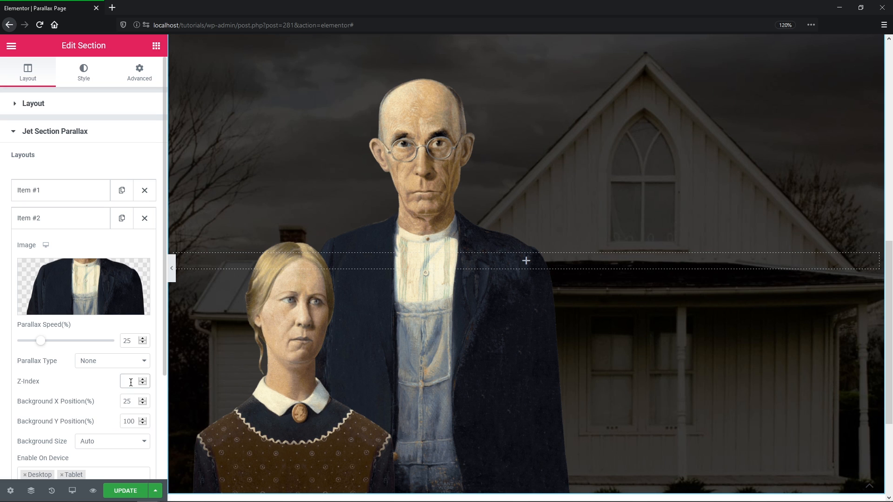
type("1")
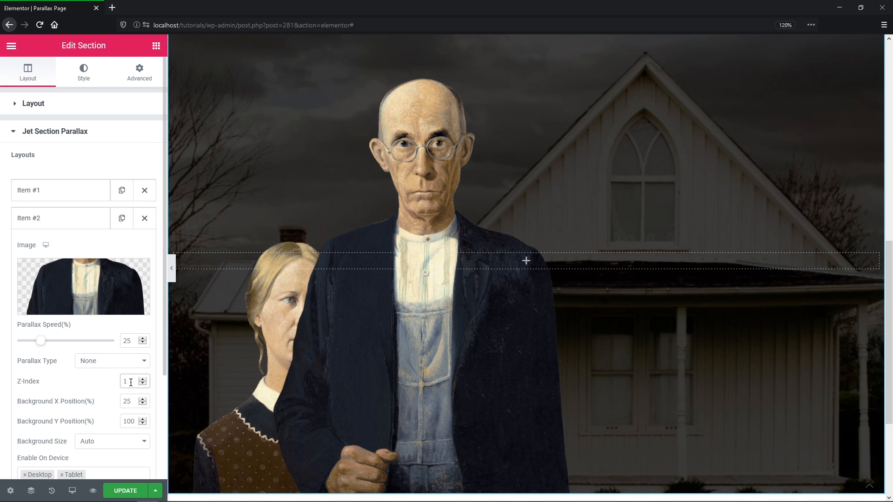
Hide the panel to preview the farmhouse section, then bring the panel back.
left_click(171, 268)
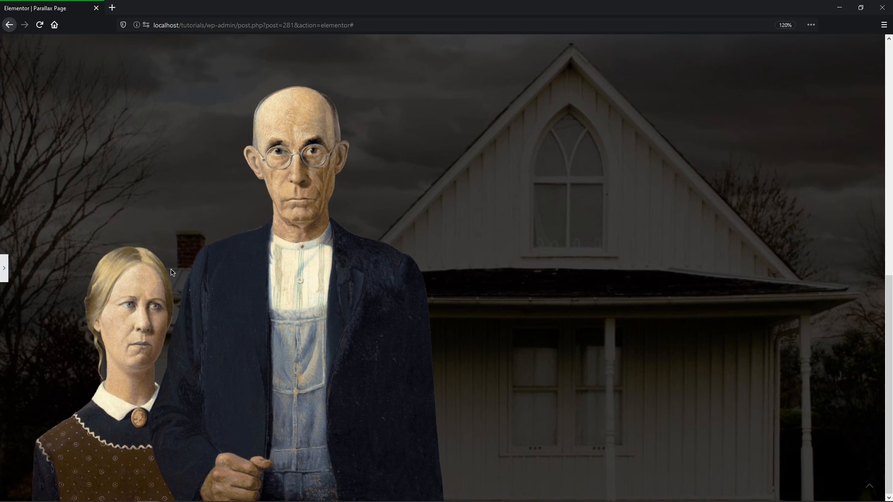
scroll("down", 3)
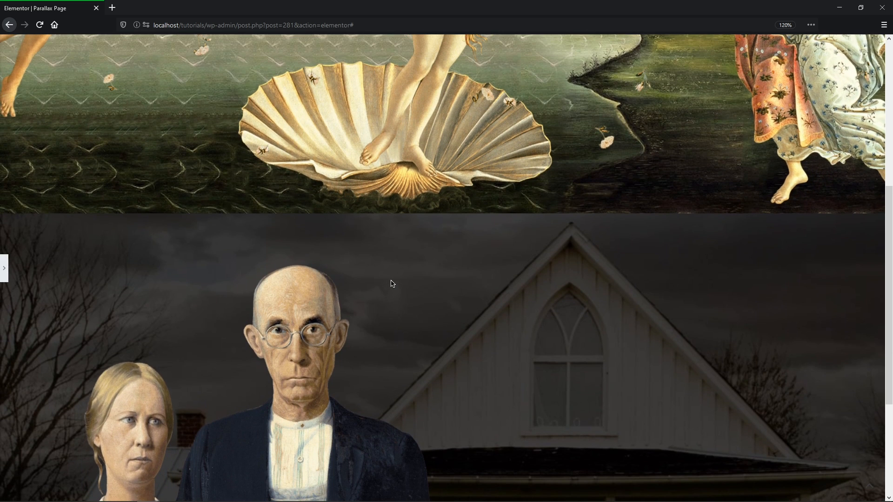
scroll("down", 3)
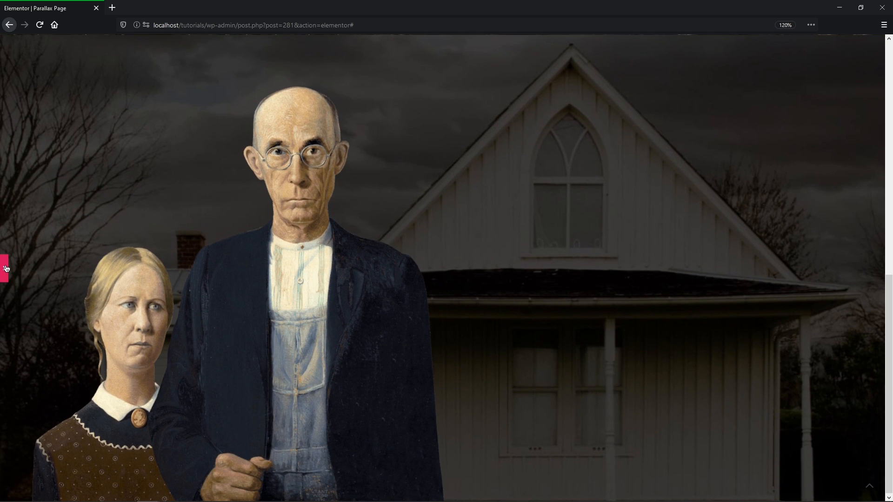
left_click(6, 267)
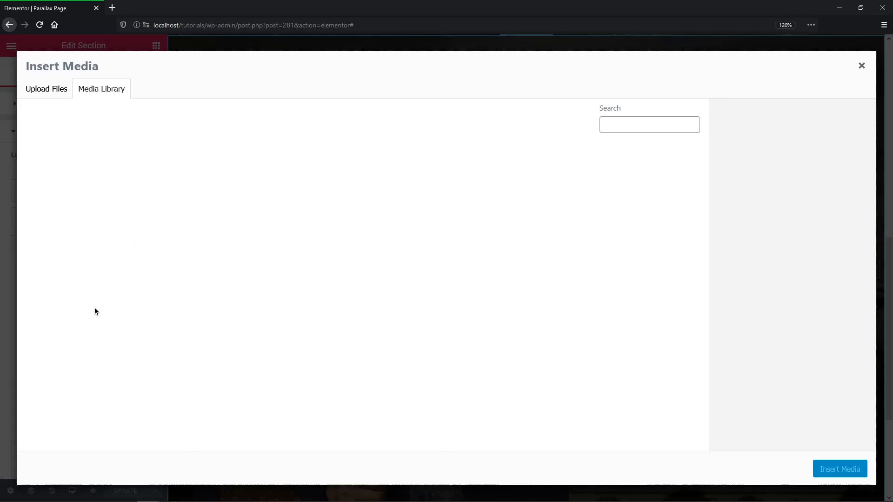
Add the pitchfork as a third layer at parallax speed 110, Z-index 2, positioned near the man's hand.
left_click(62, 181)
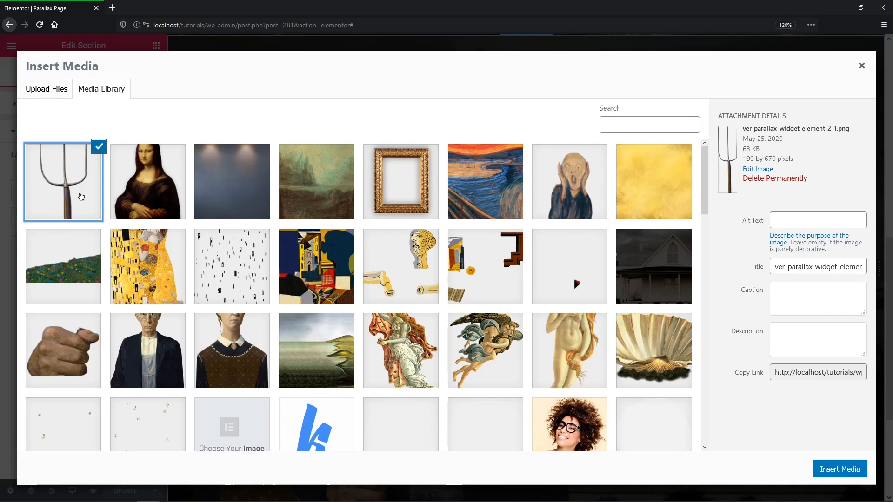
left_click(839, 469)
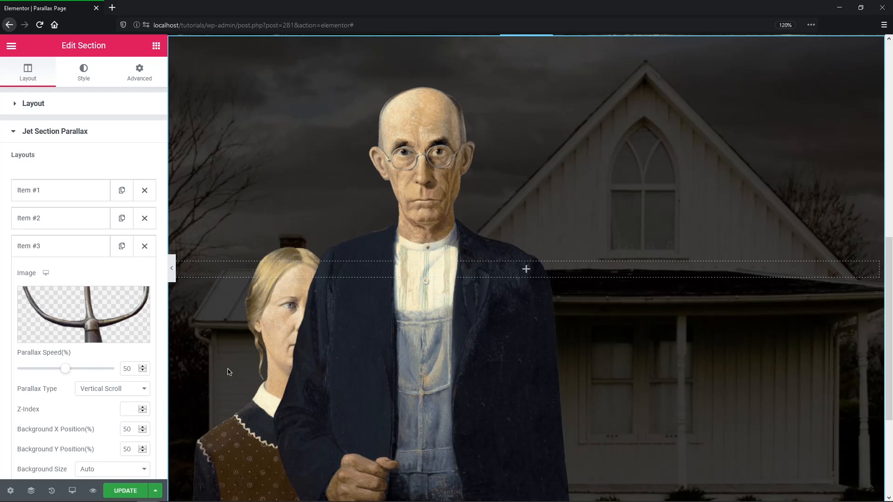
left_click_drag(65, 368, 113, 368)
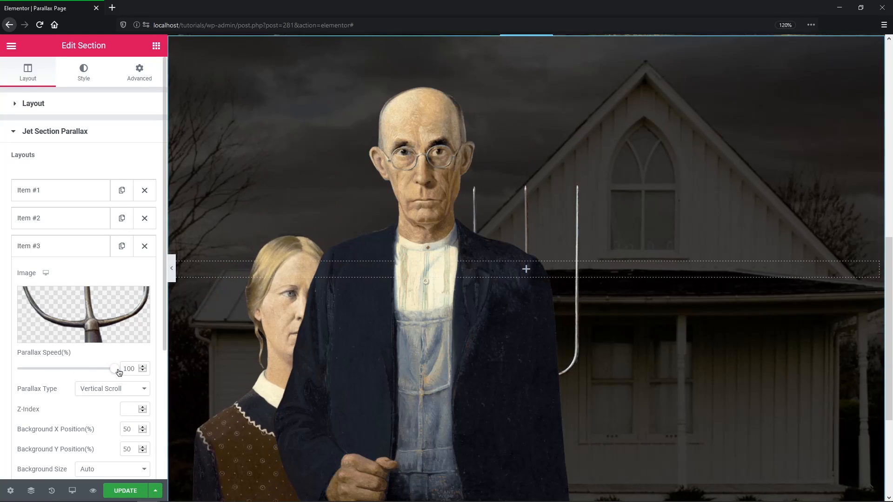
type("10")
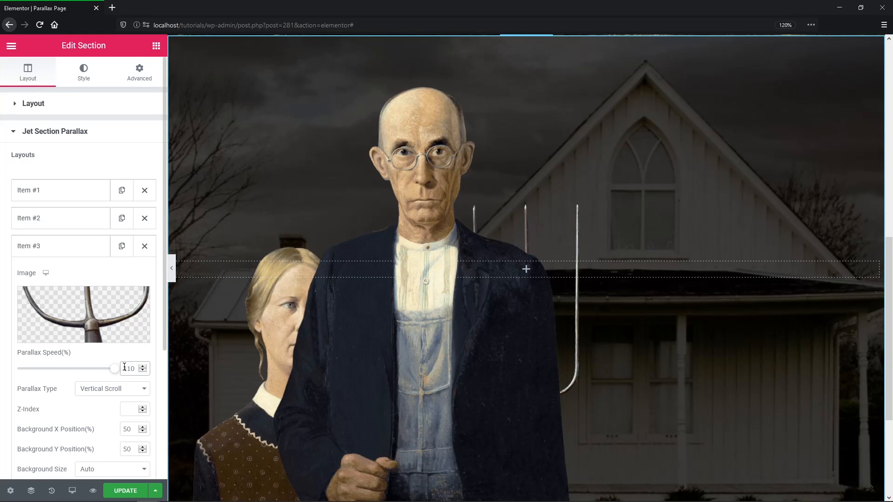
type("110")
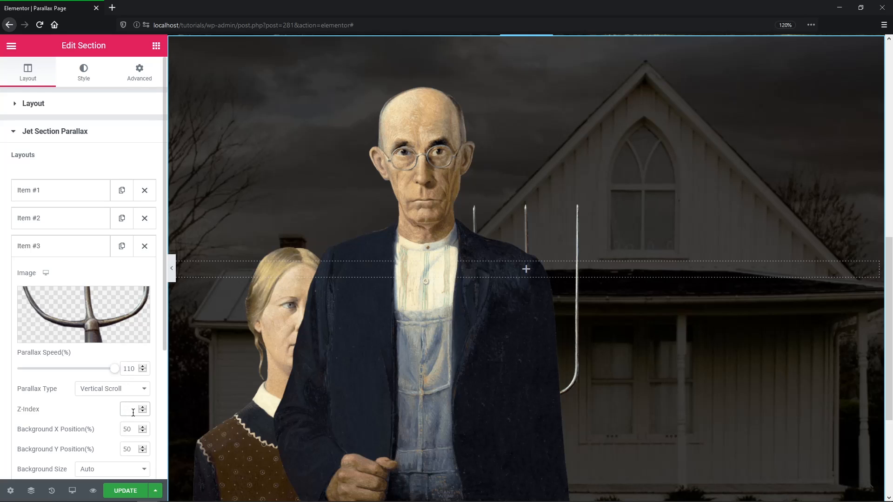
type("2")
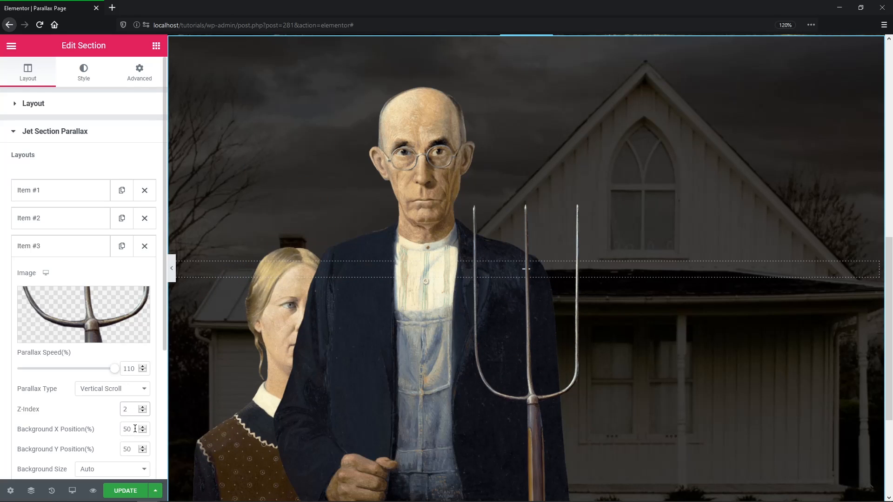
type("25")
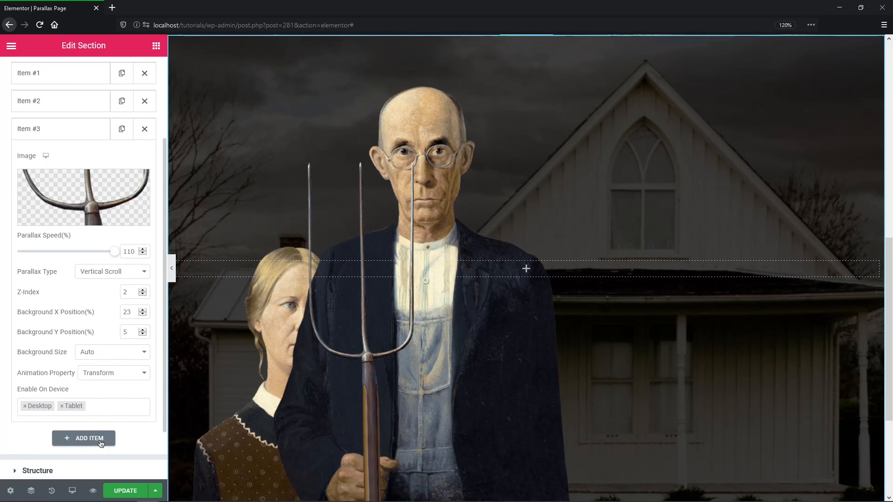
Add a fourth hand layer with parallax speed 1 and Z-index 3.
left_click(83, 196)
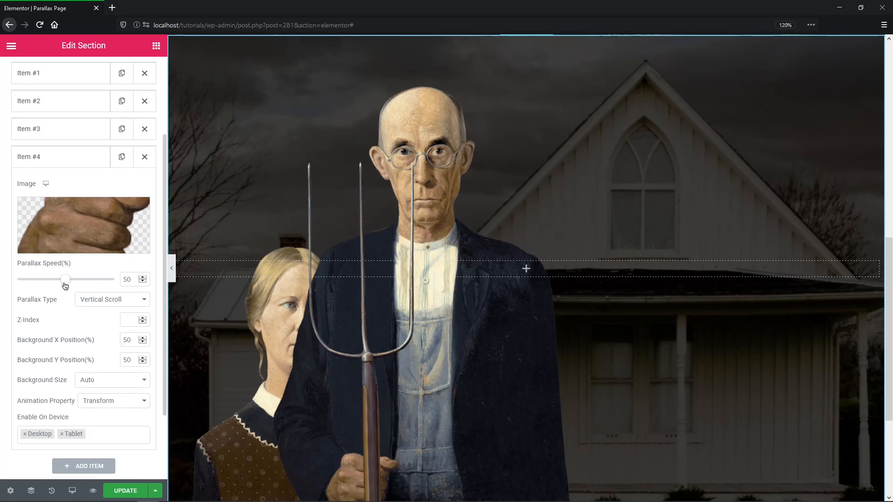
left_click_drag(65, 279, 17, 279)
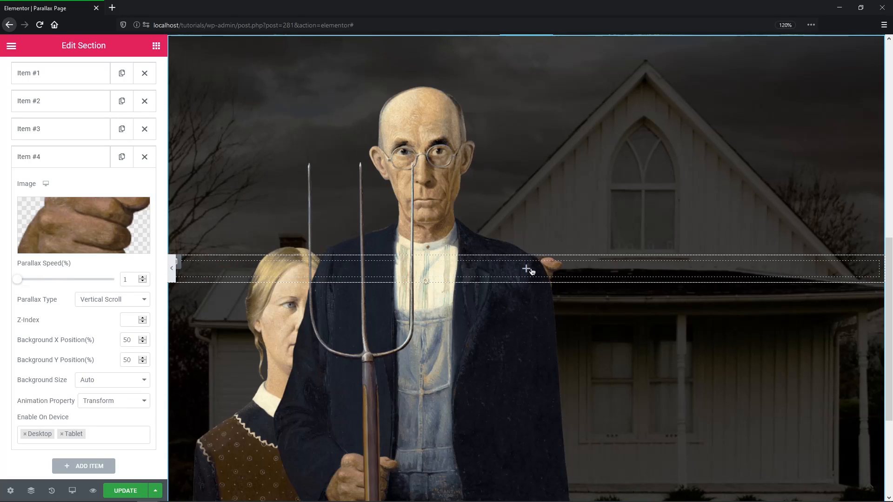
left_click(128, 319)
type("1")
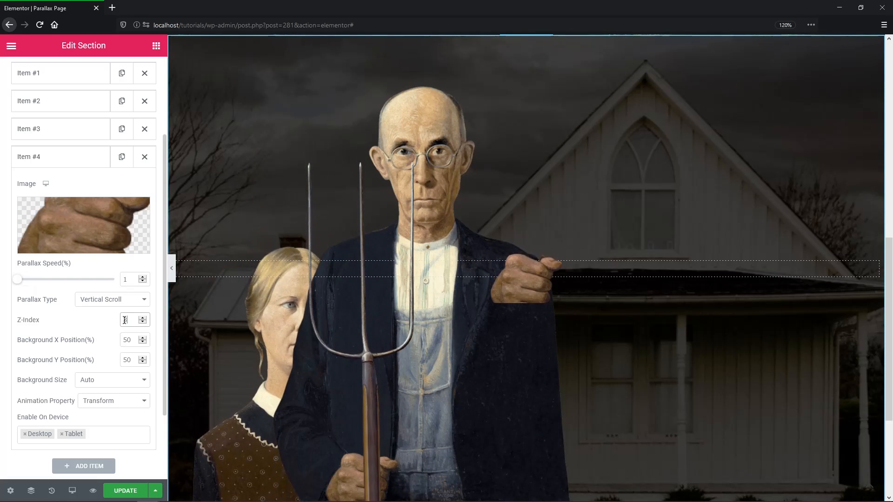
type("3")
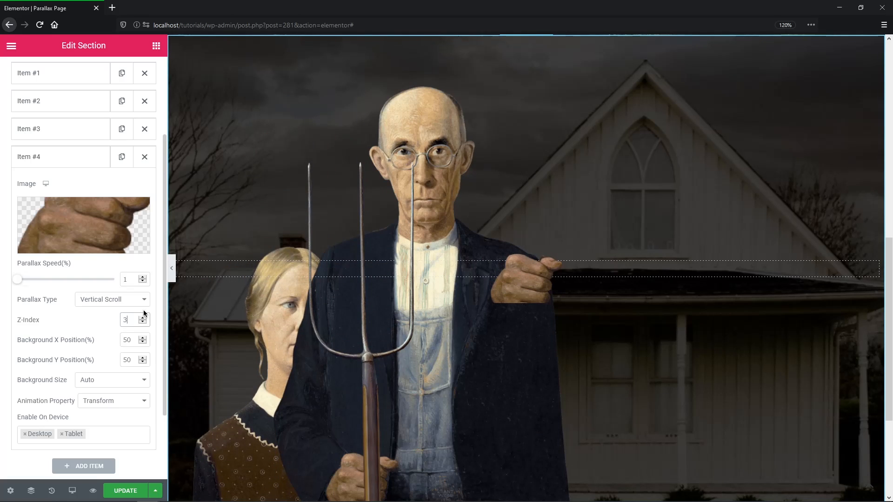
Make the hand layer static and position it at X 25 over the farmer's hand.
left_click(111, 299)
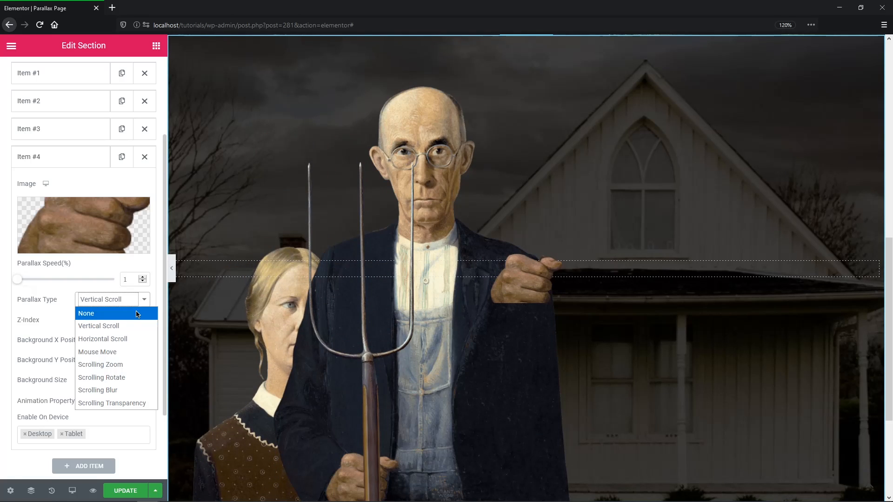
left_click(85, 313)
type("100")
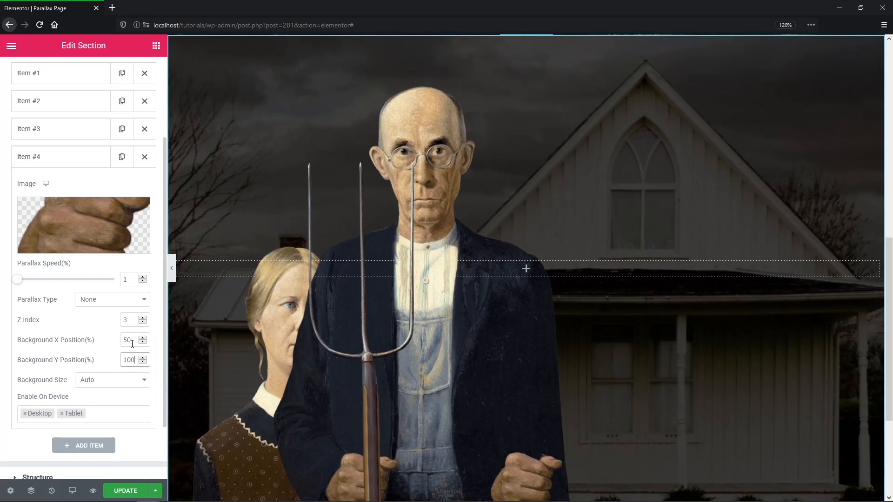
type("25")
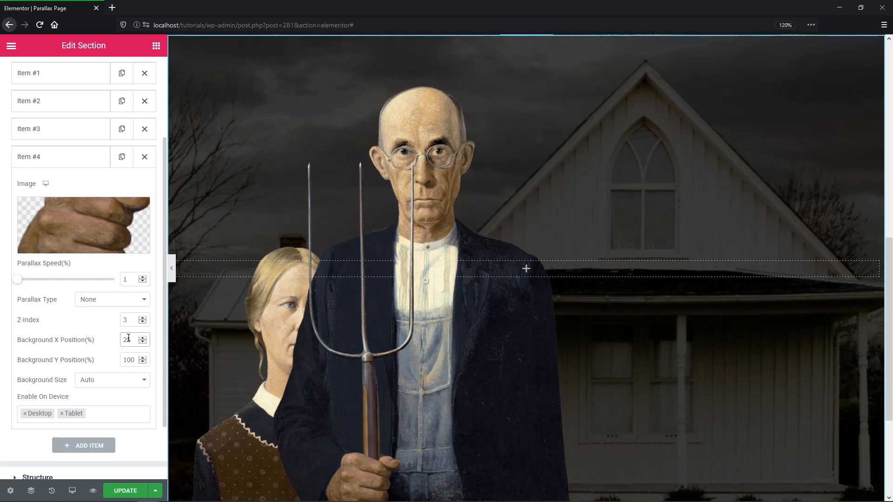
type("25")
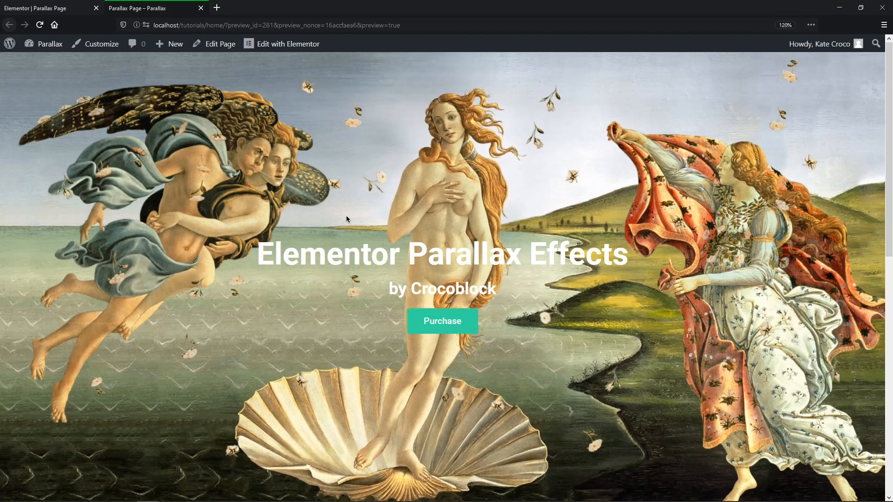
scroll("down", 3)
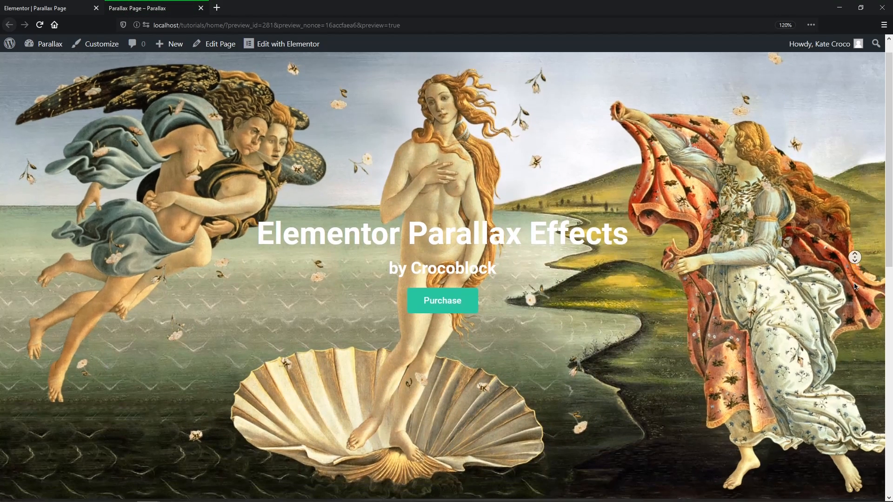
scroll("down", 3)
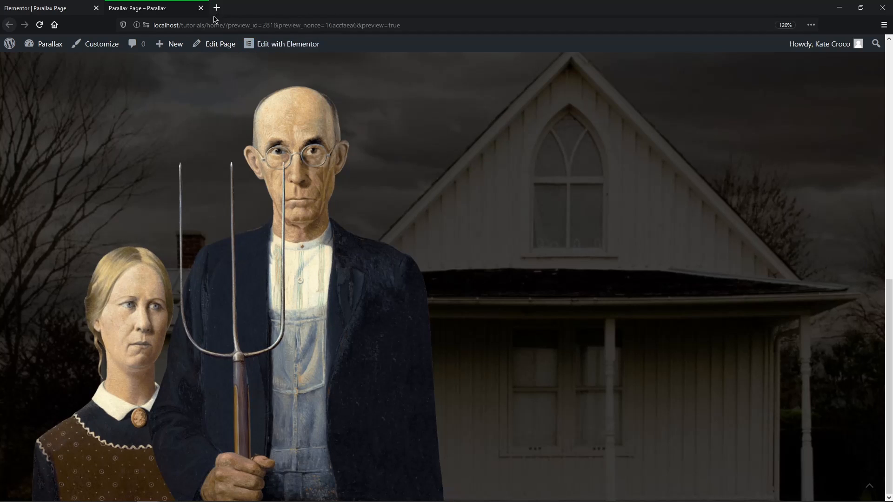
left_click(288, 43)
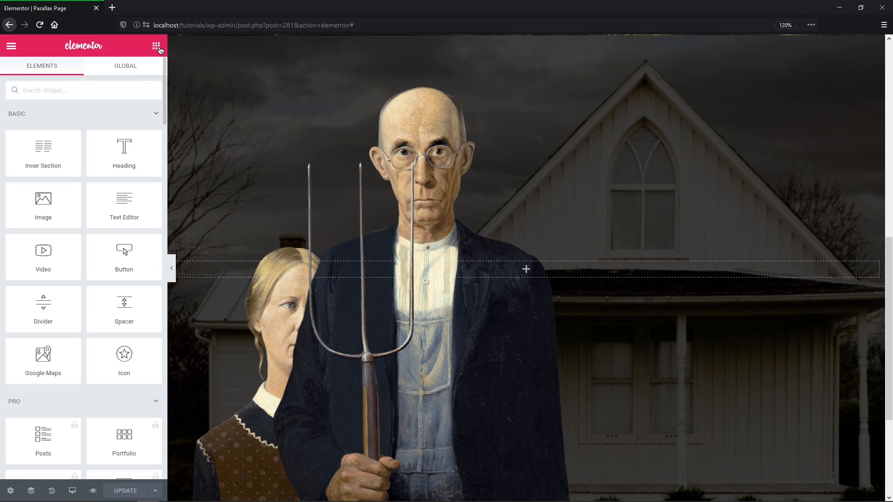
Add a headline in the right column reading 'Vertical' and 'Parallax Scrolling Effect', stacked vertically.
left_click(524, 269)
type("headline")
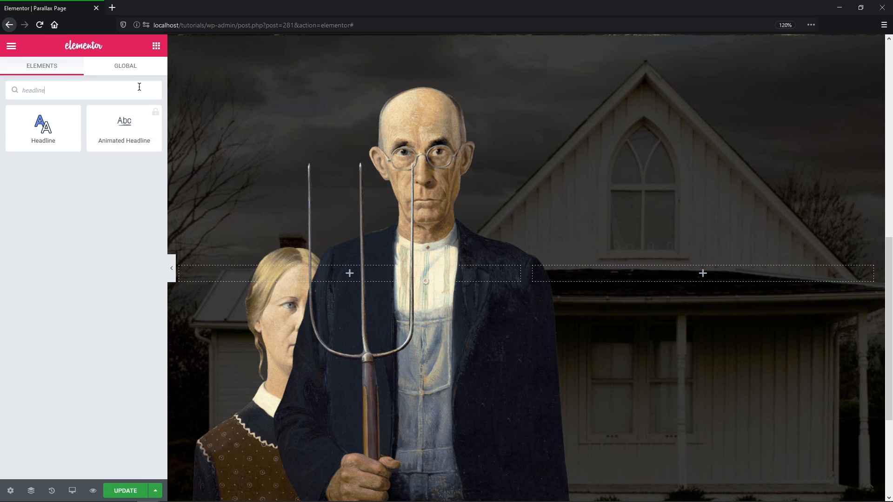
left_click_drag(43, 129, 703, 273)
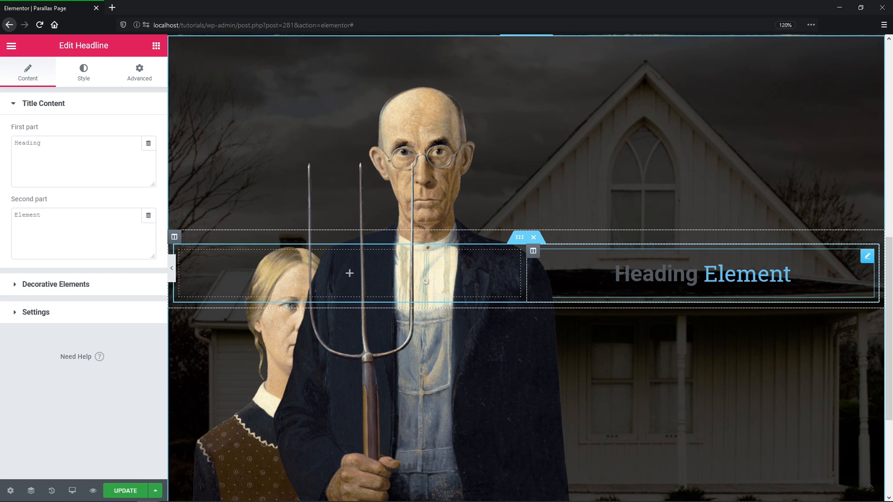
type("Vertical")
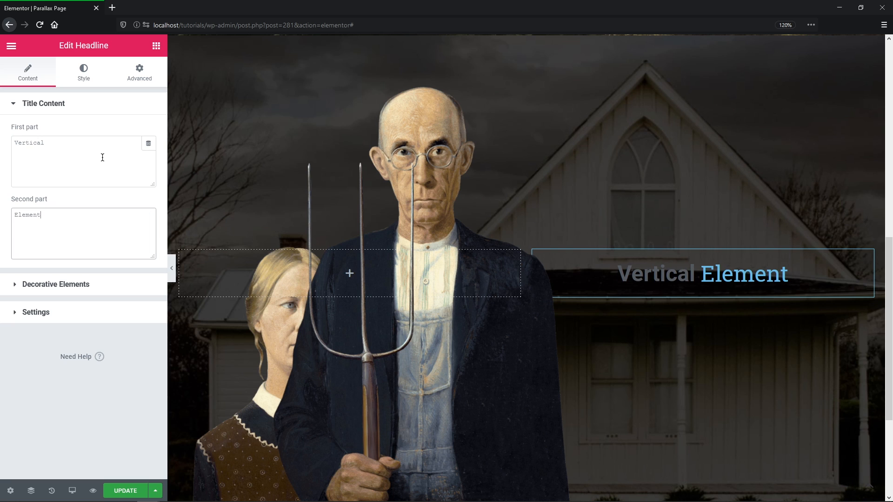
type("Parallax Scrolling Effect")
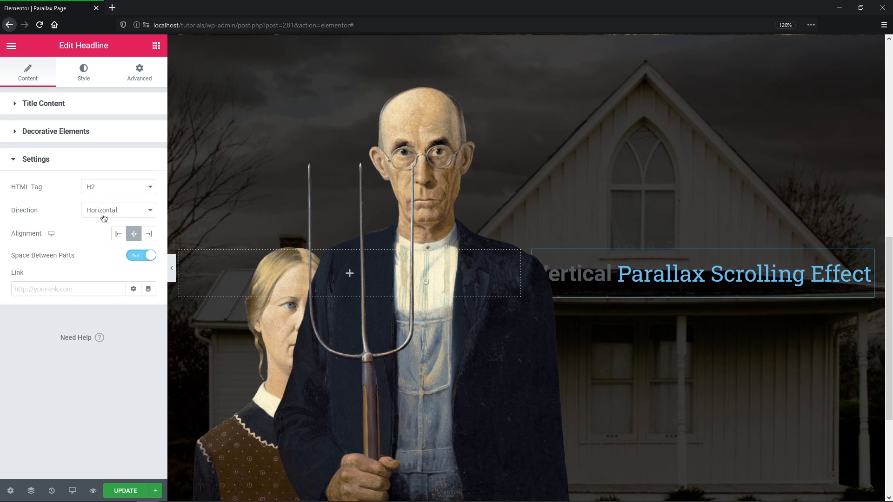
left_click(113, 209)
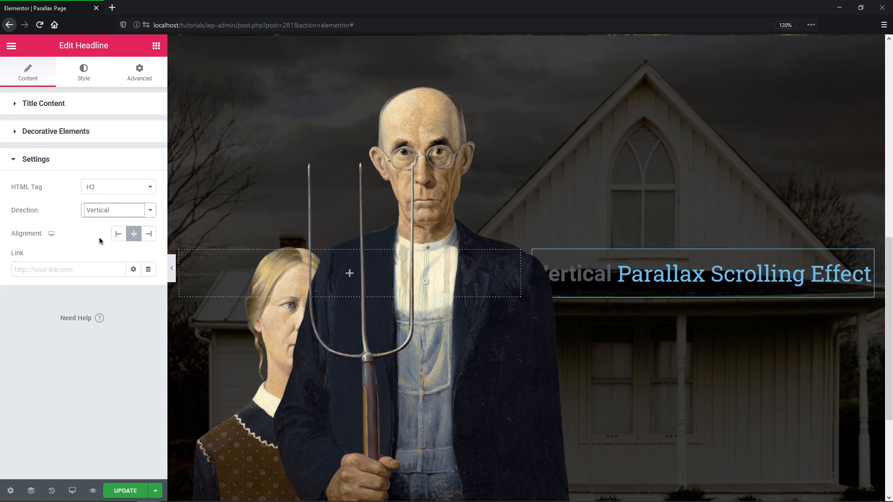
left_click(118, 234)
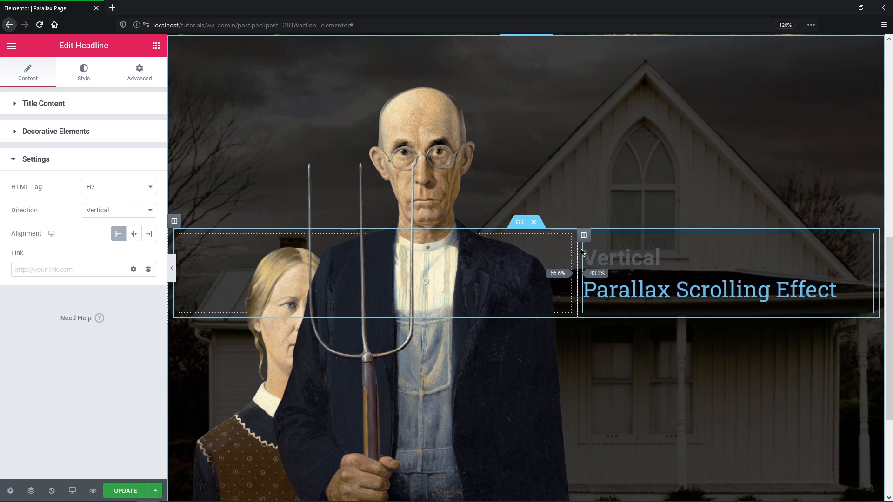
Style 'Vertical' black on yellow and 'Parallax Scrolling Effect' white.
left_click(83, 72)
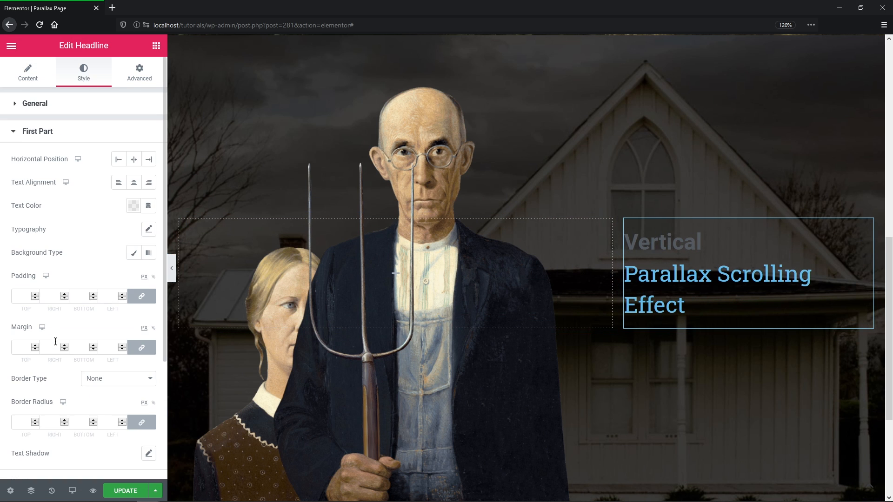
left_click(133, 252)
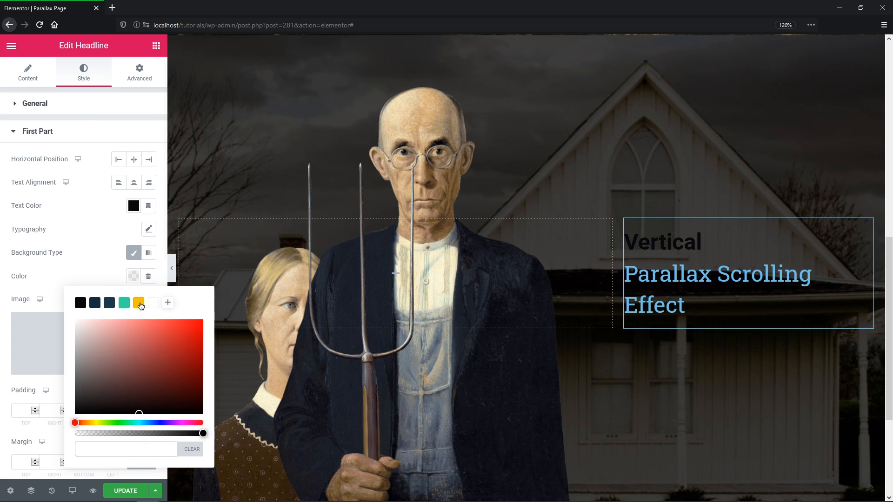
left_click(149, 229)
type("20")
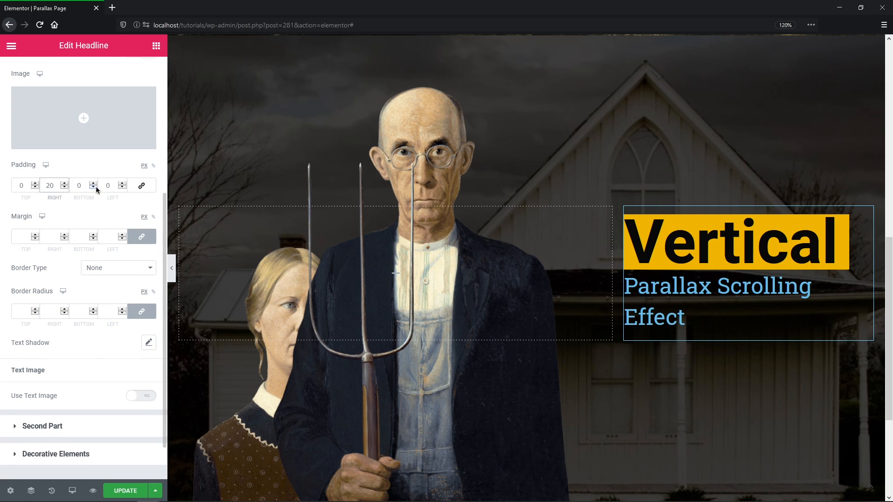
left_click(153, 260)
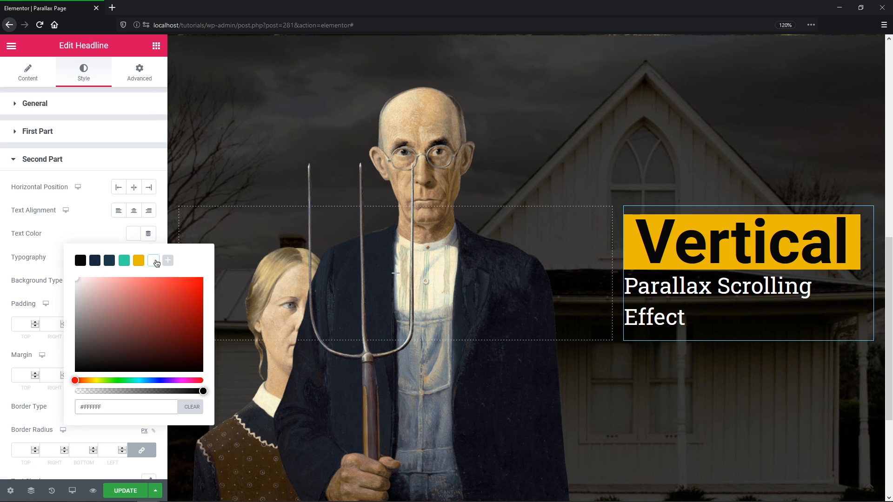
left_click(149, 257)
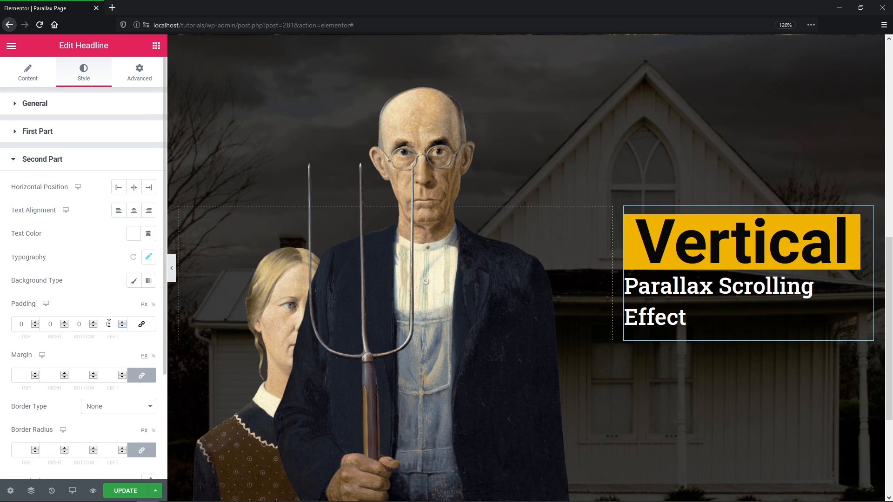
Align the headline to the right and save the page with Update.
left_click(27, 73)
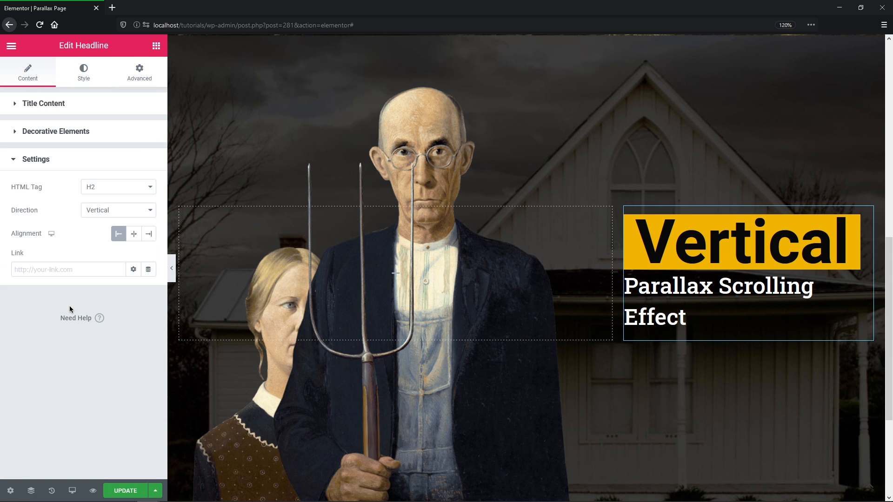
left_click(148, 233)
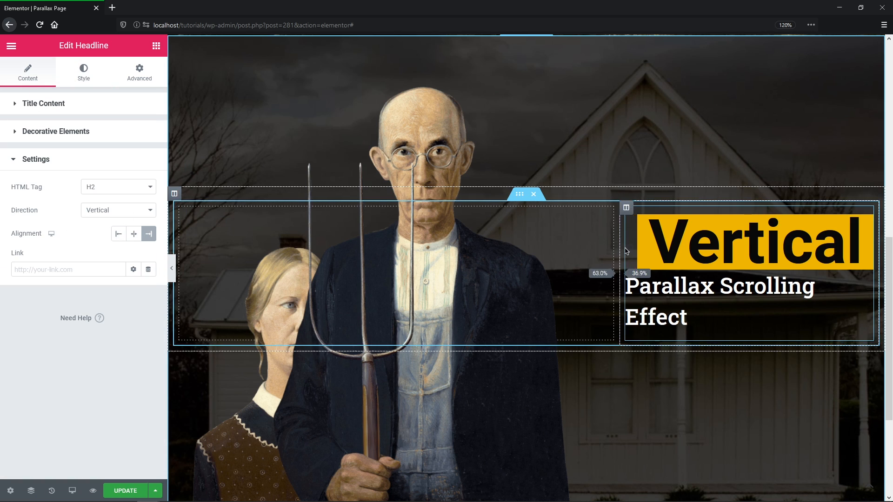
left_click(124, 490)
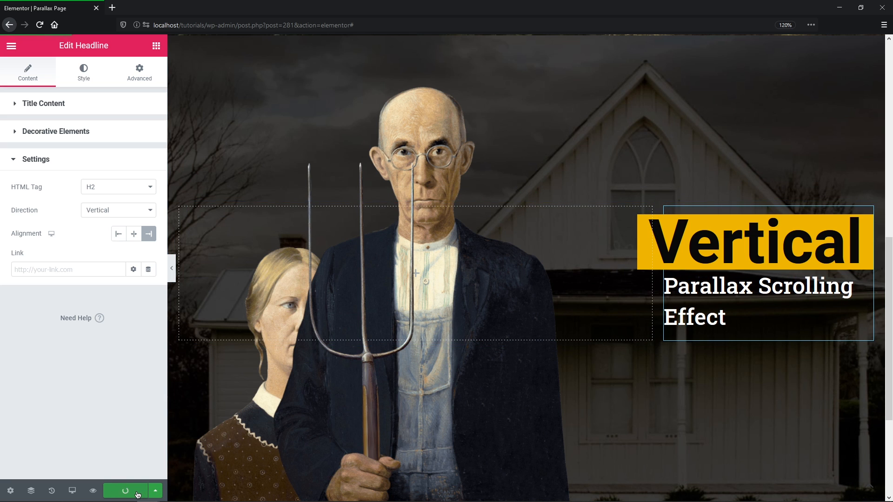
scroll("down", 3)
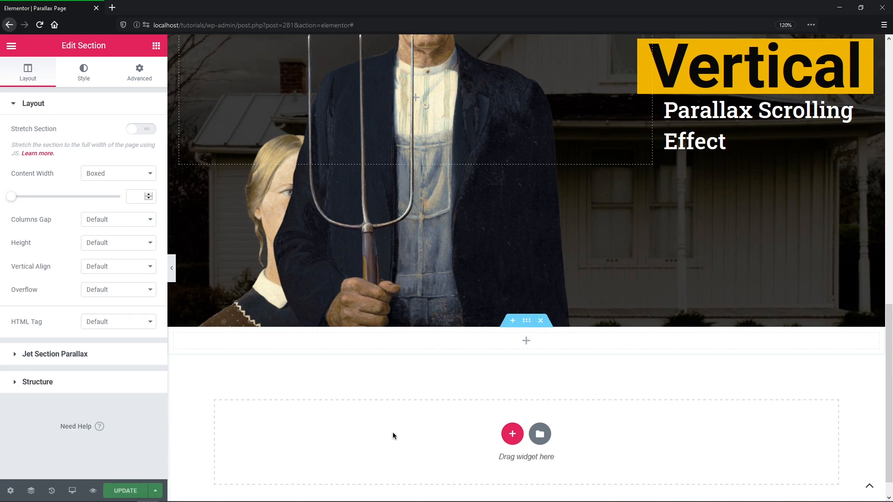
Give the new section the gold texture image as a covering background.
left_click(118, 243)
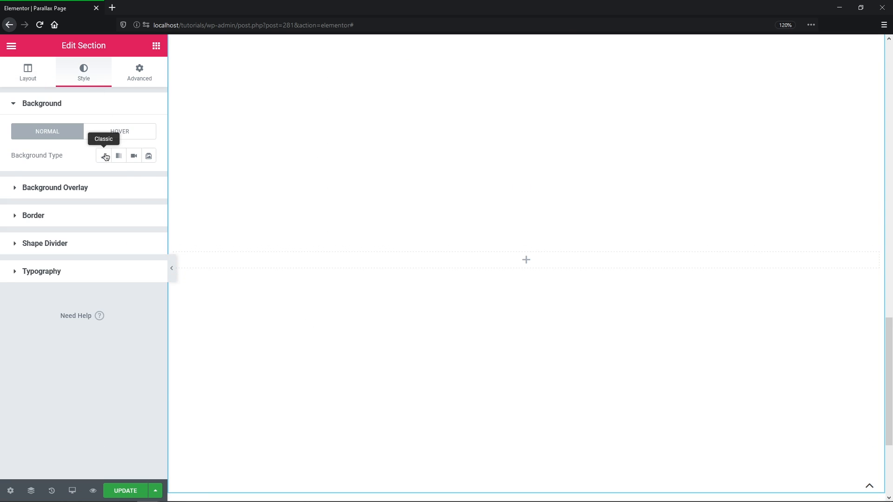
left_click(103, 155)
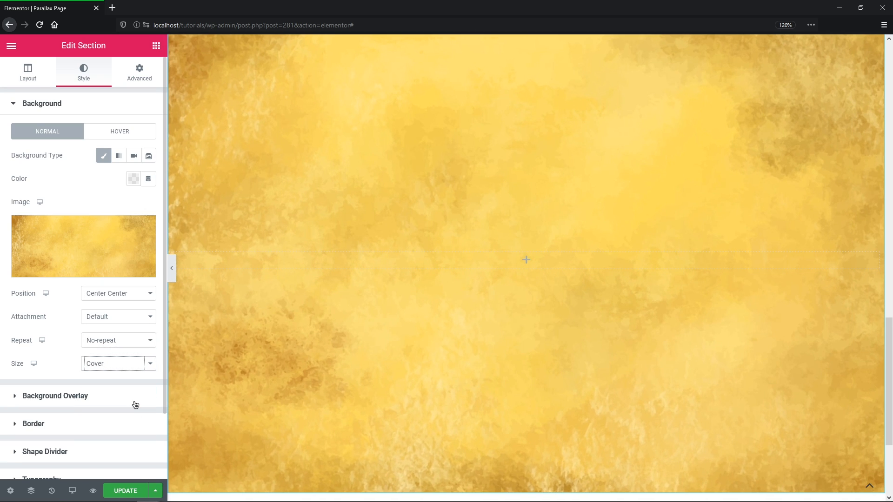
left_click(27, 73)
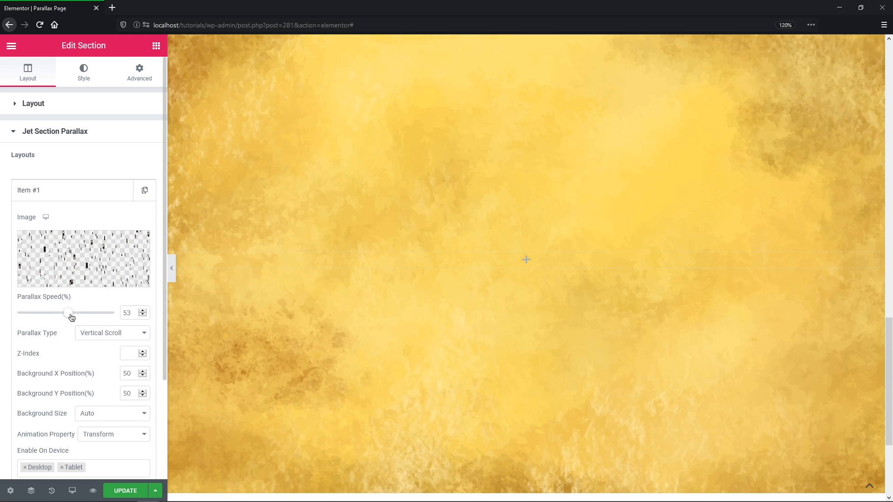
Set the dark-shapes layer to parallax speed 80, Scrolling Blur with Fade In, Z-index 1.
left_click_drag(68, 313, 95, 312)
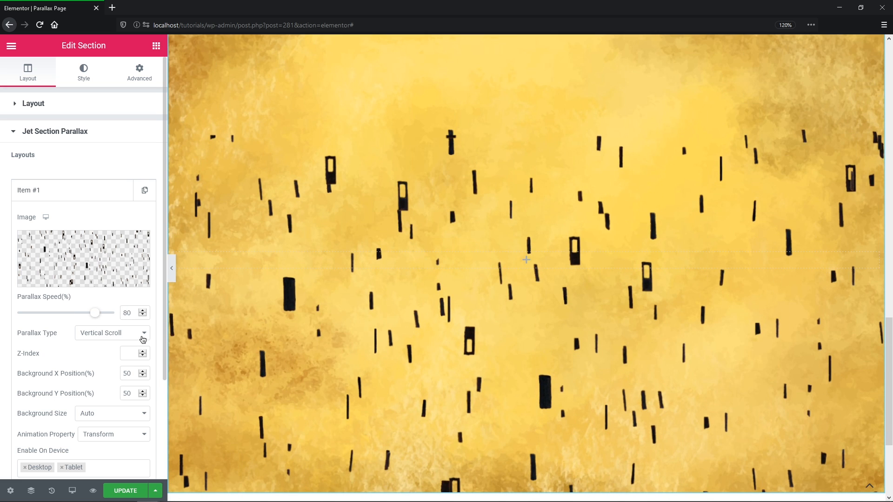
left_click(112, 333)
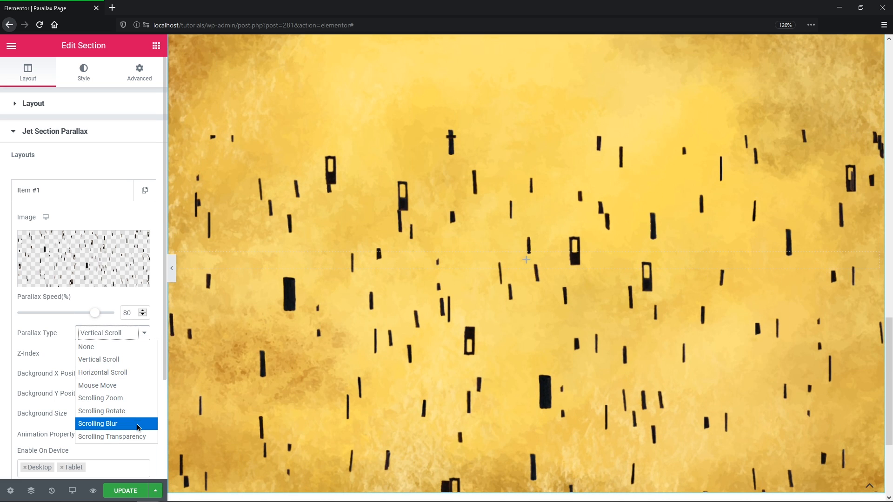
left_click(98, 423)
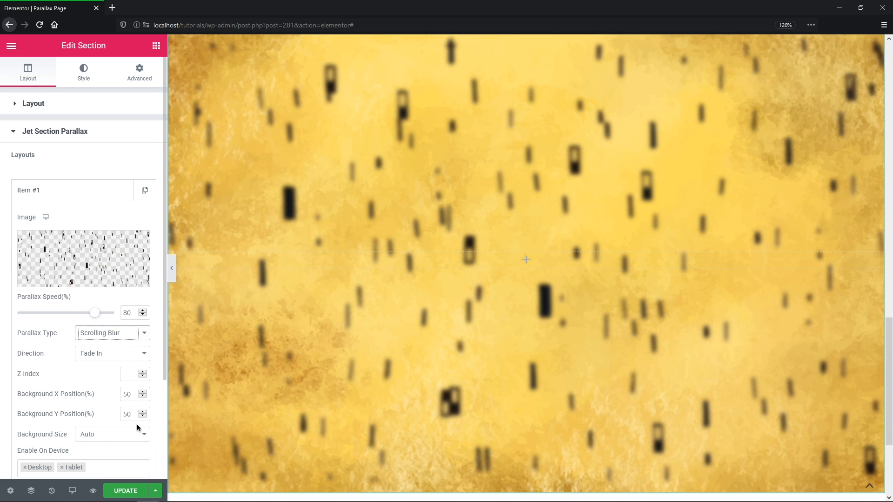
left_click(112, 353)
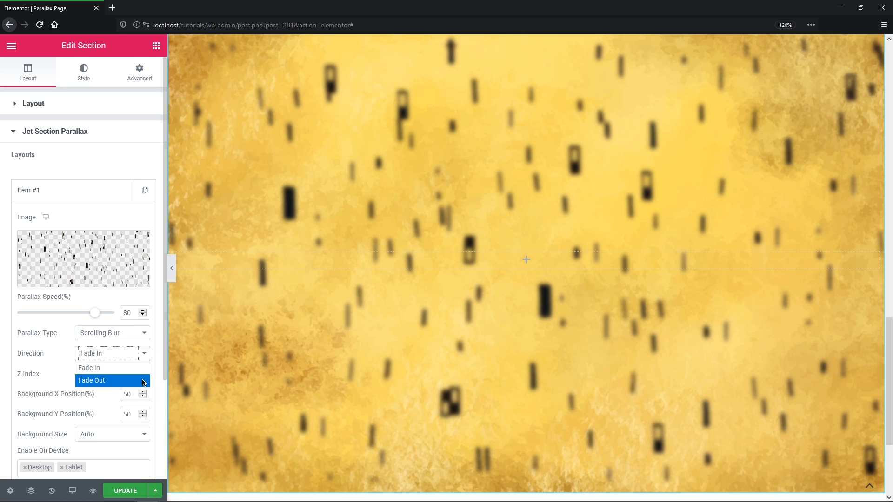
left_click(88, 367)
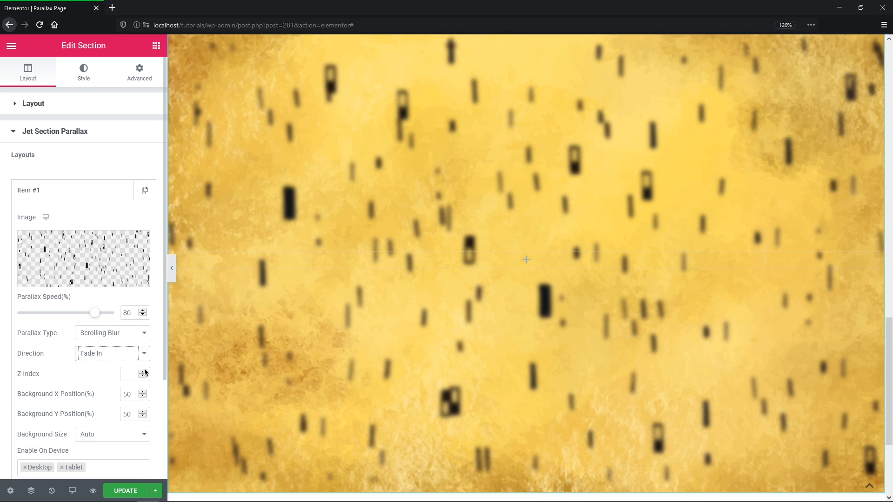
type("1")
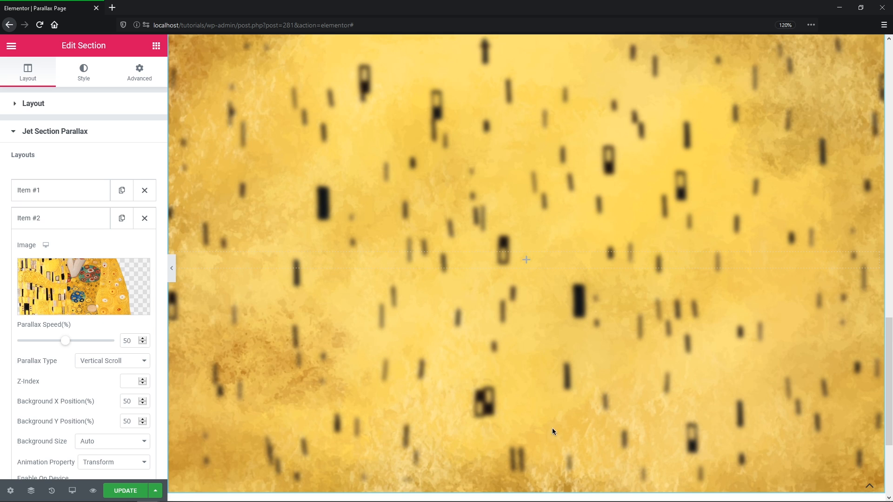
Set the couple painting layer to parallax speed 100 with Scrolling Transparency.
left_click_drag(65, 340, 101, 341)
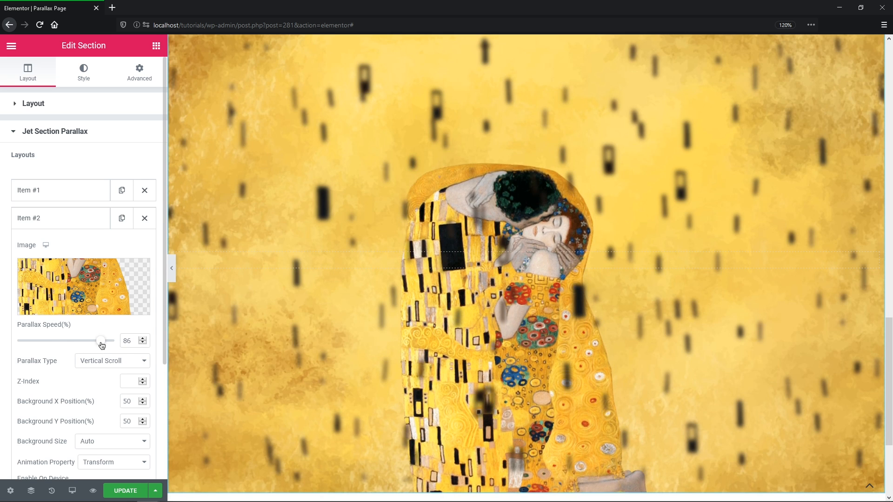
left_click_drag(101, 340, 113, 340)
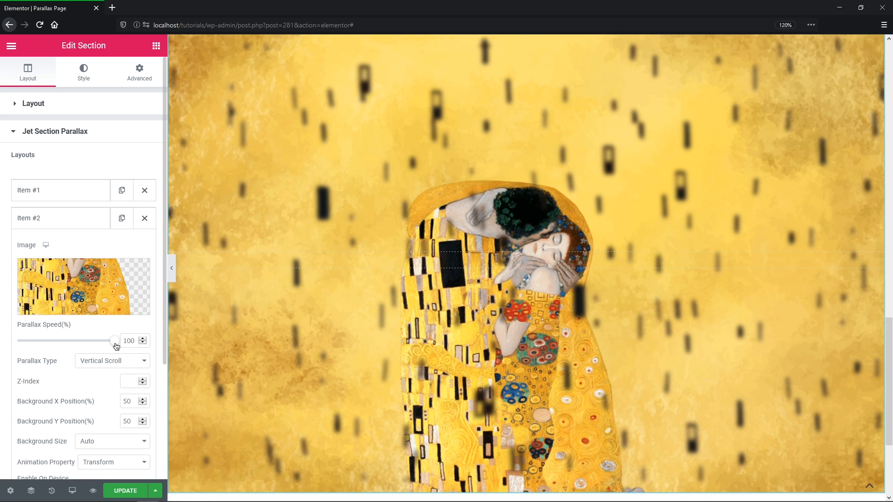
left_click(112, 361)
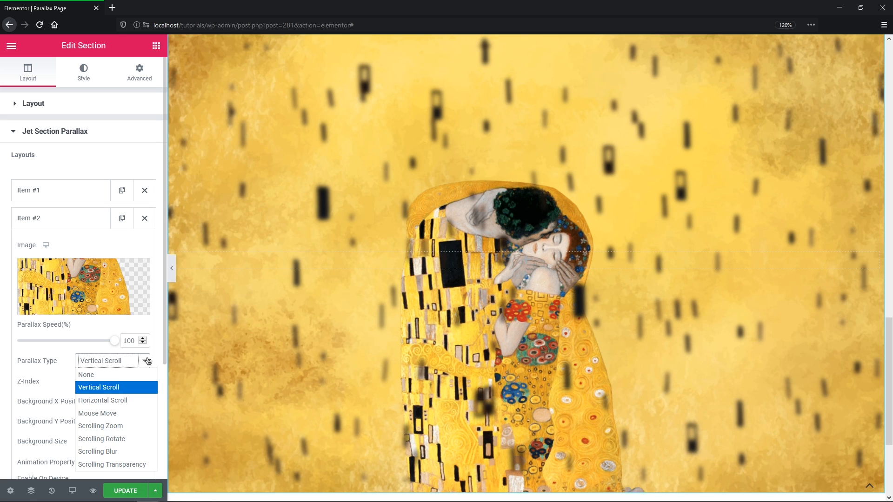
left_click(98, 387)
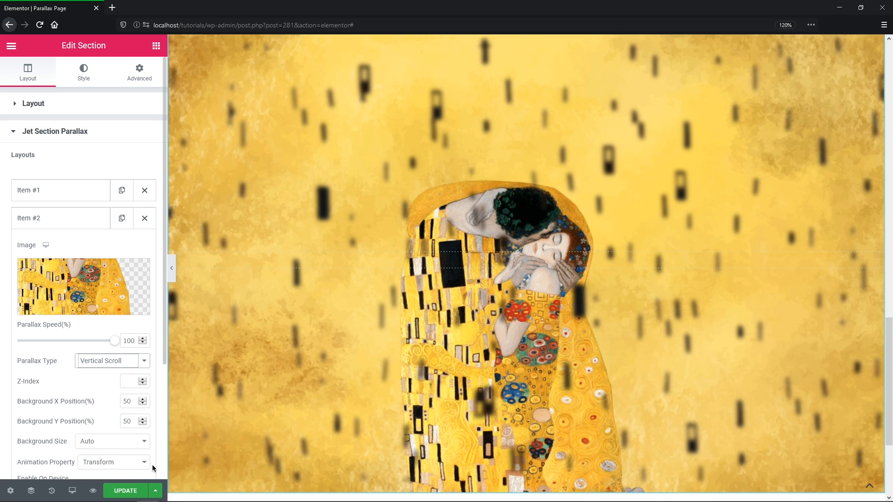
left_click(111, 361)
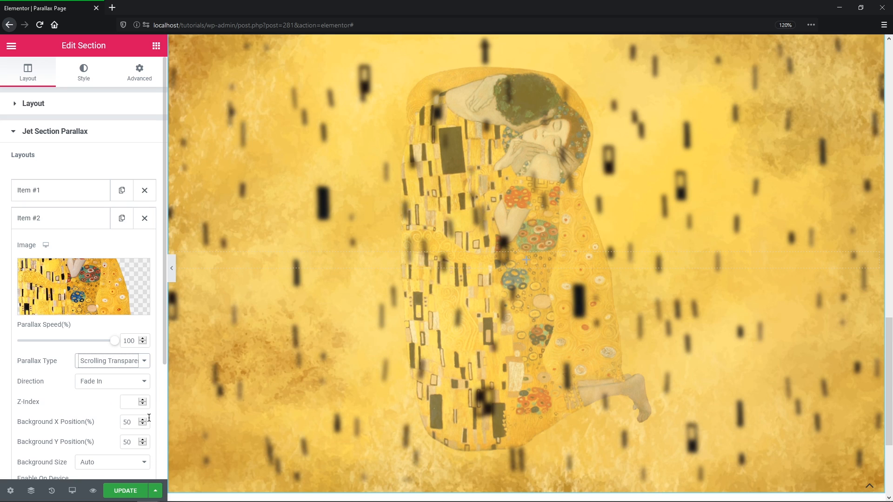
Keep the couple layer fading in at Z-index 2, then add a third layer.
left_click(113, 382)
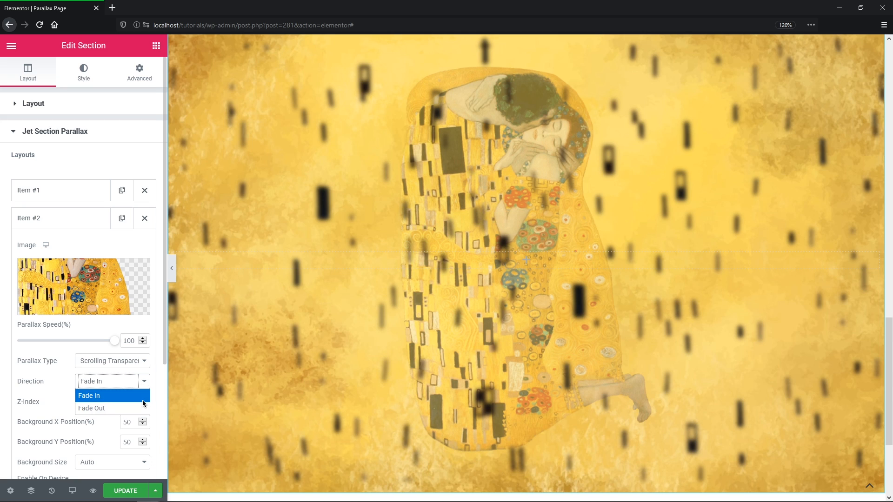
left_click(89, 395)
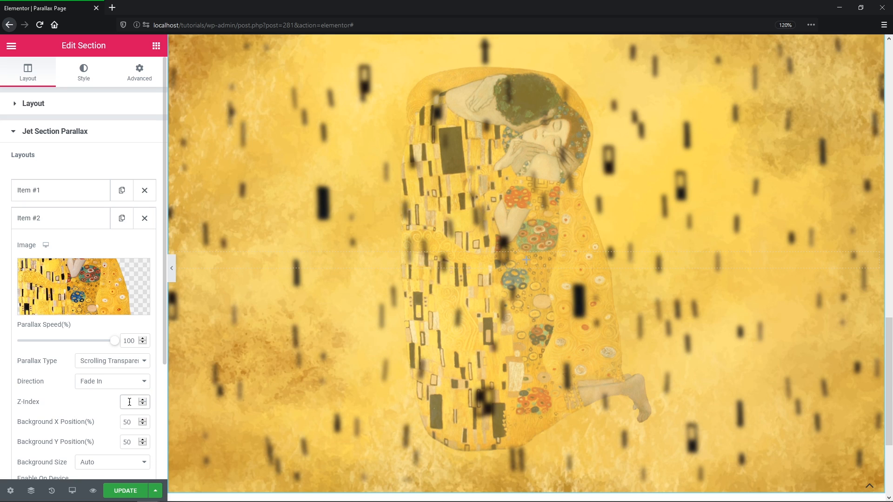
type("2")
type("40")
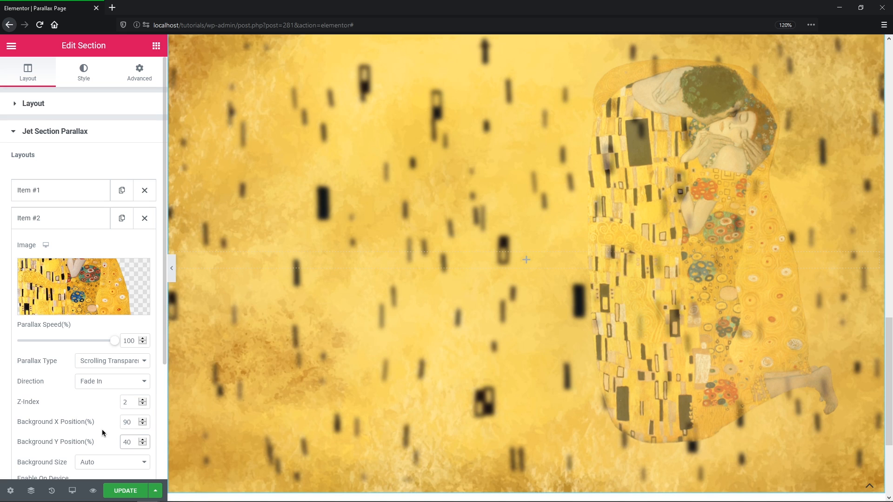
left_click(59, 217)
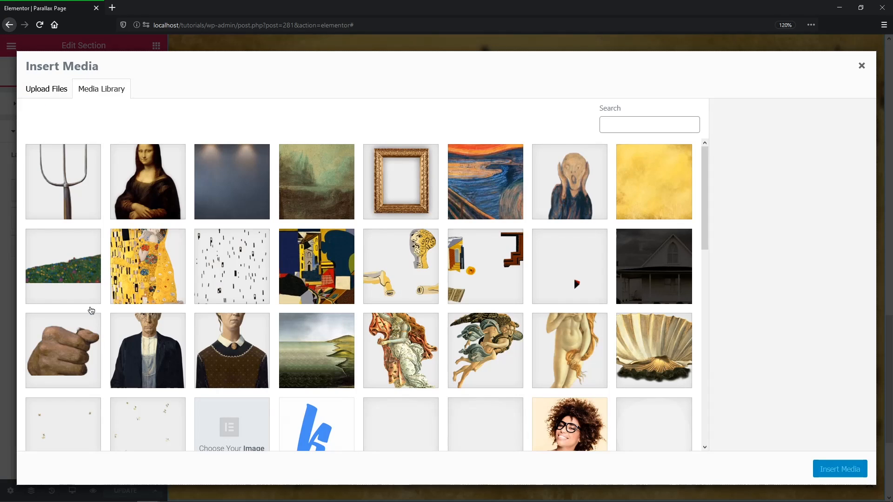
Insert the flowery meadow image into Item #3 with Parallax Type None, Z-Index 3 and X Position 90.
left_click(63, 266)
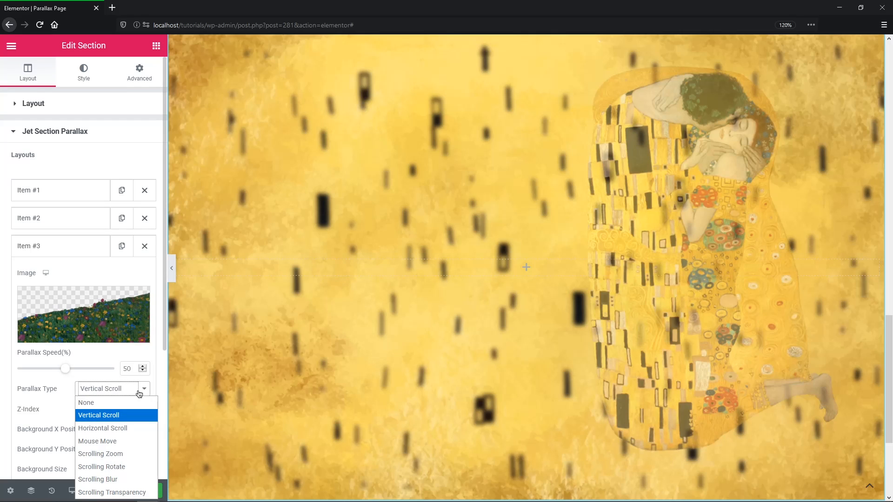
left_click(86, 403)
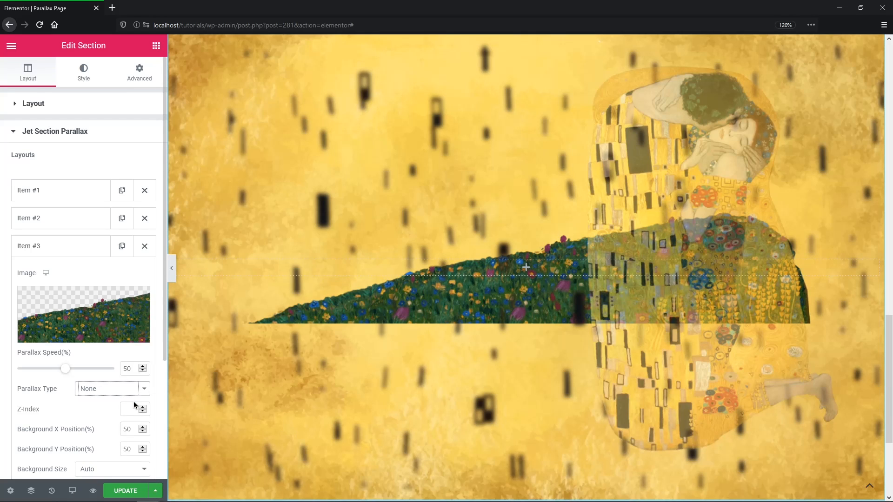
type("3")
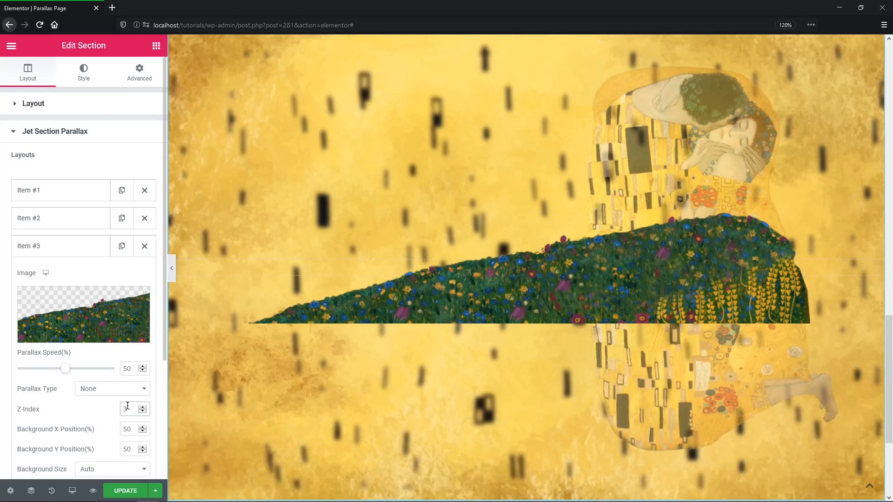
left_click(127, 429)
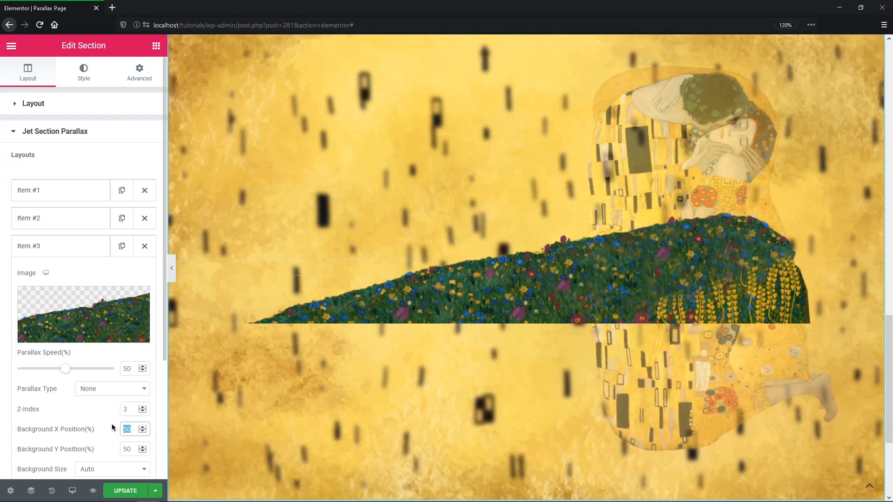
type("90")
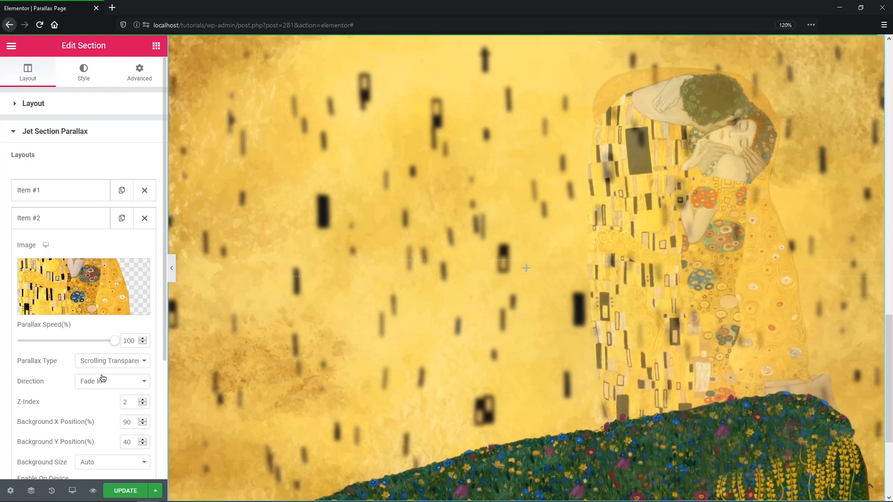
left_click(128, 441)
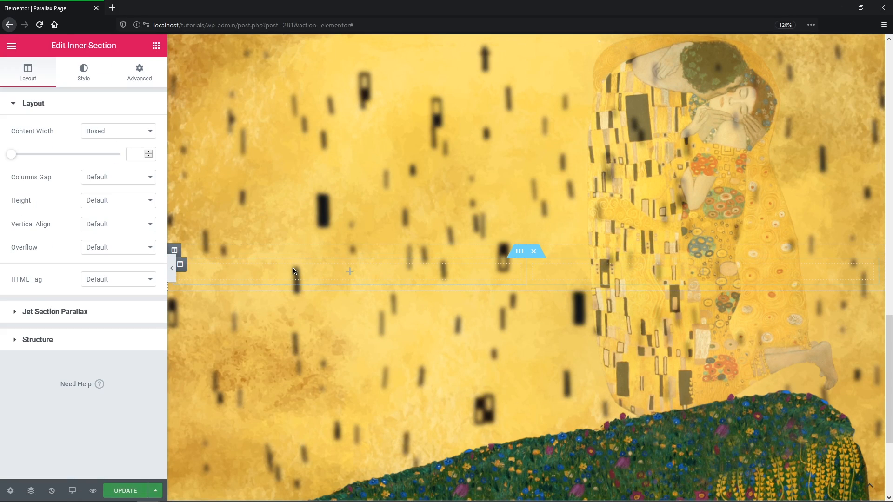
Add a Headline widget reading 'Blur' and '+ Opacity', stacked with Direction Vertical.
left_click(415, 265)
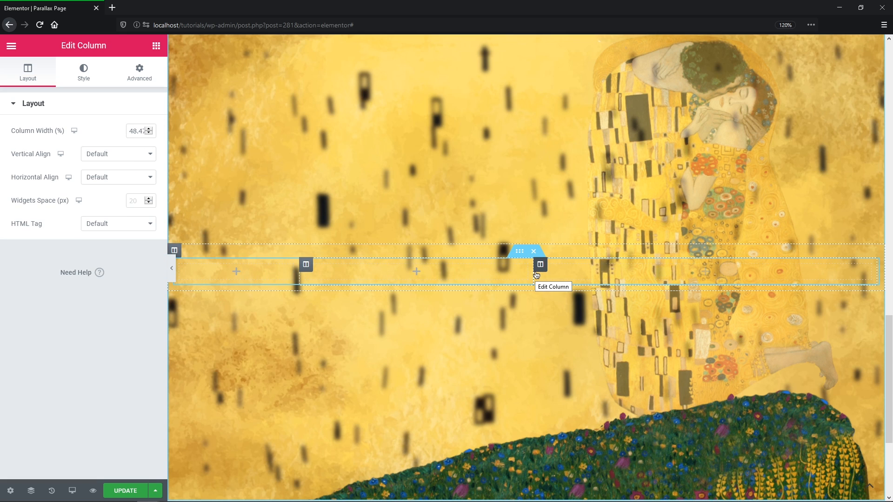
left_click(416, 271)
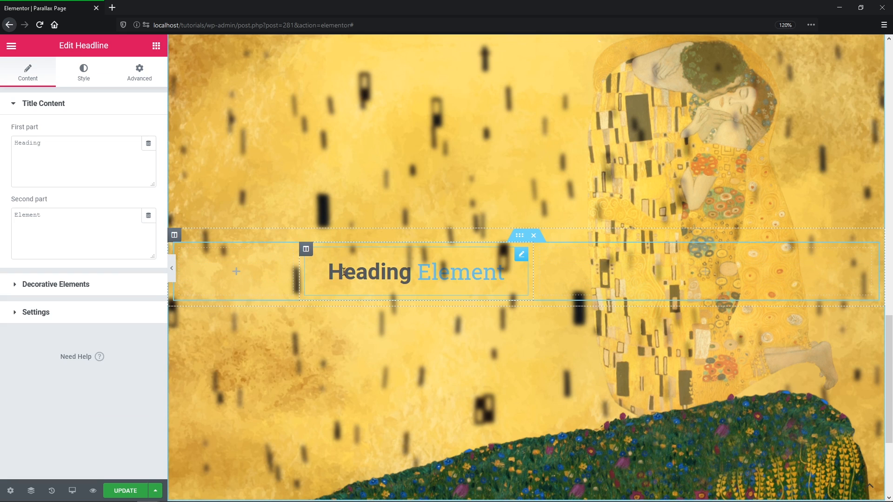
type("Blur")
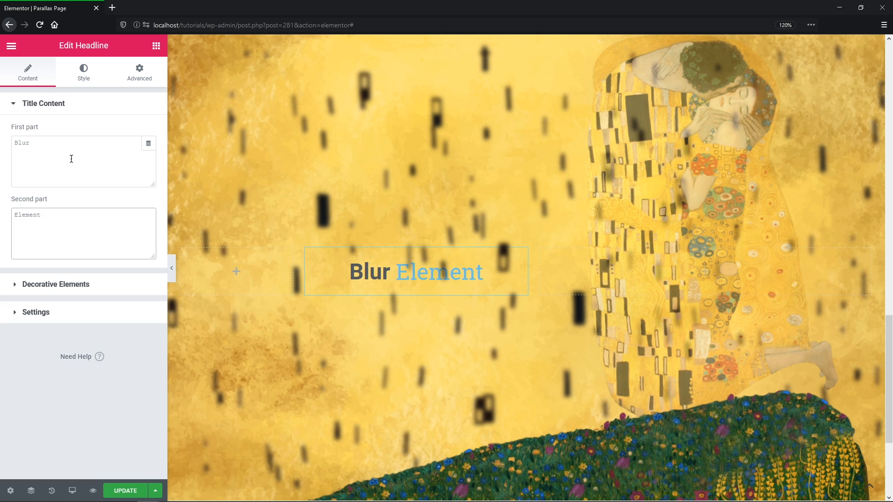
type("+ Opacity")
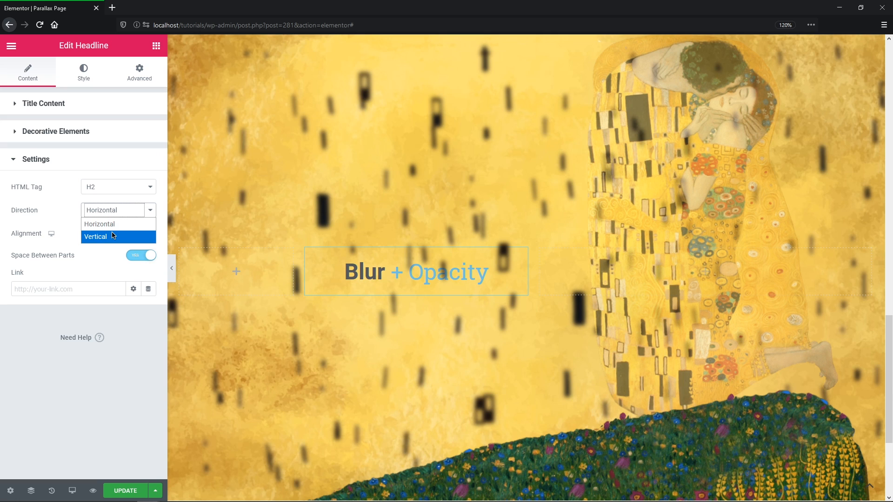
left_click(94, 237)
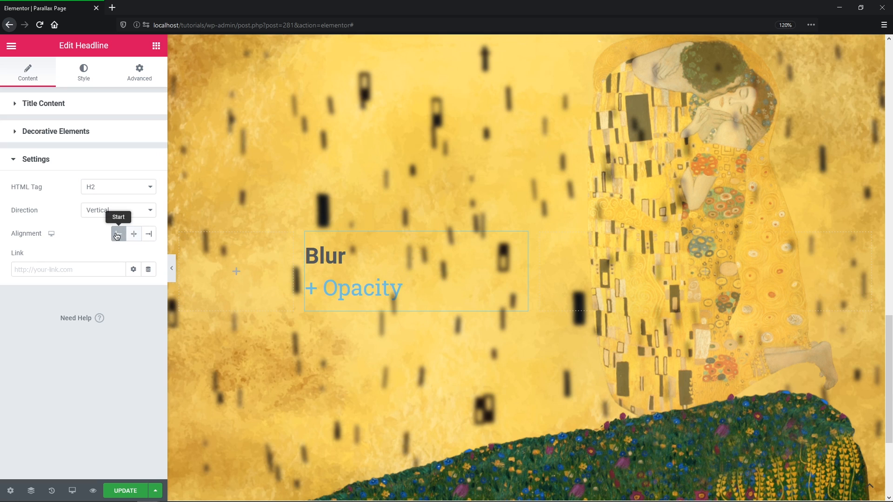
Style both headline parts black, Blur enlarged on a yellow background and + Opacity enlarged and bold.
left_click(83, 72)
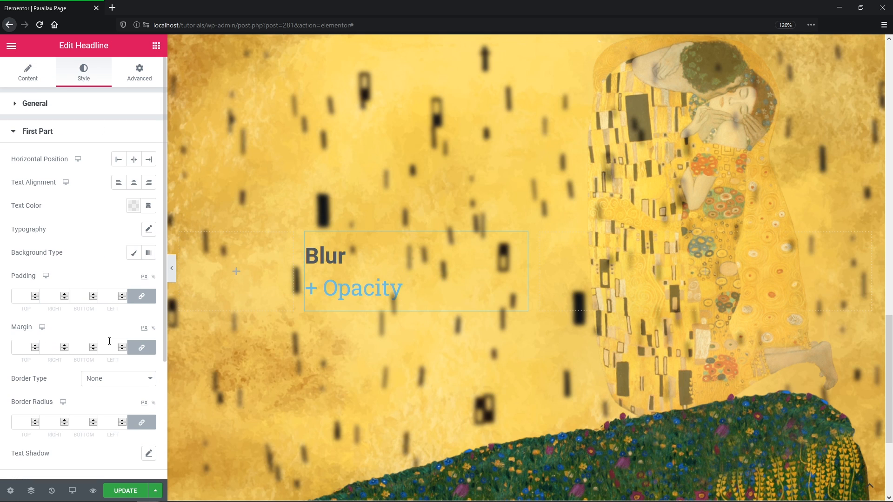
left_click(133, 252)
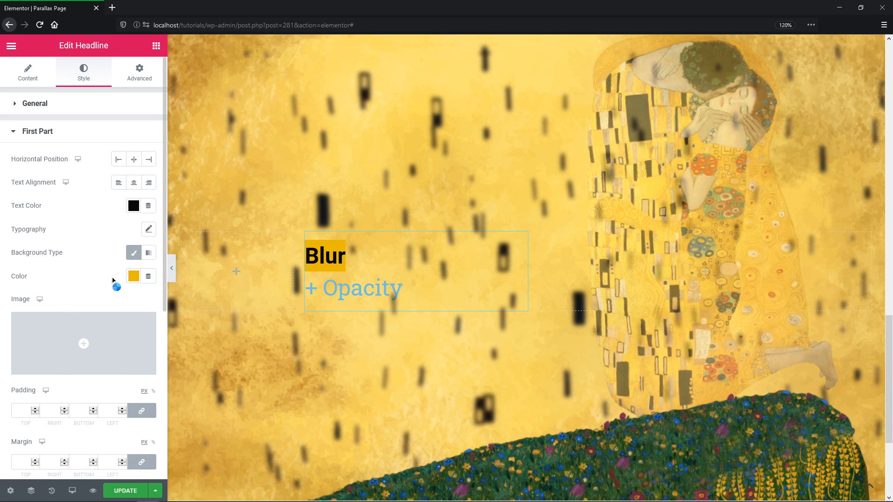
left_click(148, 229)
type("20")
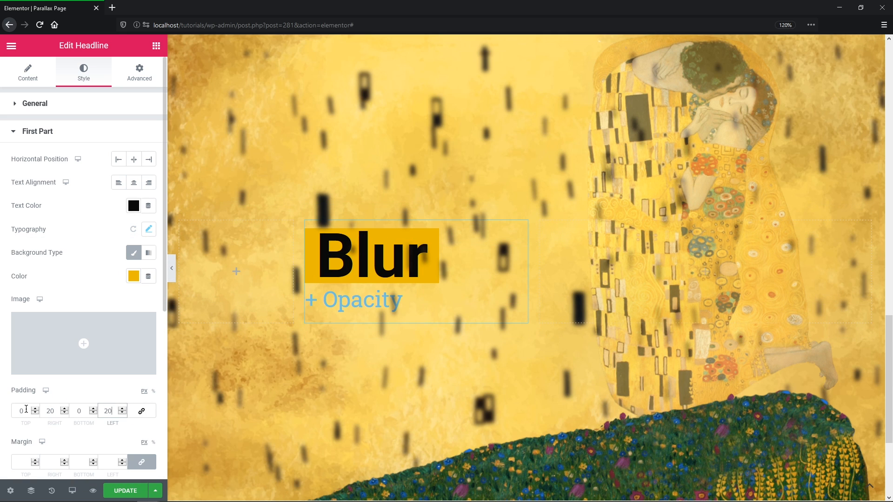
left_click(37, 132)
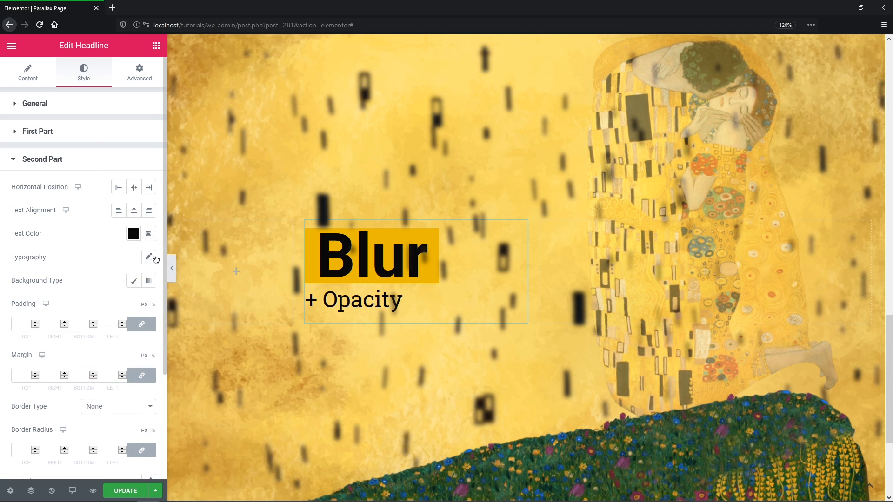
left_click(149, 257)
type("20")
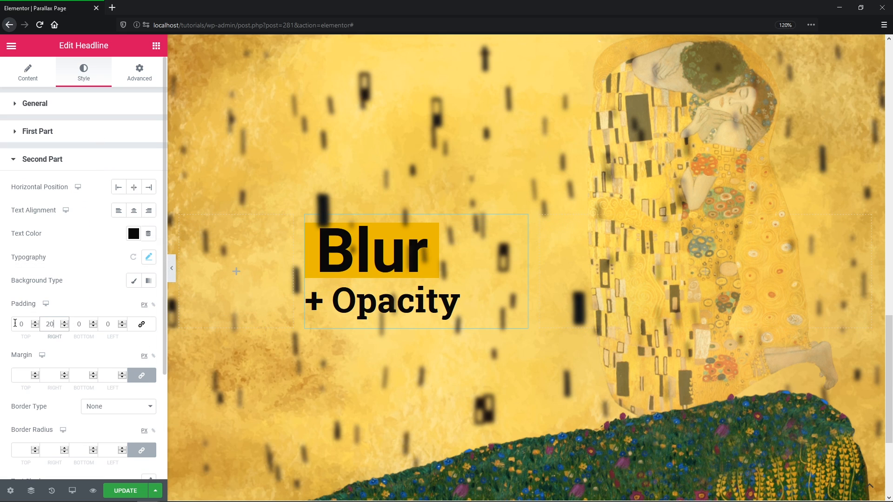
left_click(139, 71)
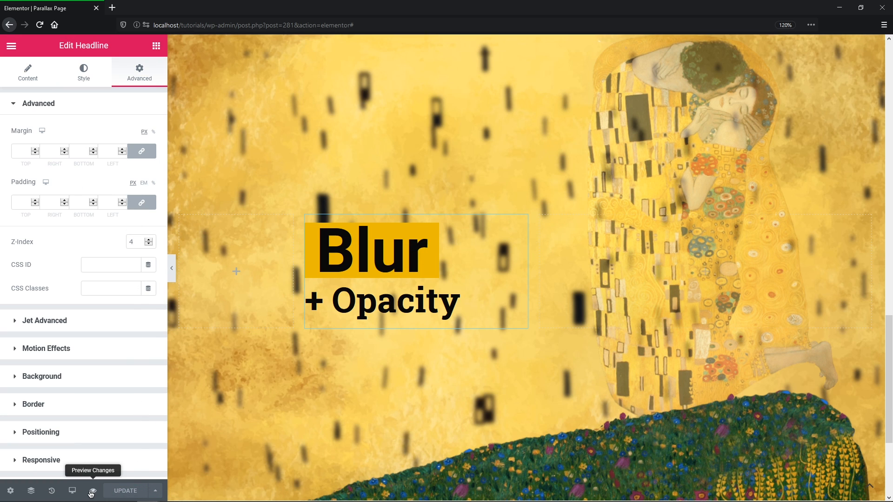
Preview the page live and scroll down to the Blur + Opacity section.
left_click(91, 491)
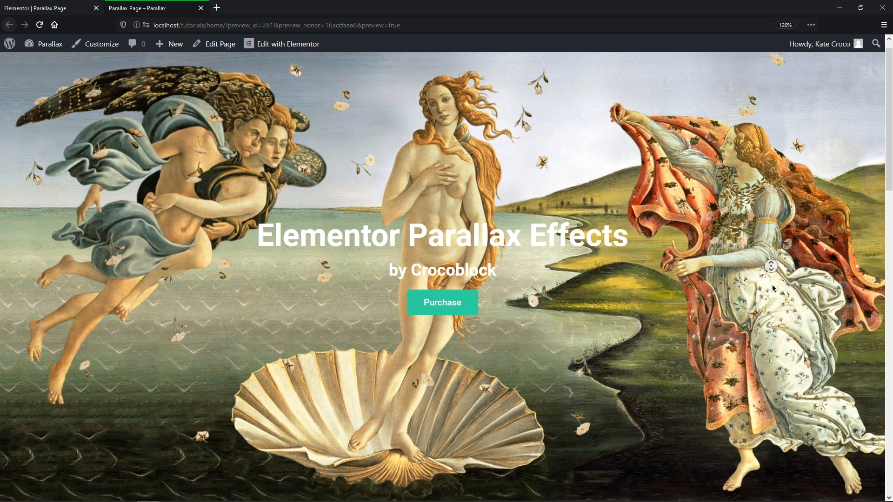
scroll("down", 3)
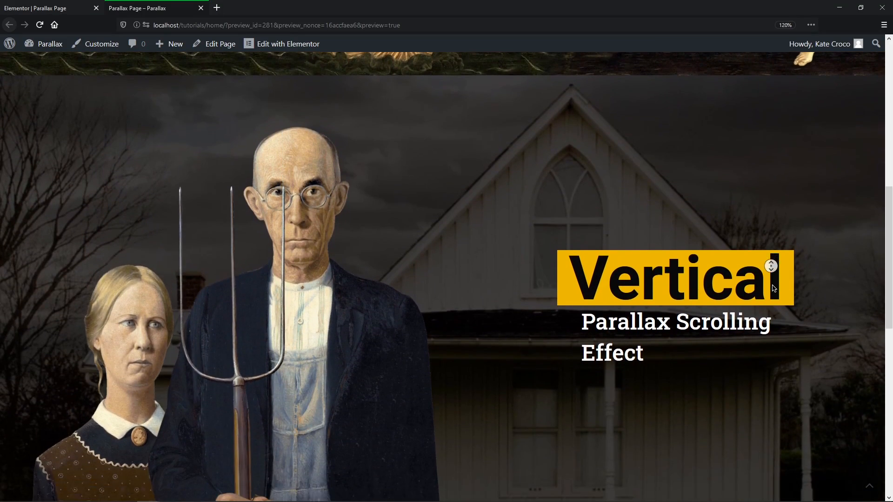
scroll("down", 3)
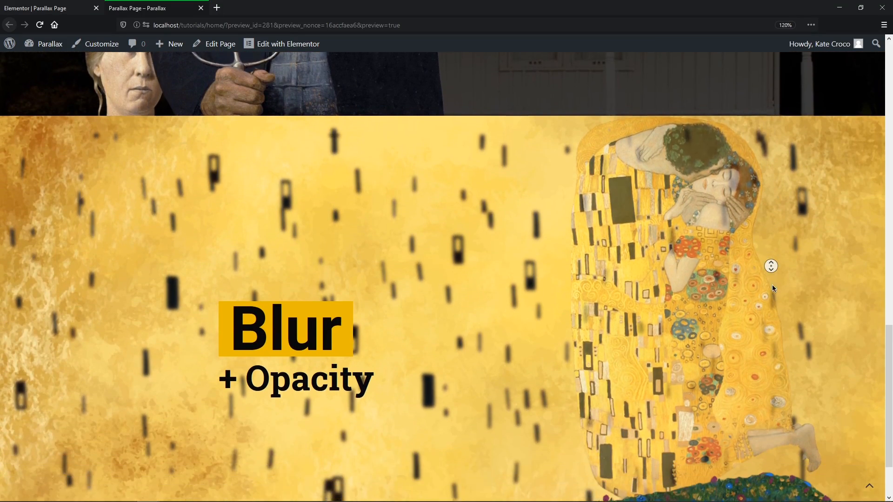
scroll("down", 3)
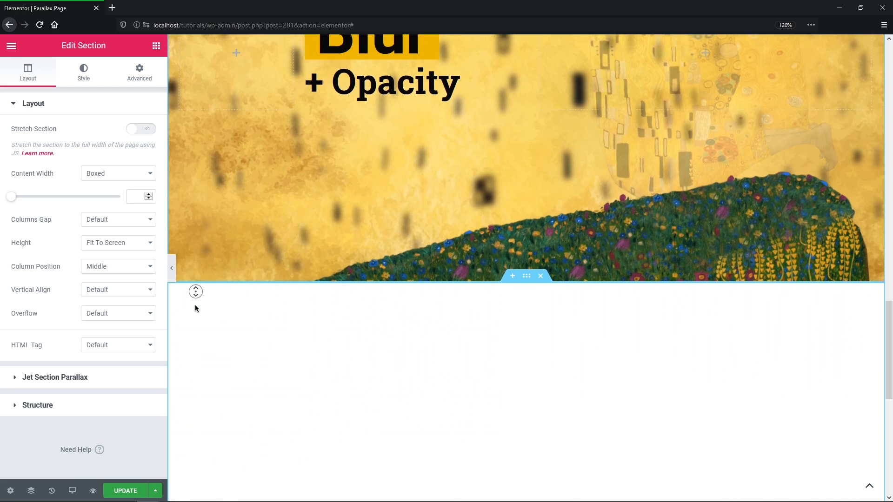
In the new Scream section, set the head layer to Scrolling Zoom at Parallax Speed 30.
left_click(82, 72)
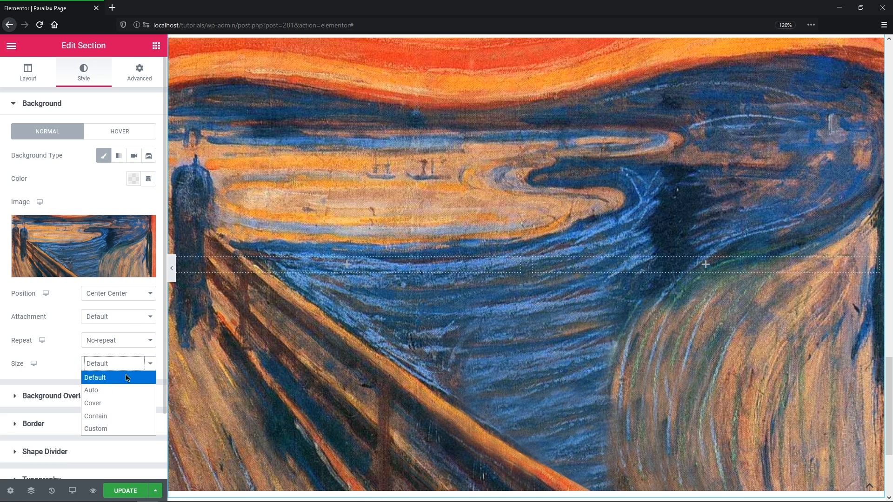
left_click(27, 72)
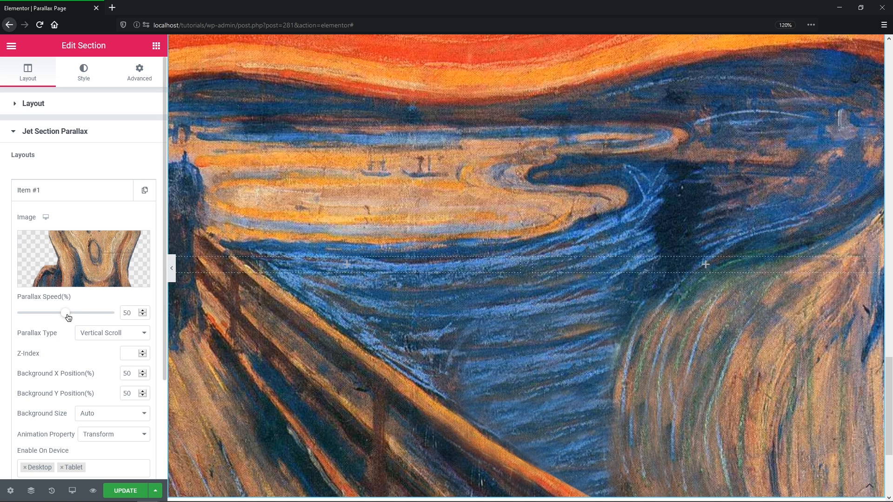
left_click_drag(66, 312, 39, 313)
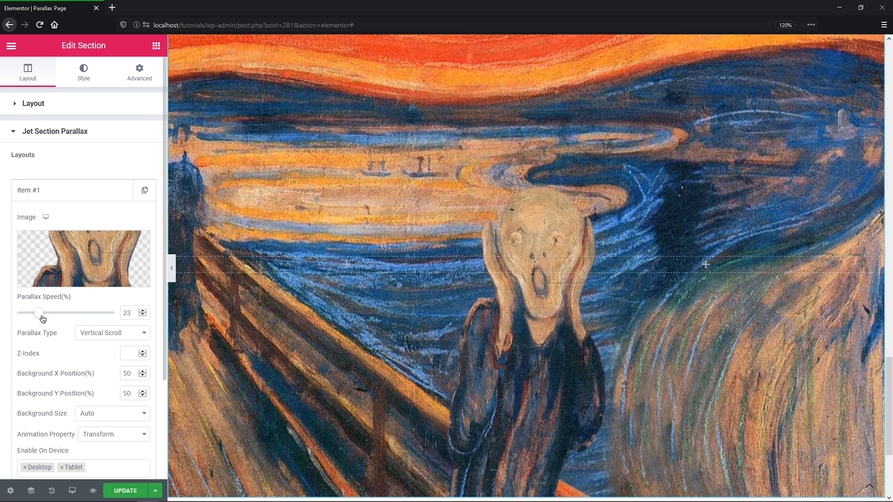
left_click_drag(38, 313, 46, 312)
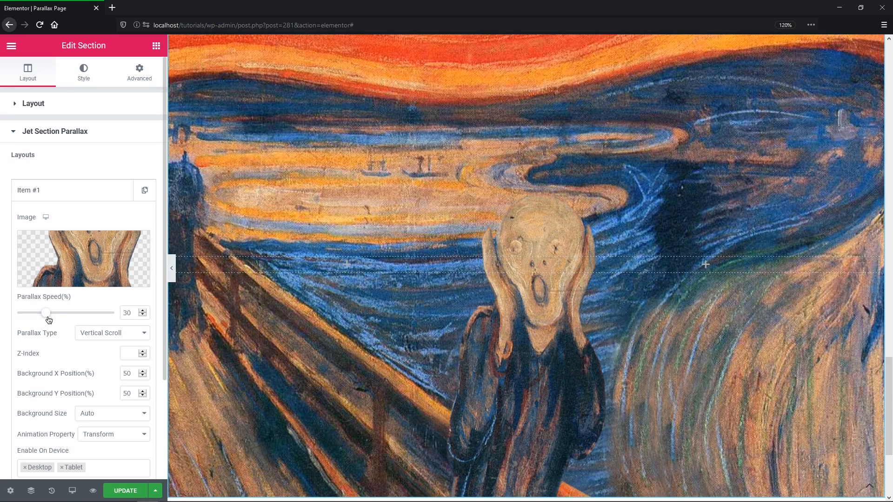
left_click(113, 333)
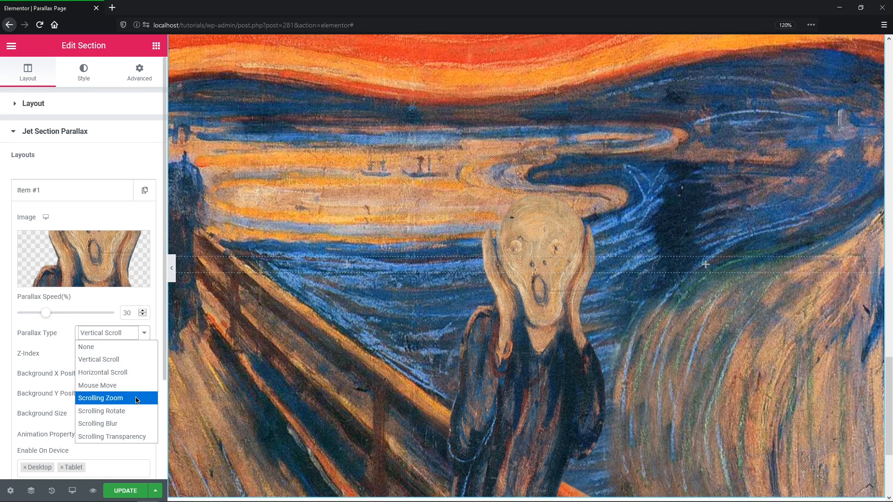
left_click(100, 398)
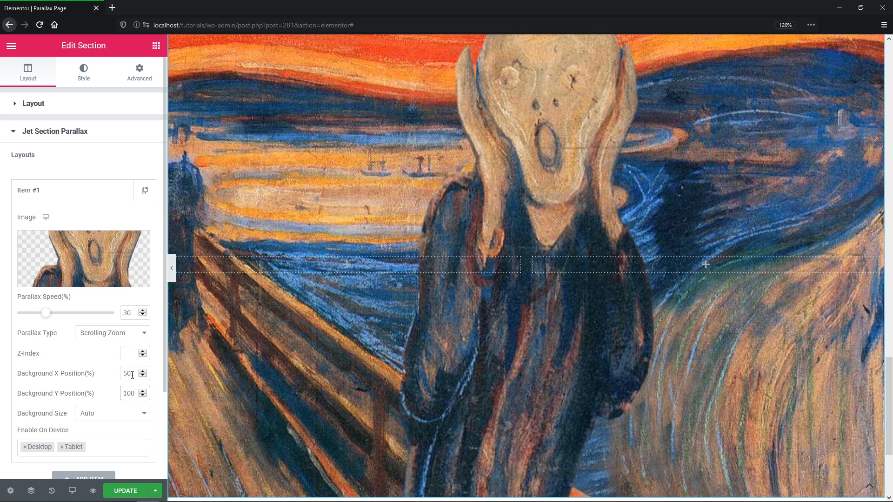
Place the head layer at X Position 30, Y 100 with Background Size Contain.
type("30")
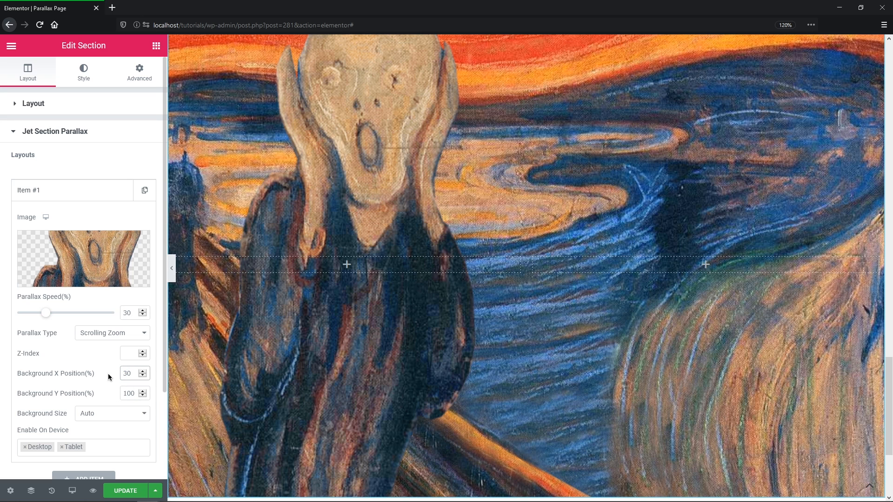
left_click(112, 413)
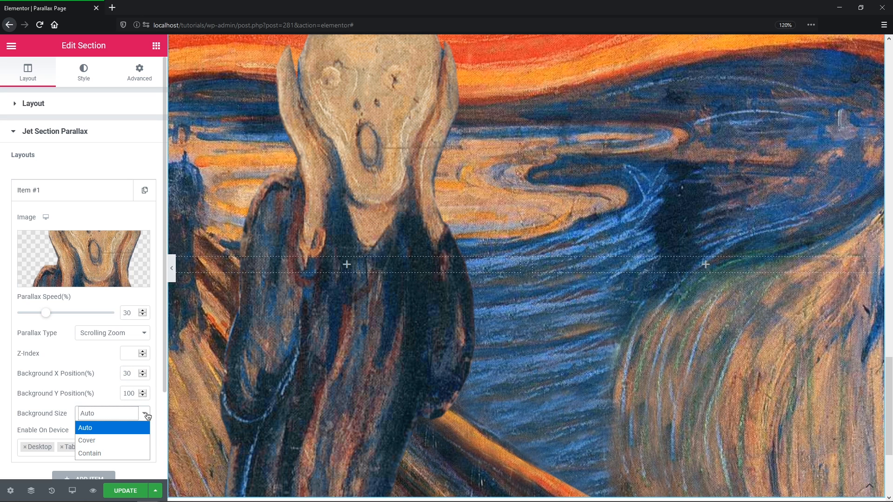
left_click(89, 453)
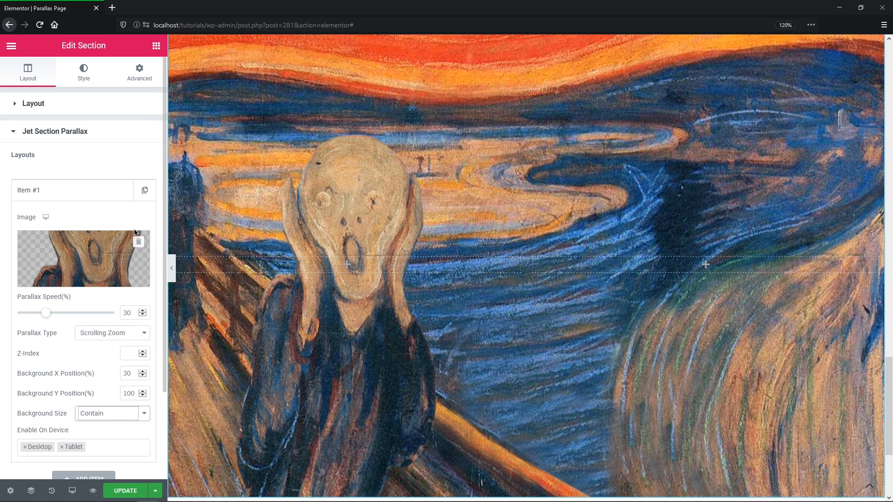
Add a Heading reading Zoom in the right column at size 110, Bold.
left_click(671, 265)
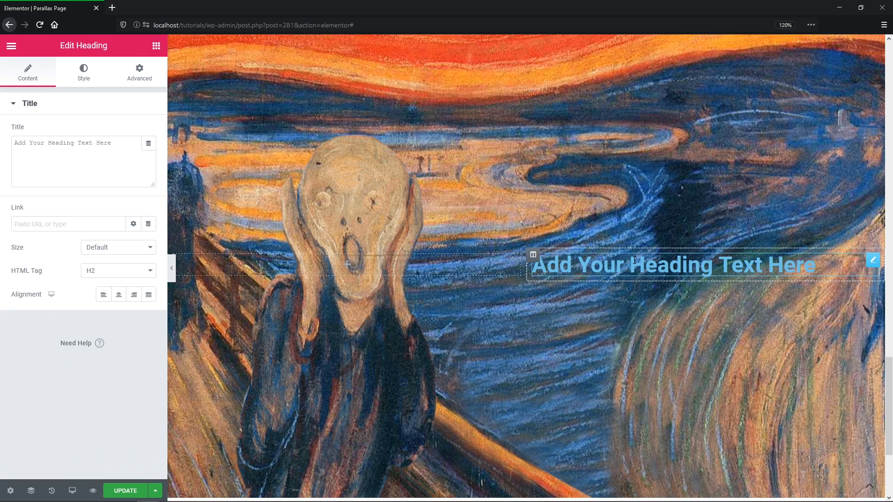
left_click(83, 72)
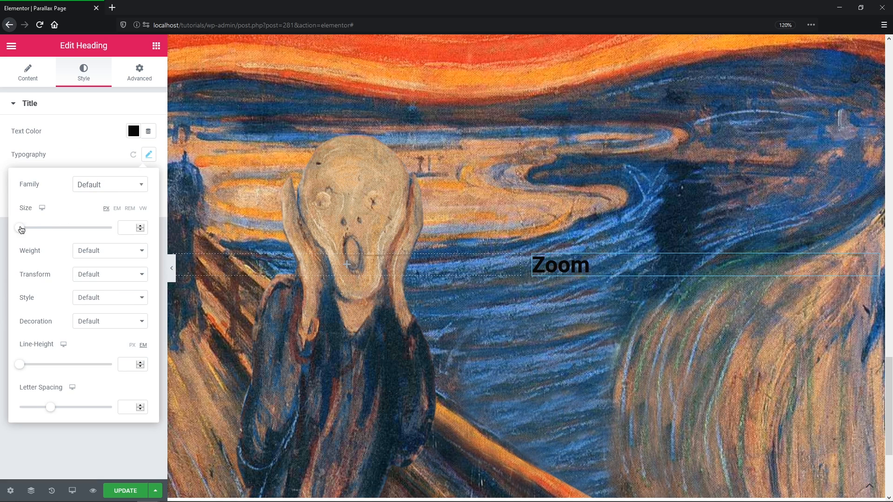
left_click_drag(21, 228, 70, 228)
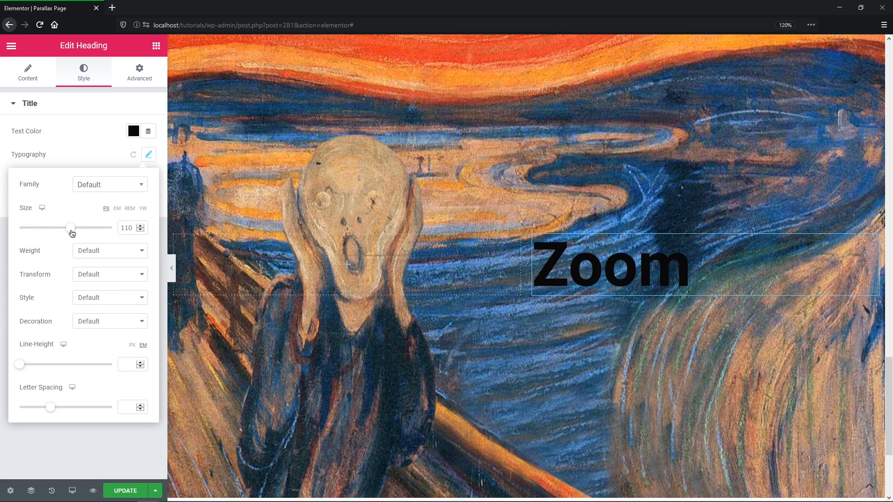
left_click(110, 250)
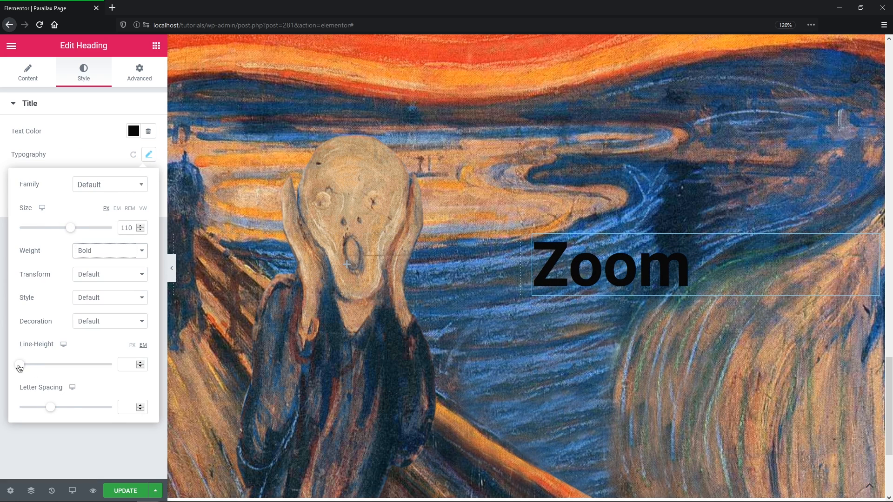
Give the Zoom heading a yellow background and inline width, then preview the page.
left_click(139, 72)
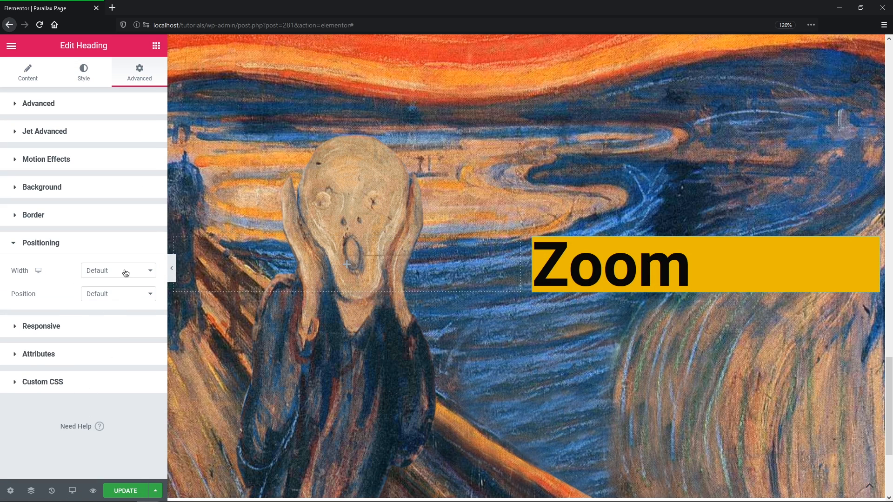
left_click(118, 270)
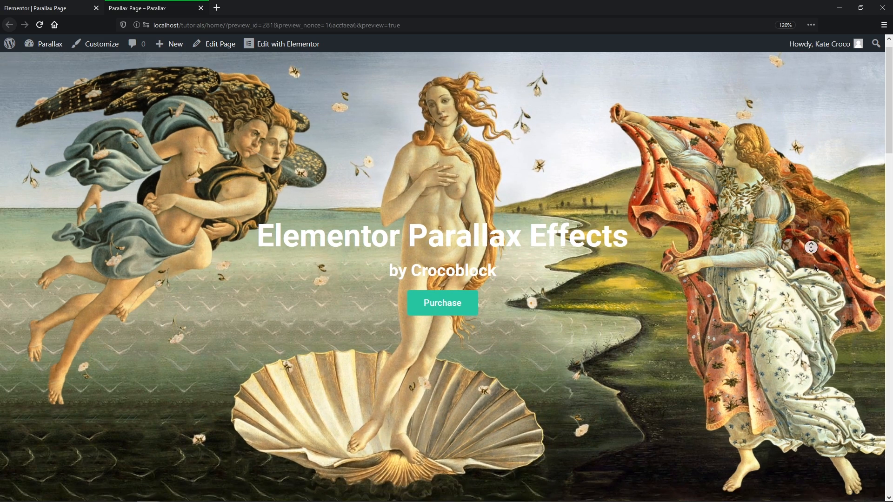
scroll("down", 3)
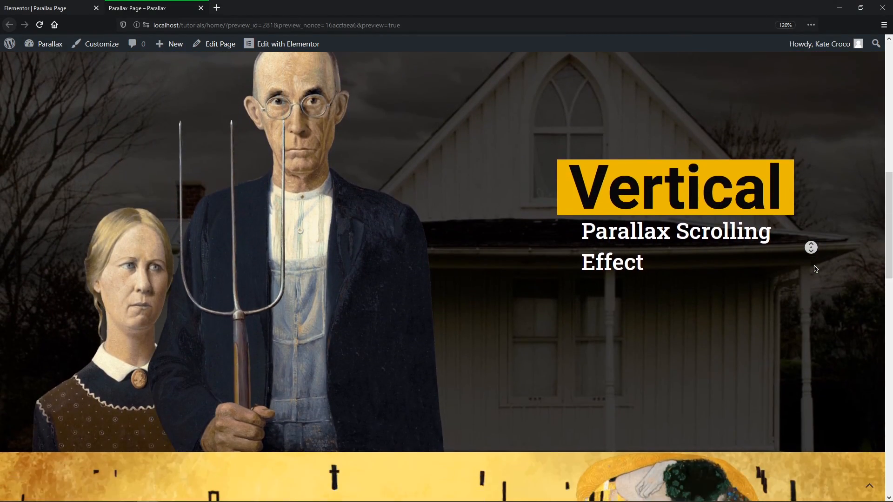
scroll("down", 3)
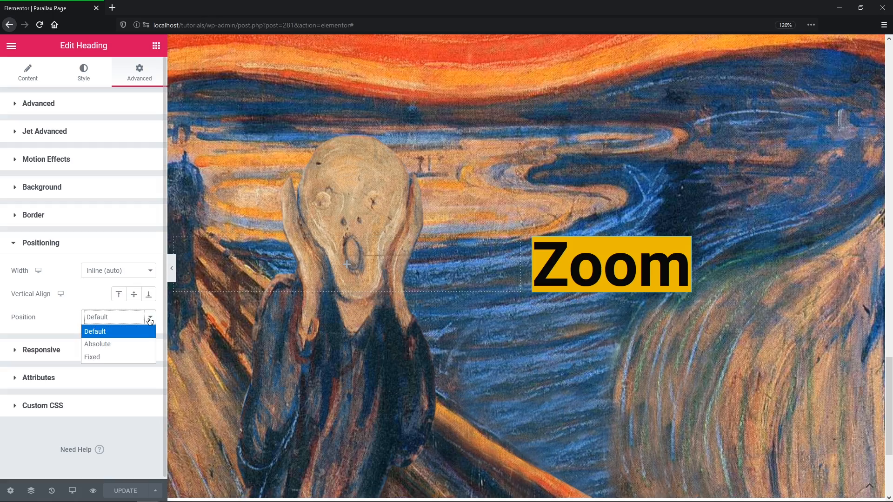
Position the inline Zoom heading absolutely with a 100 px horizontal offset.
left_click(97, 344)
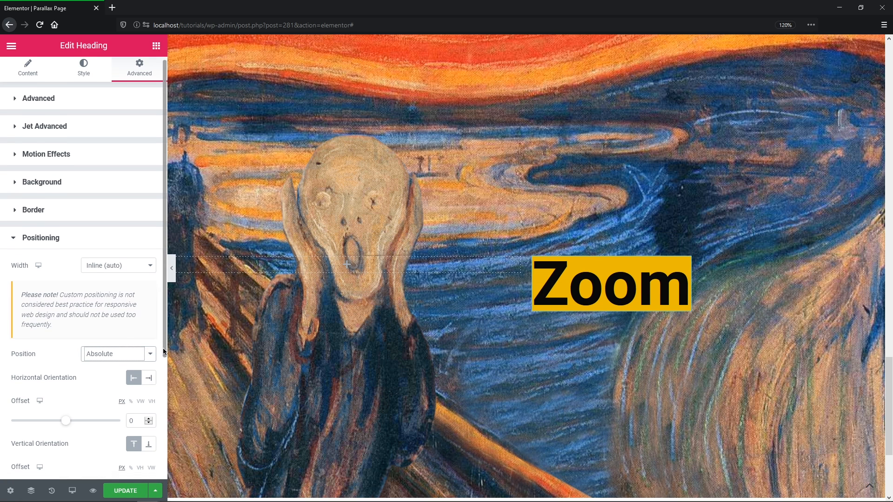
left_click_drag(66, 420, 72, 318)
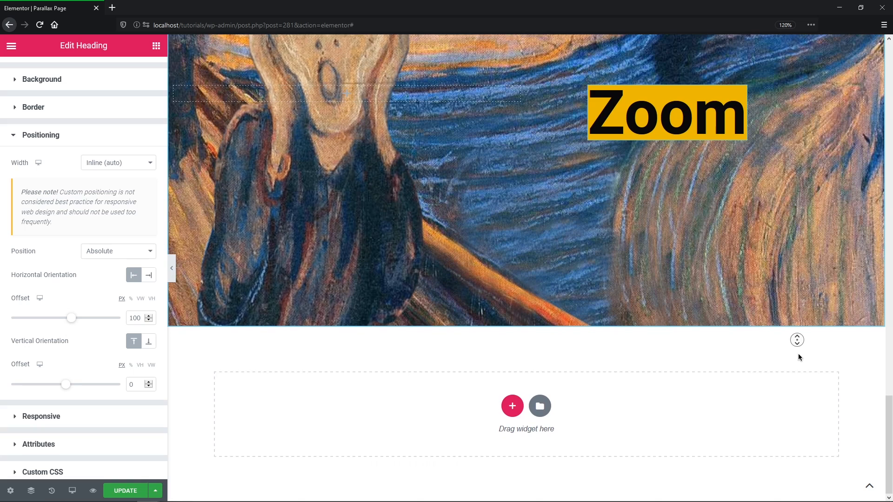
Add a new two-column section below The Scream with Height Fit To Screen.
left_click(511, 406)
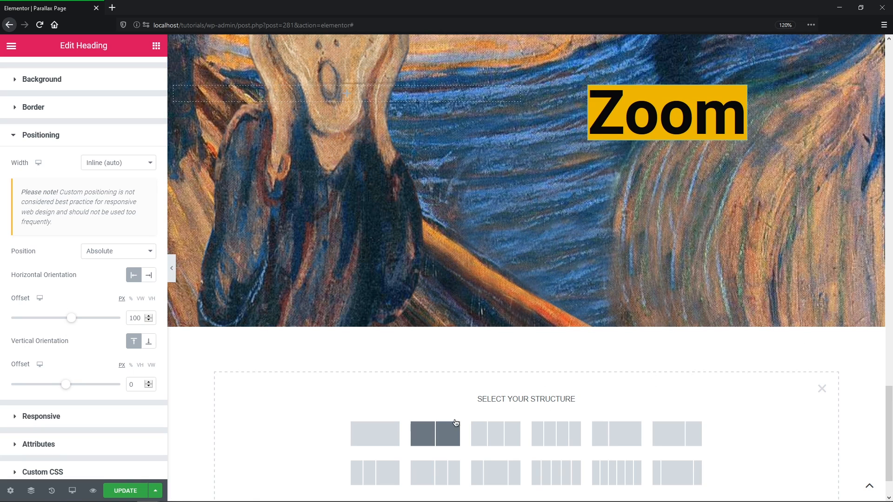
left_click(435, 433)
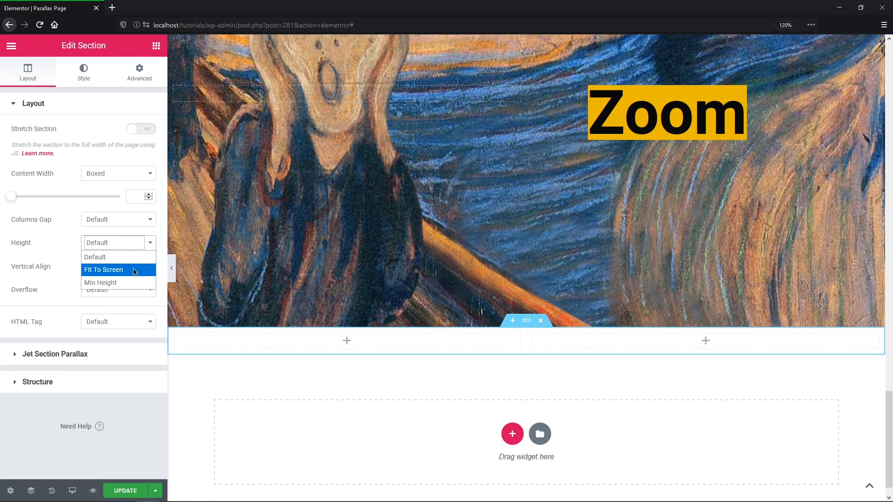
left_click(103, 270)
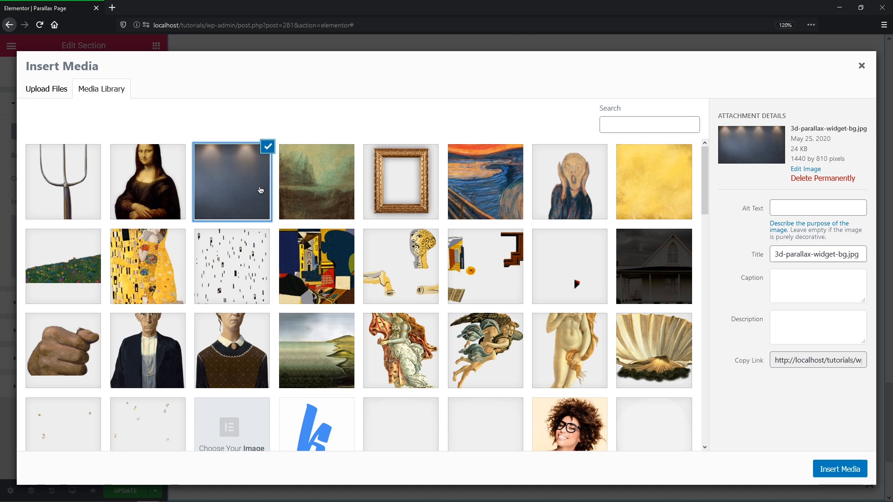
Set the spotlit grey wall as the section background, Center Center, No-repeat, Cover.
left_click(839, 469)
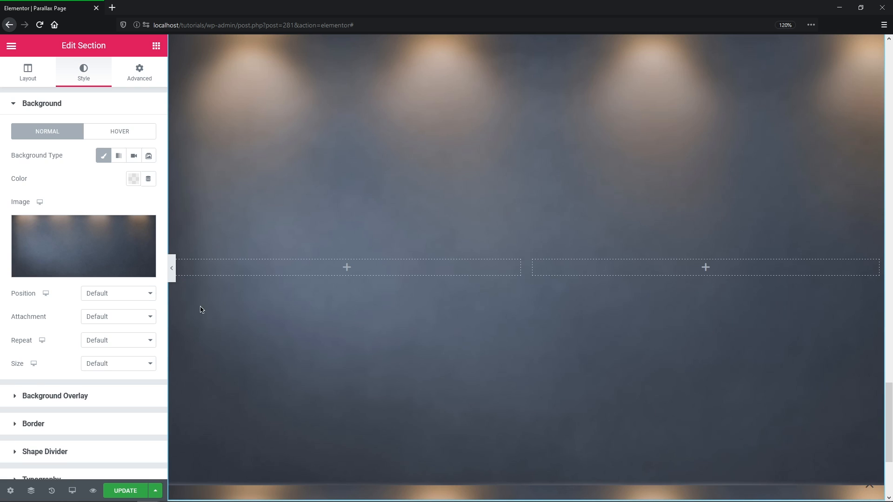
left_click(119, 341)
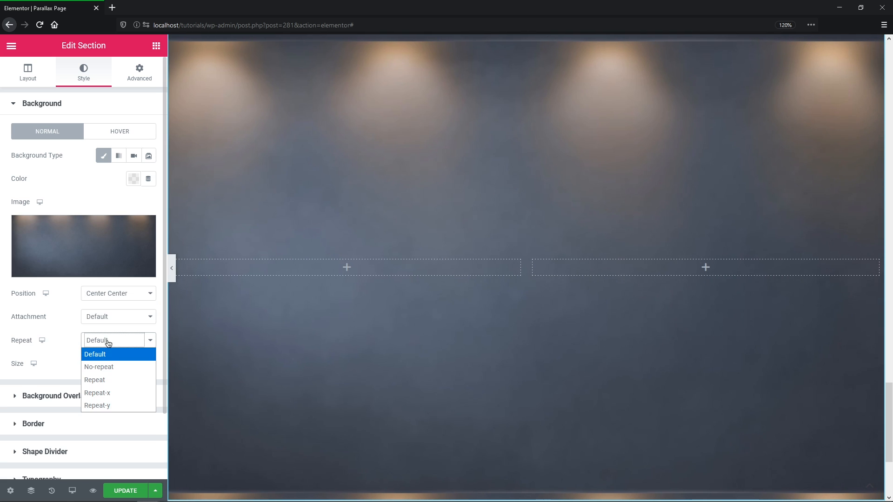
left_click(99, 366)
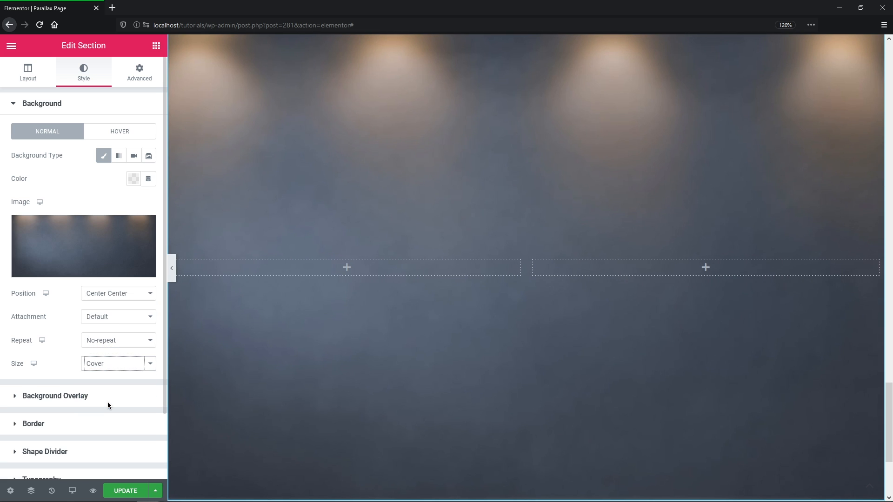
left_click(27, 72)
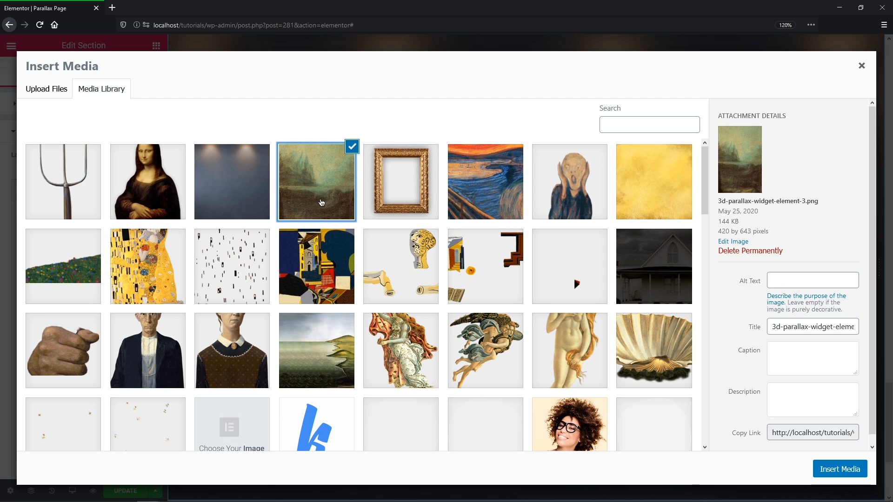
Make the painted landscape Item #1 a Mouse Move parallax layer at speed 10.
left_click(838, 469)
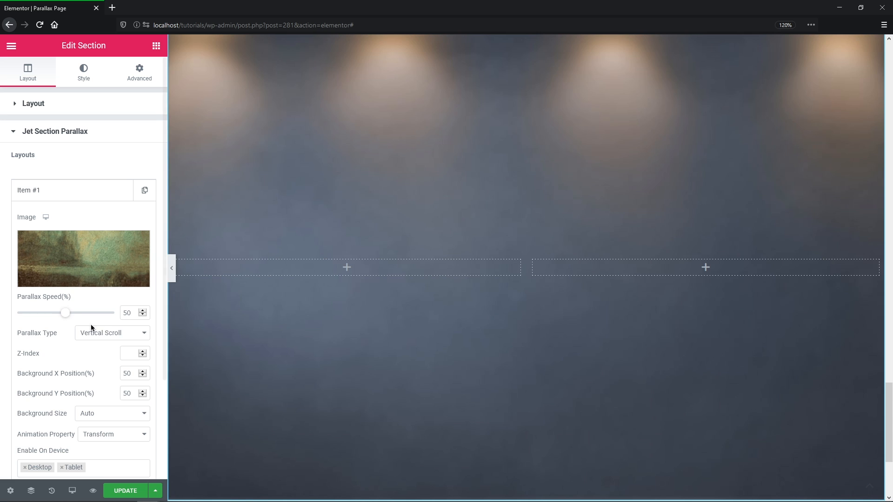
left_click_drag(65, 313, 58, 313)
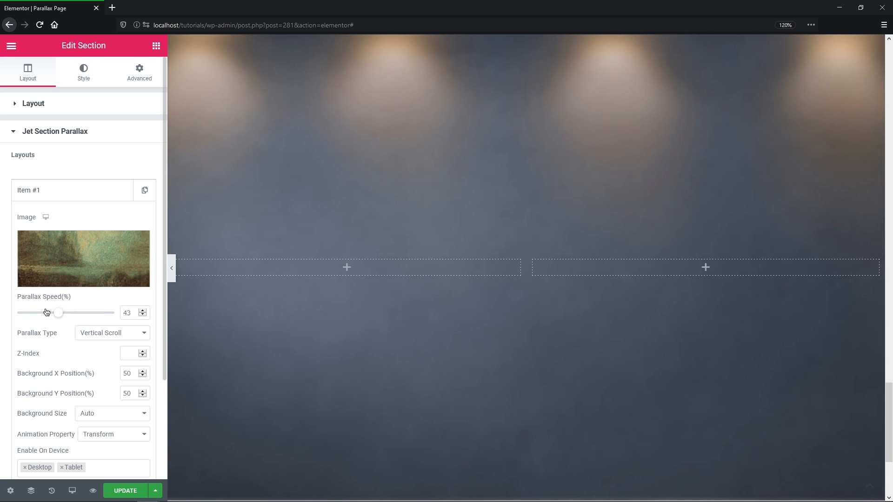
left_click_drag(59, 313, 25, 313)
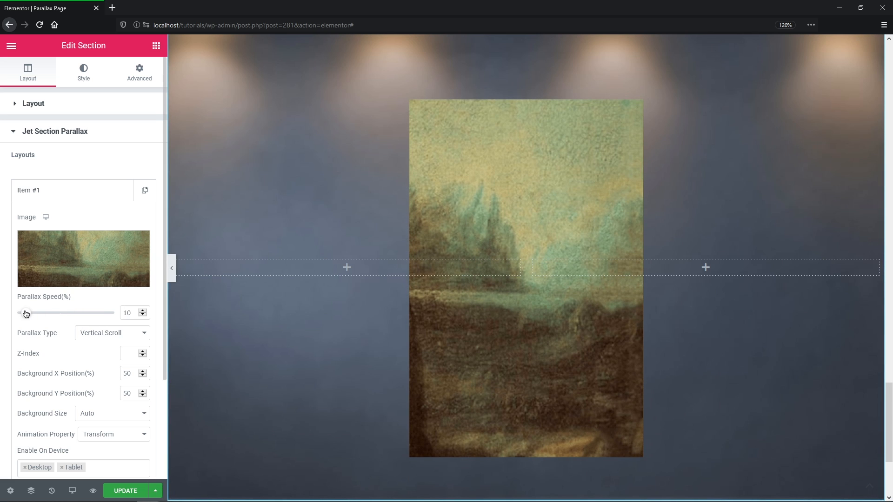
left_click(112, 333)
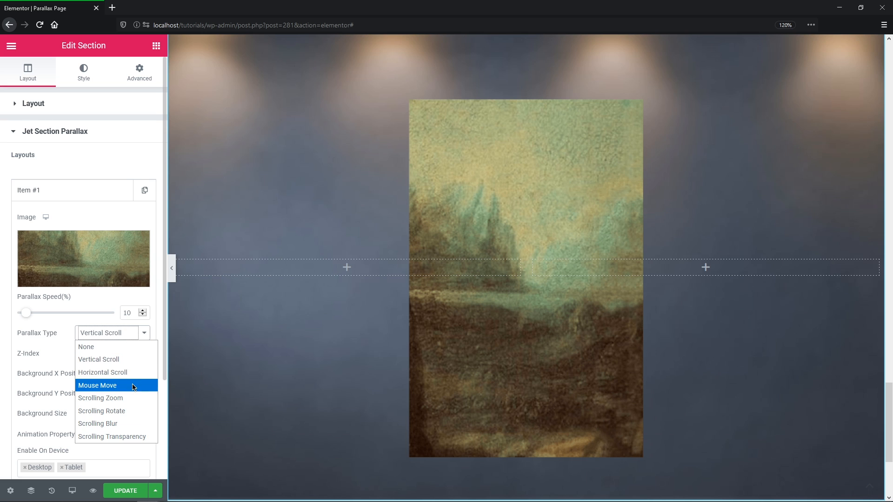
left_click(97, 385)
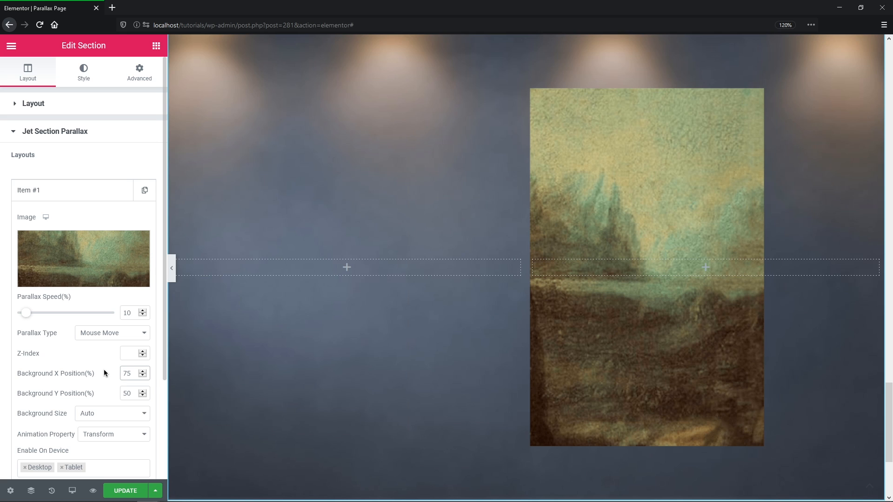
mouse_move(147, 438)
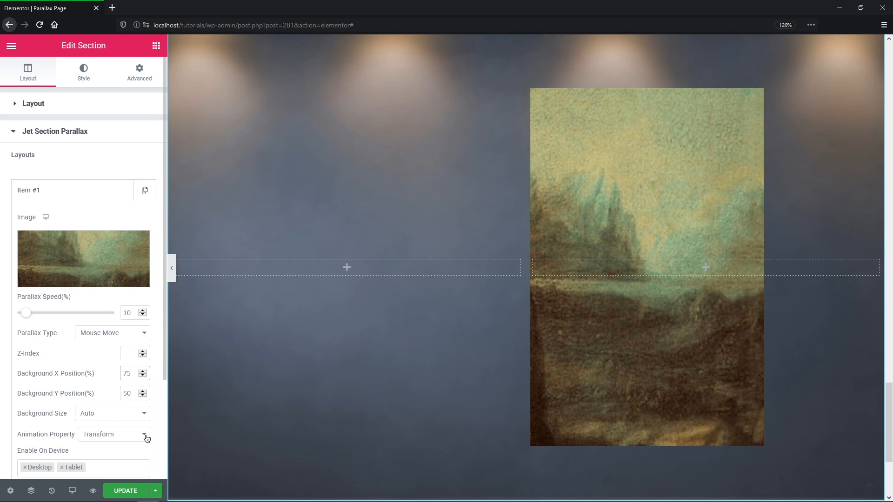
Set the landscape layer's Animation Property to Transform 3D and add a second item.
left_click(113, 434)
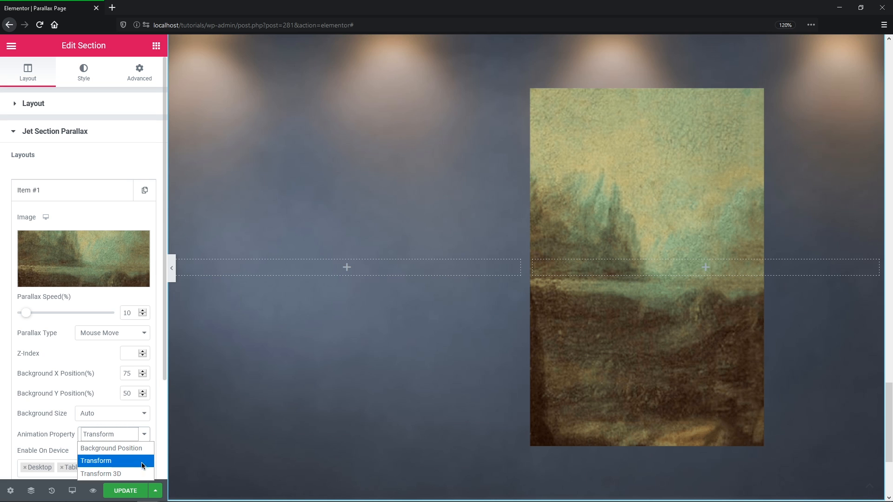
left_click(101, 473)
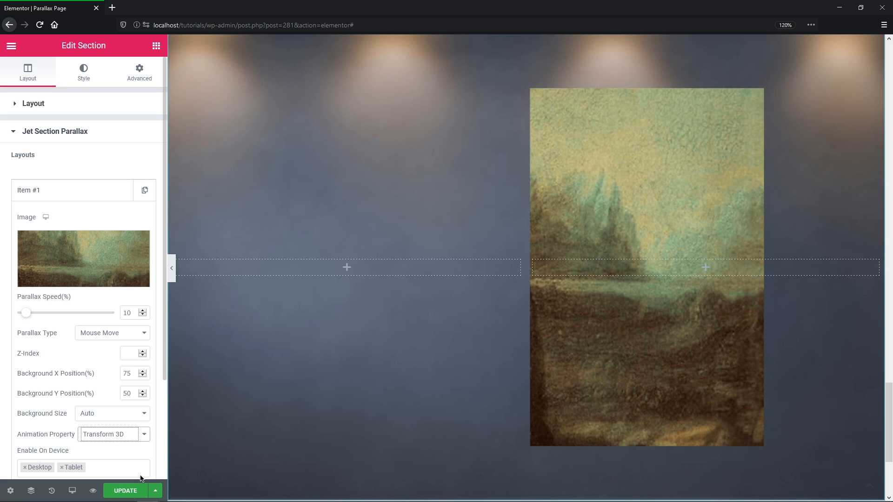
mouse_move(867, 340)
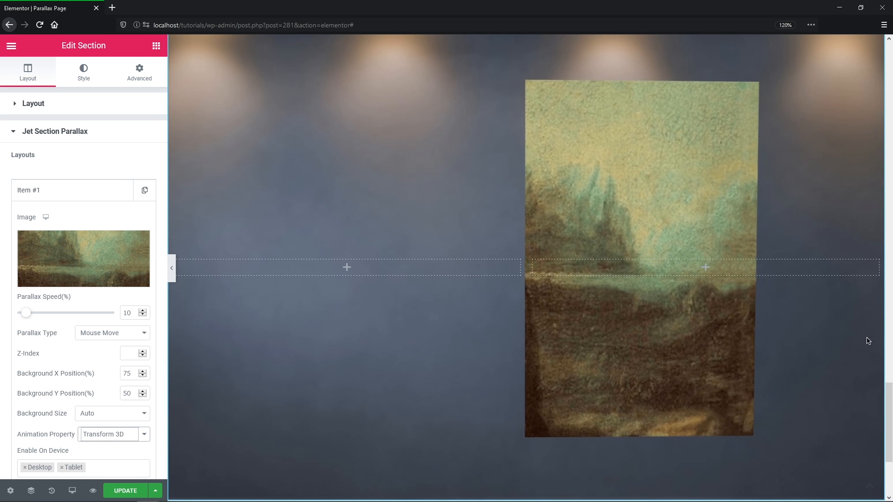
mouse_move(793, 228)
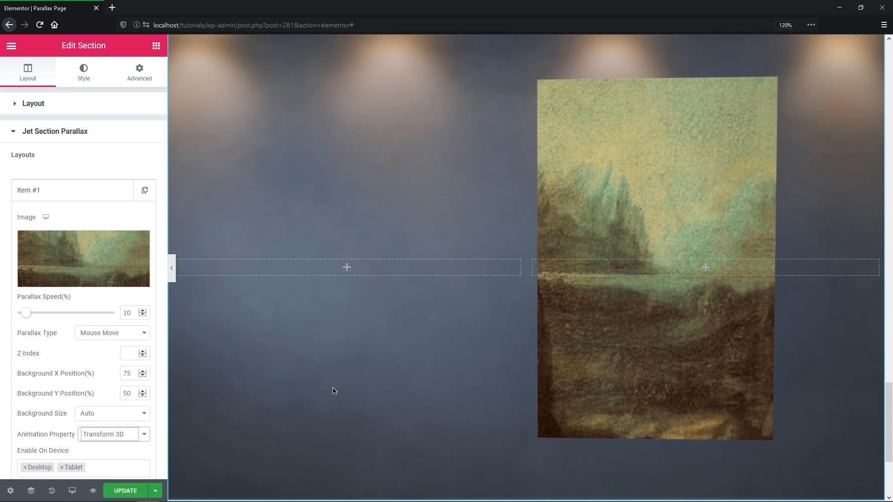
left_click(57, 189)
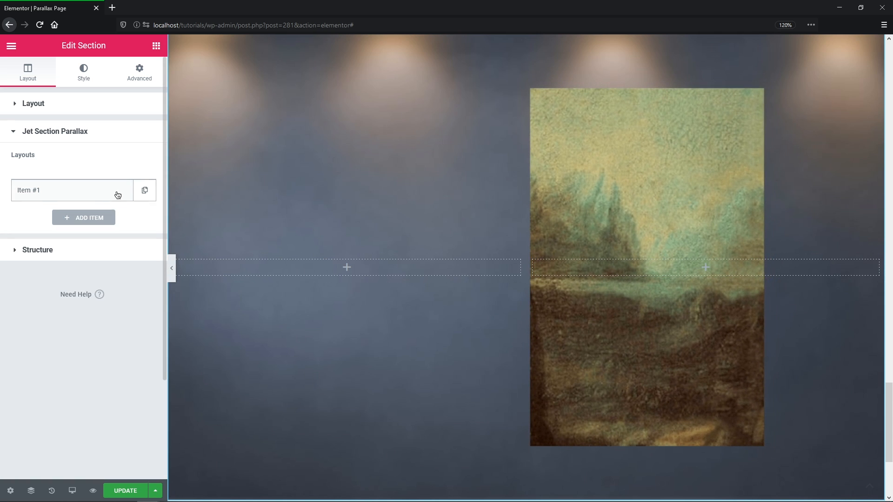
left_click(83, 217)
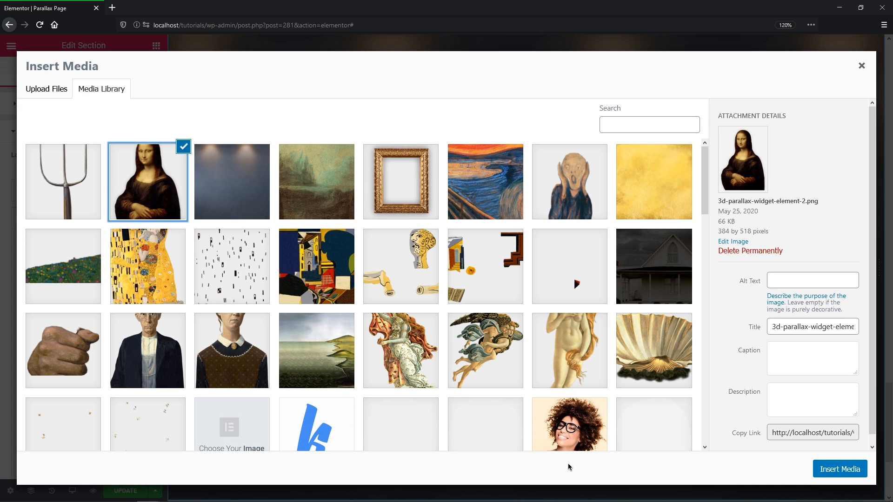
Add the Mona Lisa as Item #2, a slowed Mouse Move layer with X position 76.
left_click(837, 468)
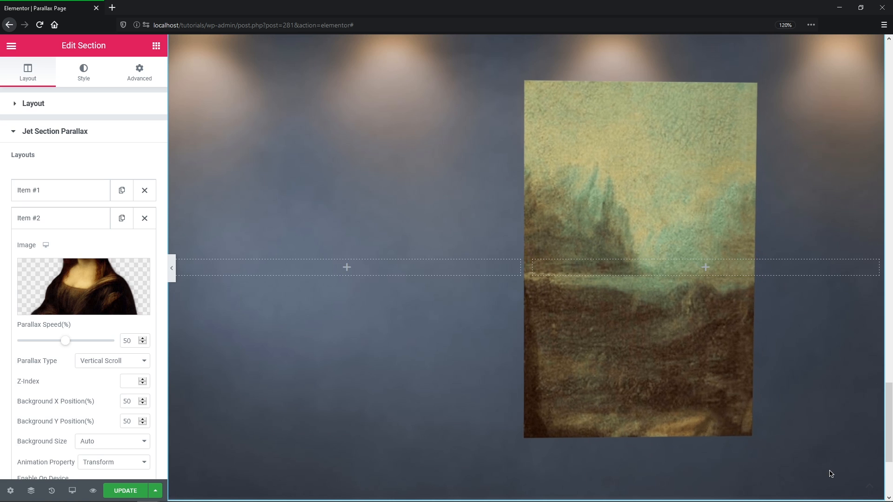
left_click_drag(65, 340, 27, 340)
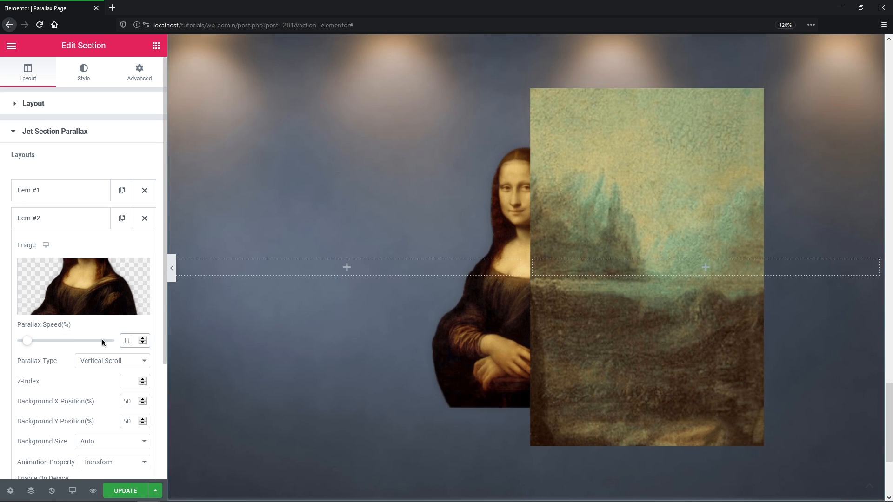
left_click(113, 361)
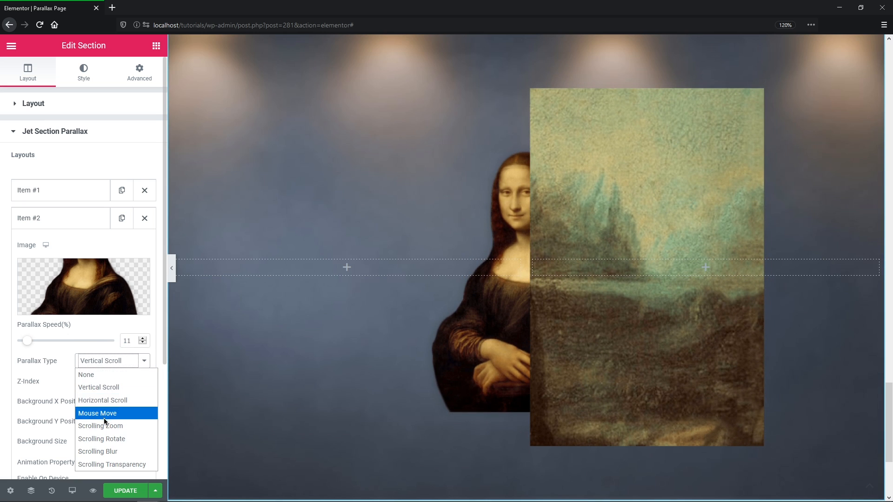
left_click(98, 413)
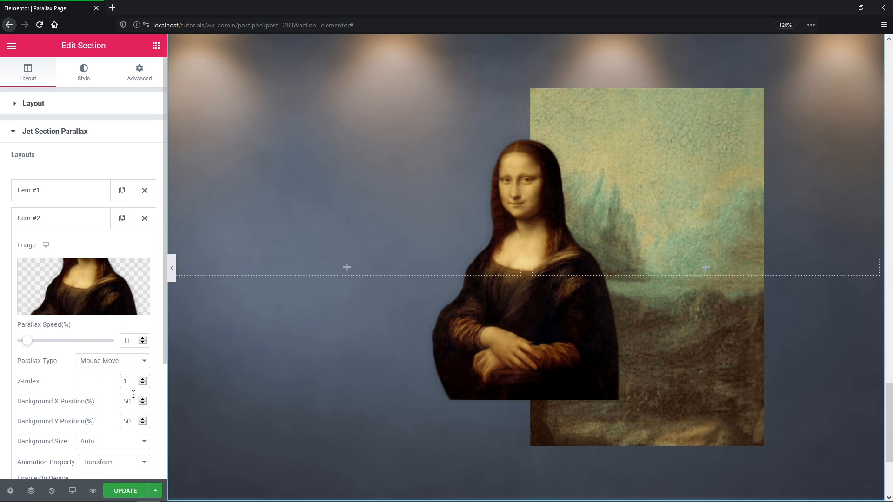
type("76")
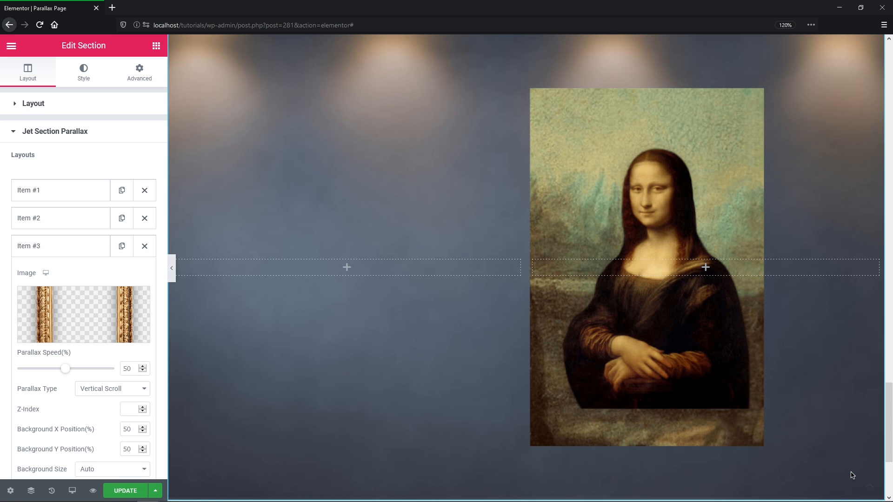
Add the gold frame as Item #3: Mouse Move at speed 17, Z-Index 2, X position 85, Transform 3D.
left_click_drag(65, 369, 33, 368)
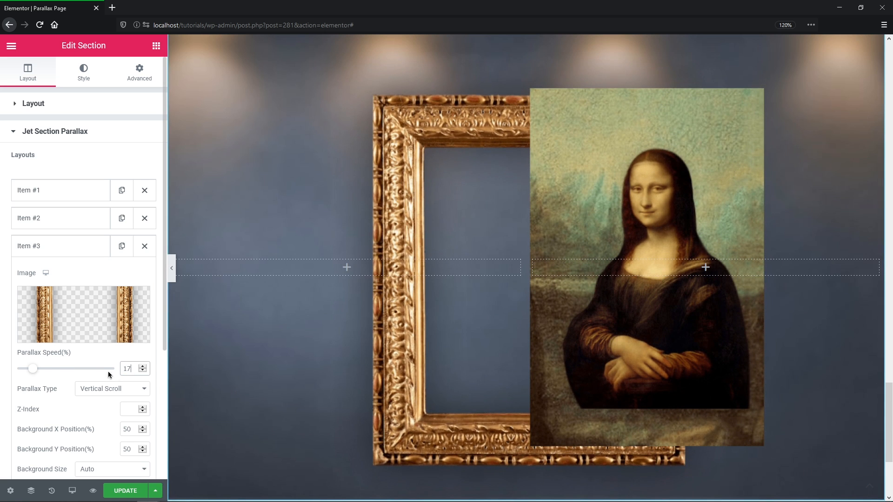
left_click(108, 389)
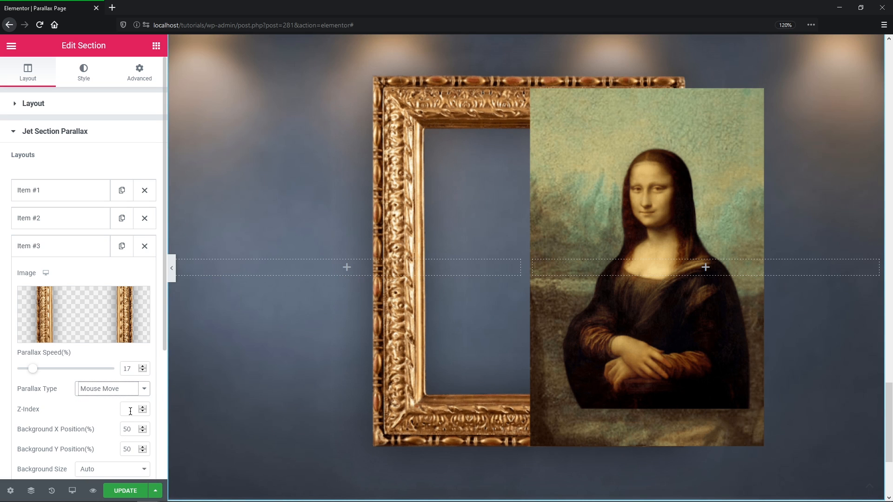
type("2")
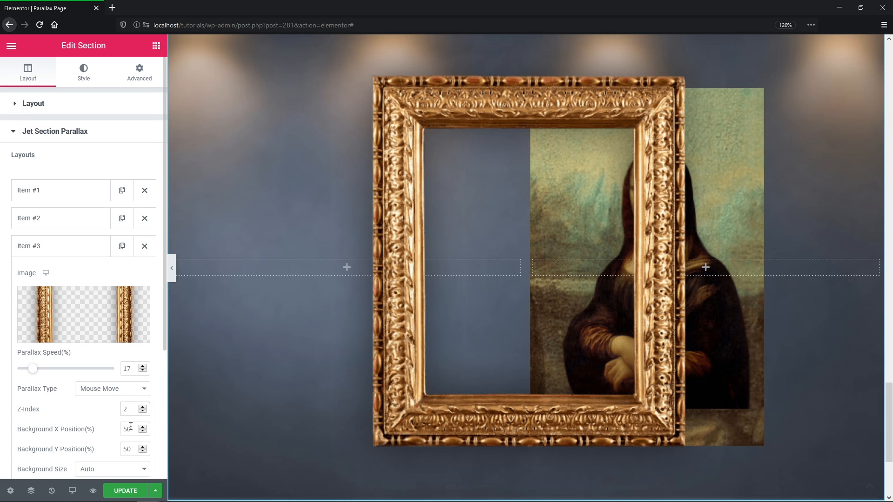
type("85")
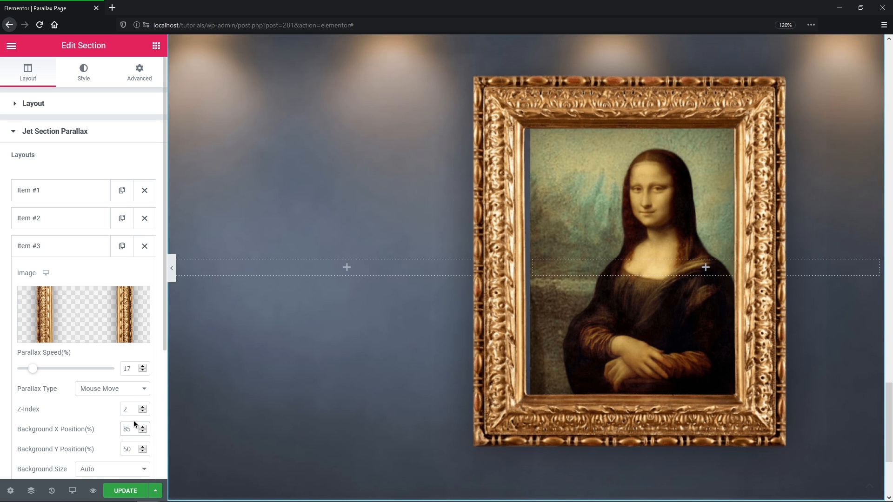
left_click(146, 426)
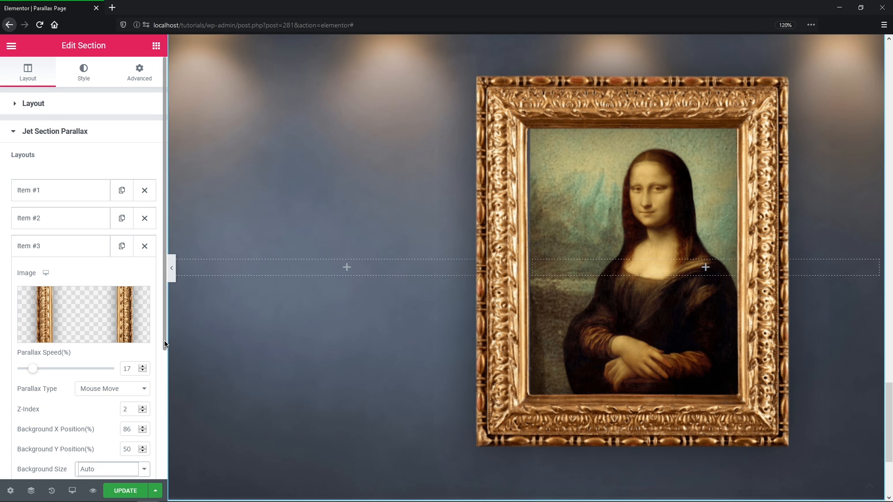
left_click(112, 397)
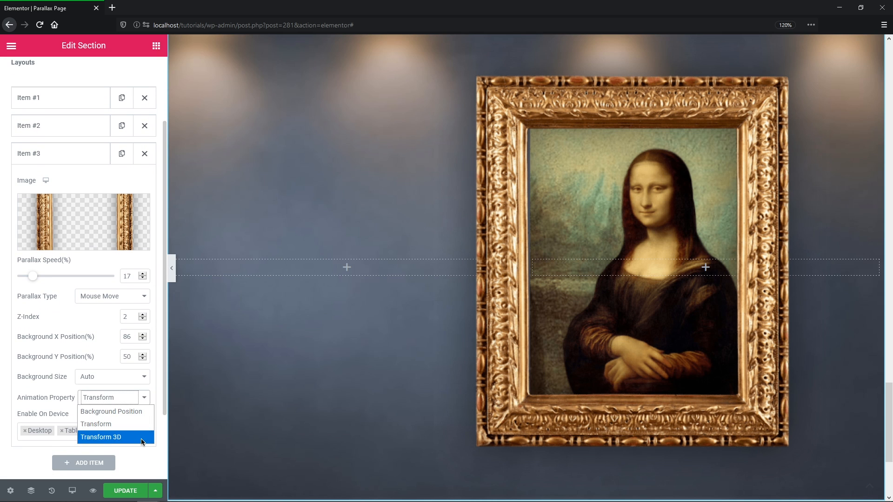
left_click(101, 437)
type("90")
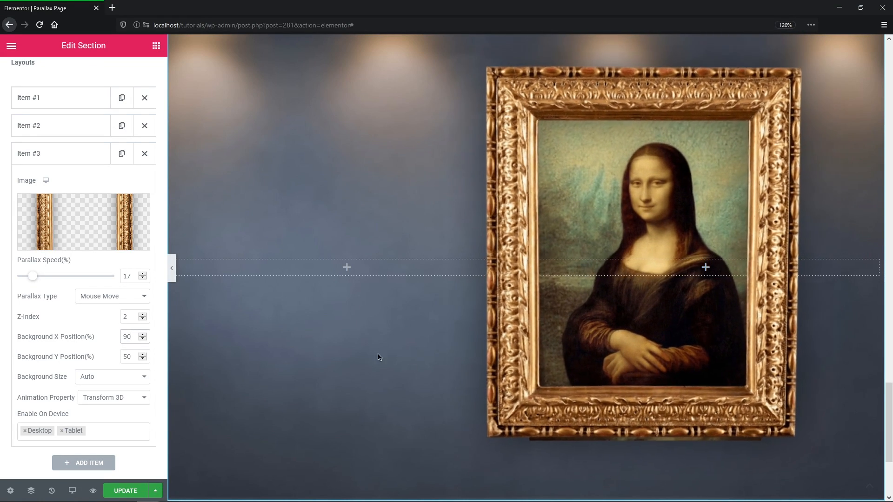
left_click(156, 46)
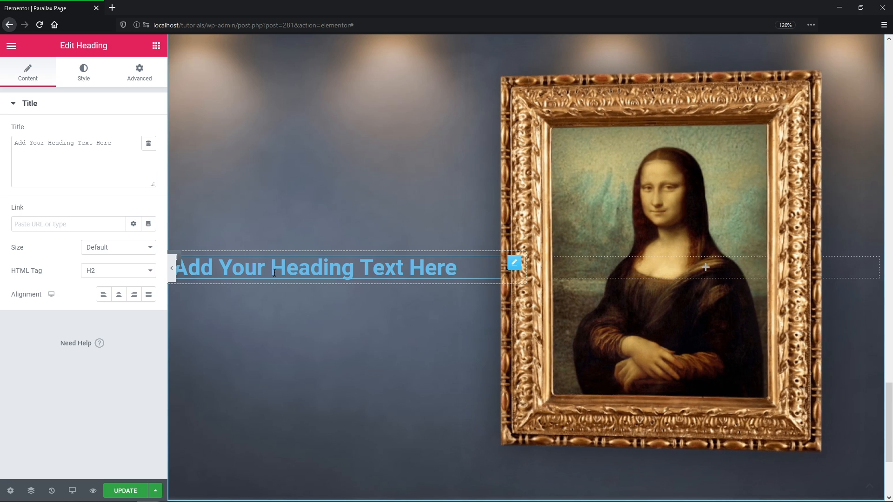
Add a left-aligned dark-blue '3D' heading, size 115 bold, line-height 0.5, and save with Update.
type("3D")
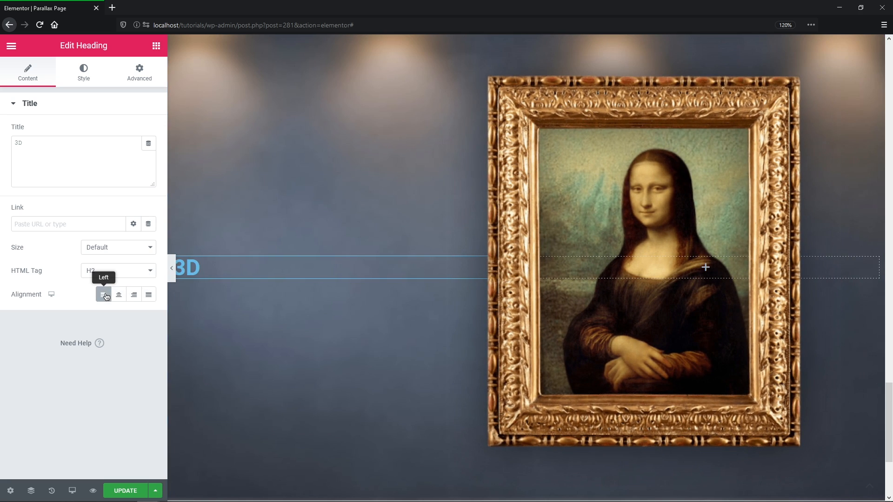
left_click(83, 73)
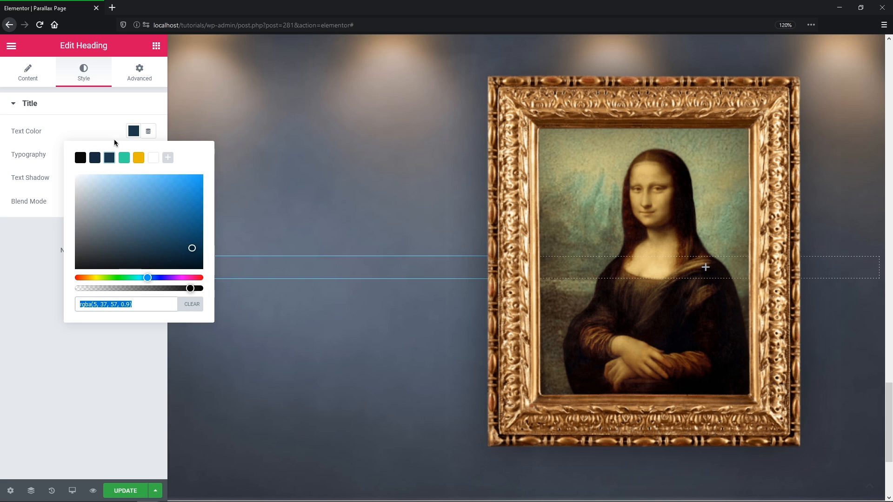
left_click(149, 154)
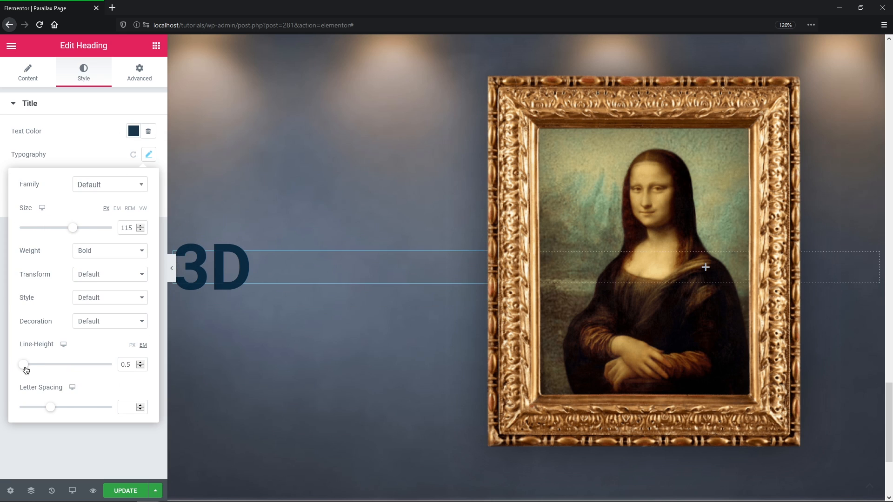
left_click(148, 154)
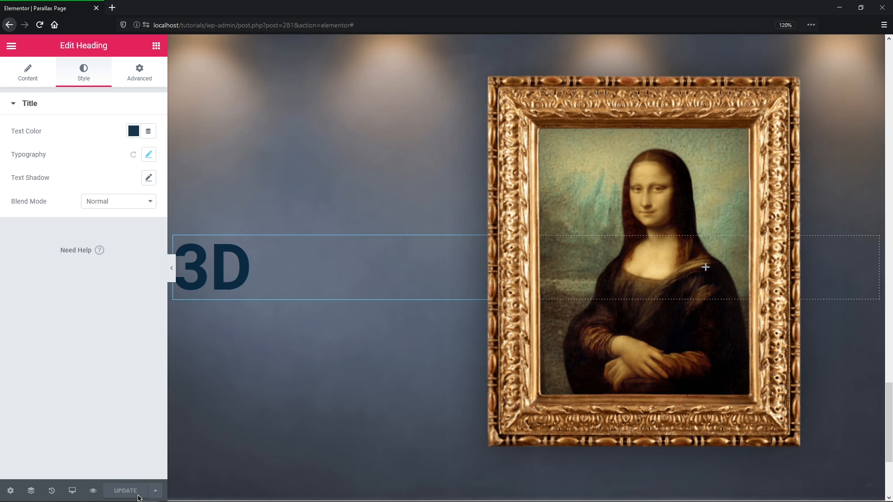
scroll("down", 3)
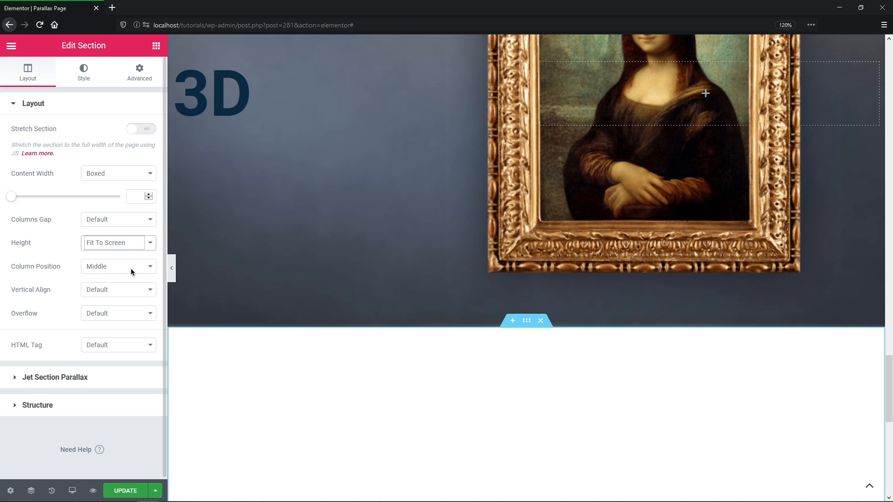
Make the new section fit the screen with content centred and a blue-grey gradient background image.
left_click(540, 321)
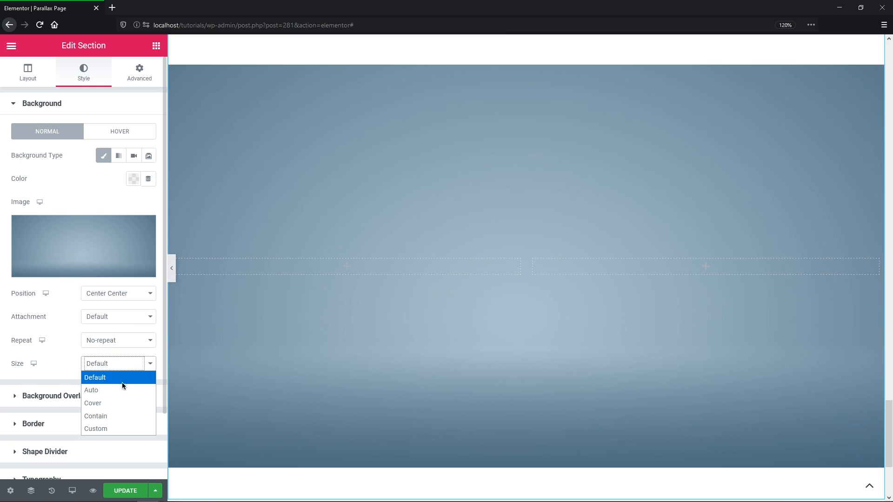
left_click(27, 73)
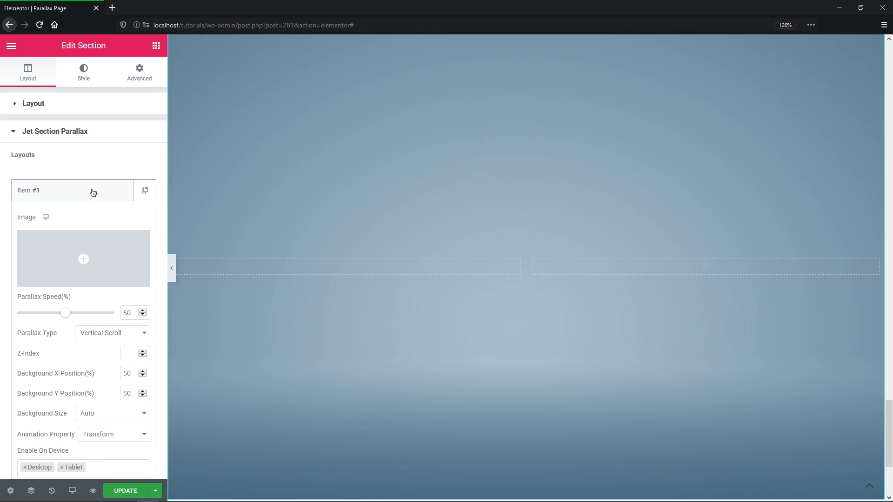
Set Item #1 to the cube image, speed 5, Scrolling Rotate To Left, Z-Index 1, X position 35.
left_click(83, 259)
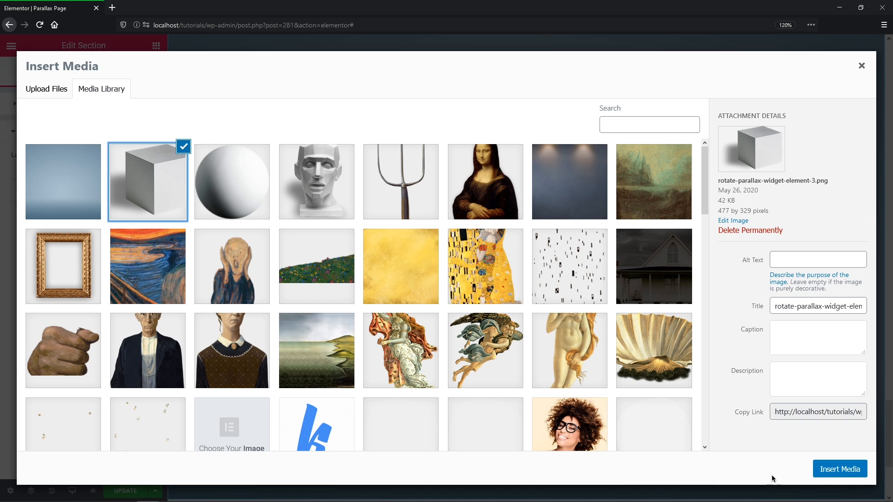
left_click(838, 469)
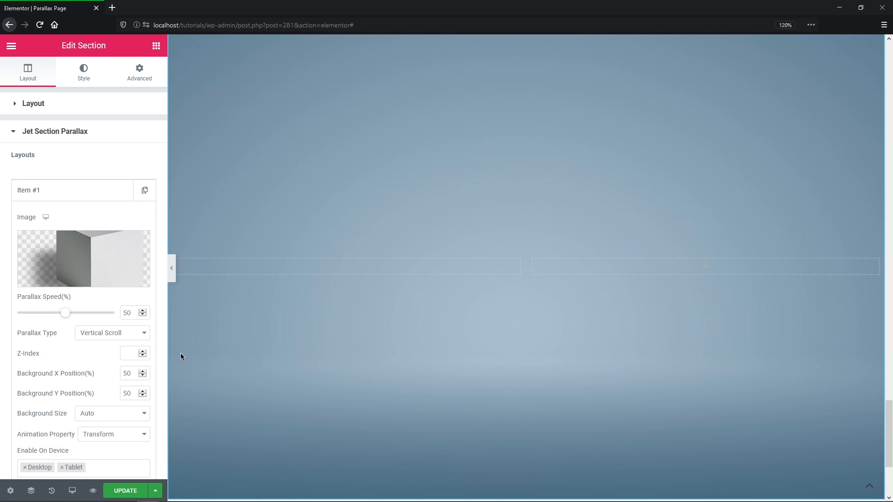
left_click(113, 333)
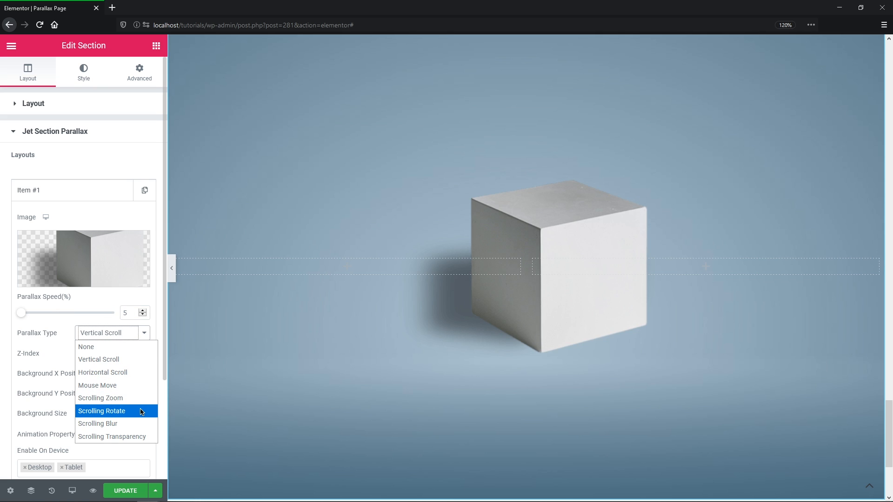
left_click(102, 410)
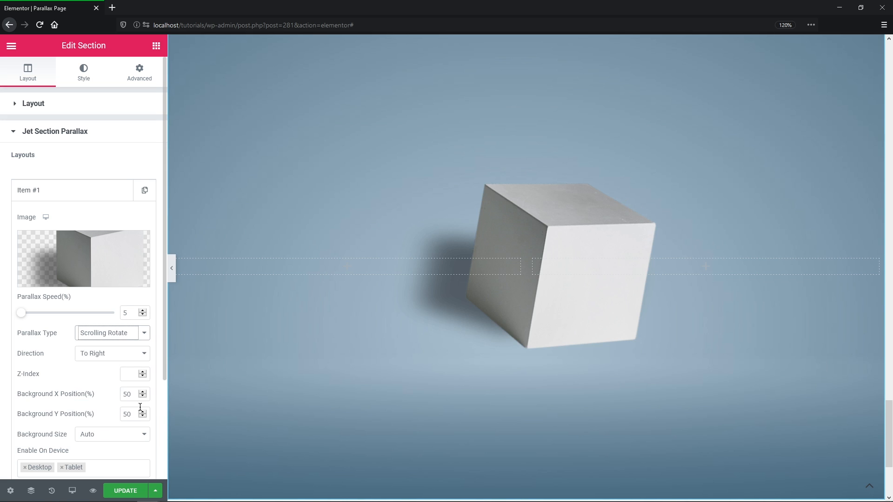
left_click(110, 353)
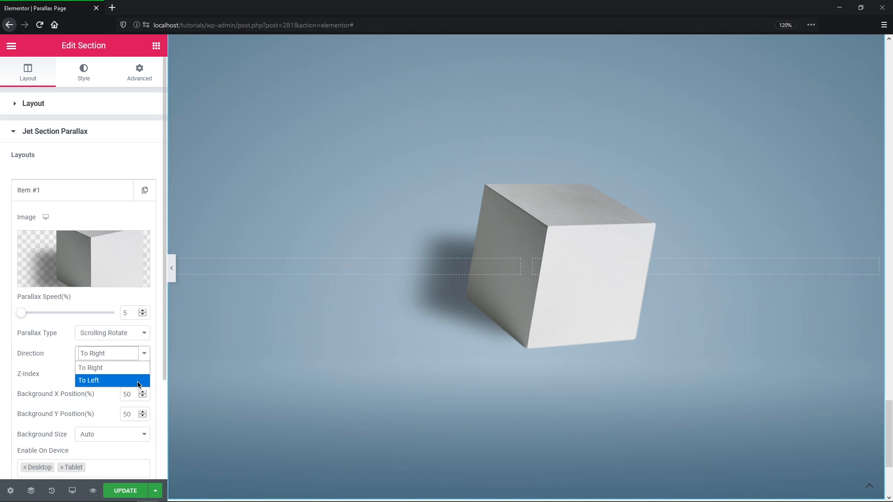
left_click(89, 380)
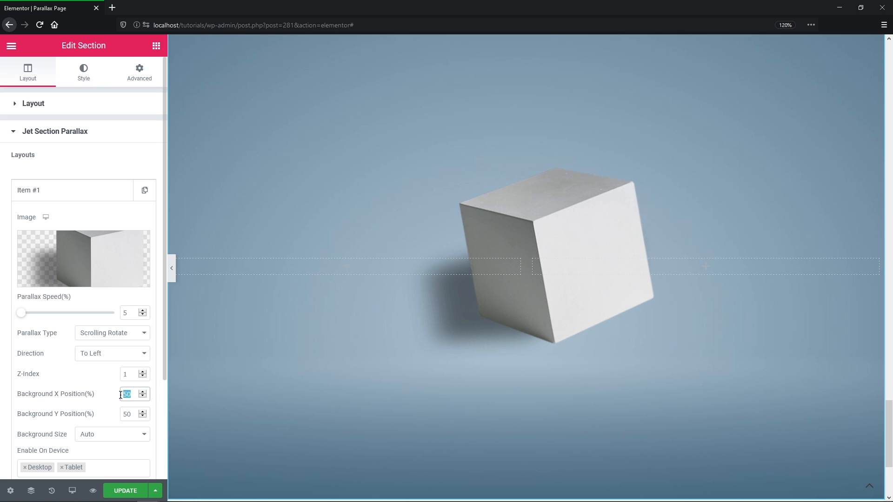
type("35")
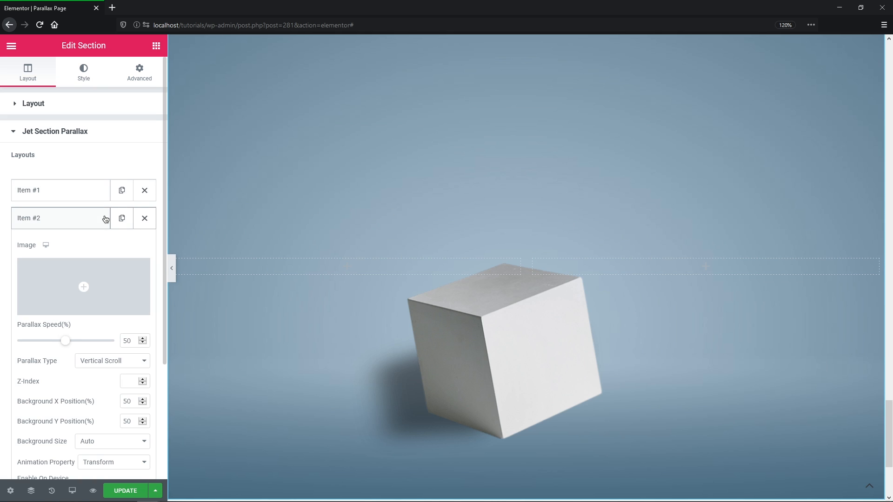
Set Item #2 to the white sphere image from the Media Library with Parallax Speed 30.
left_click(82, 286)
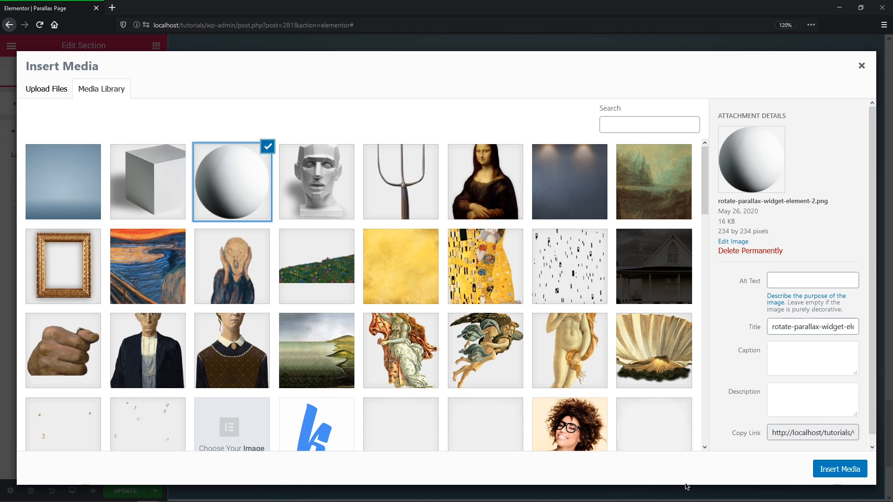
left_click(838, 469)
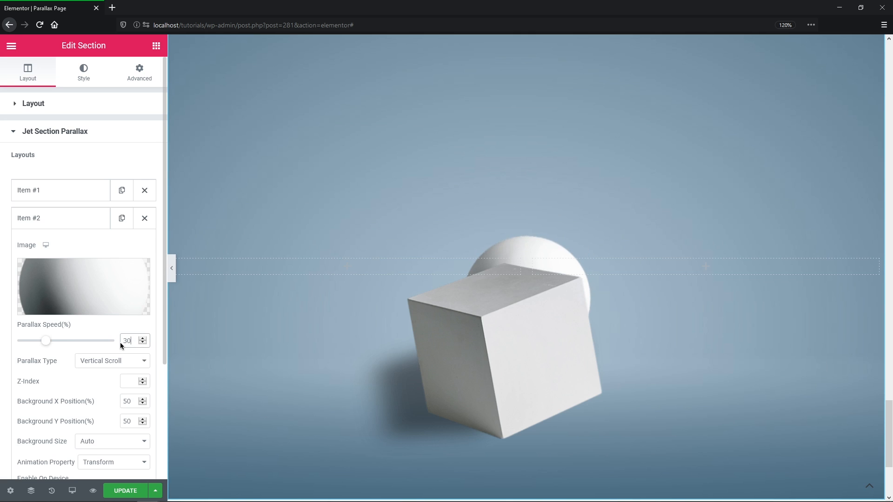
left_click(112, 361)
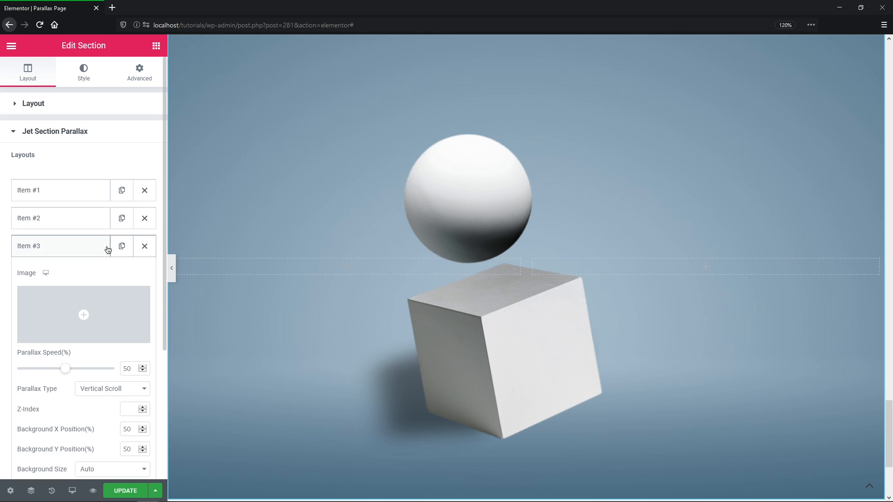
Set Item #3 to the plaster head, speed 10, Scrolling Rotate To Right, Z-Index 3, adjusted X position.
left_click(83, 315)
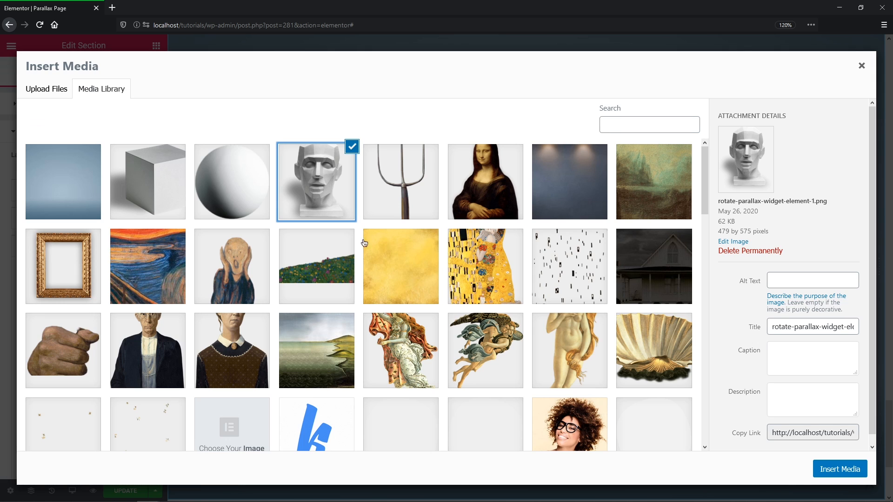
left_click(838, 468)
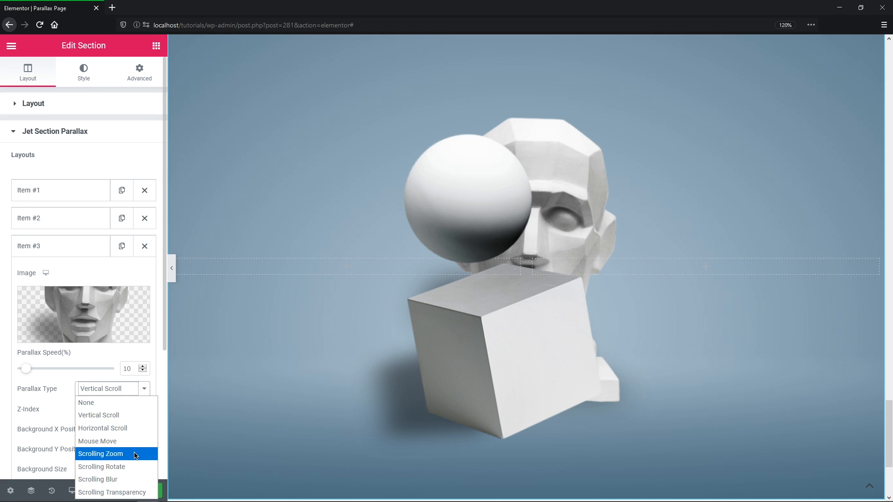
left_click(101, 466)
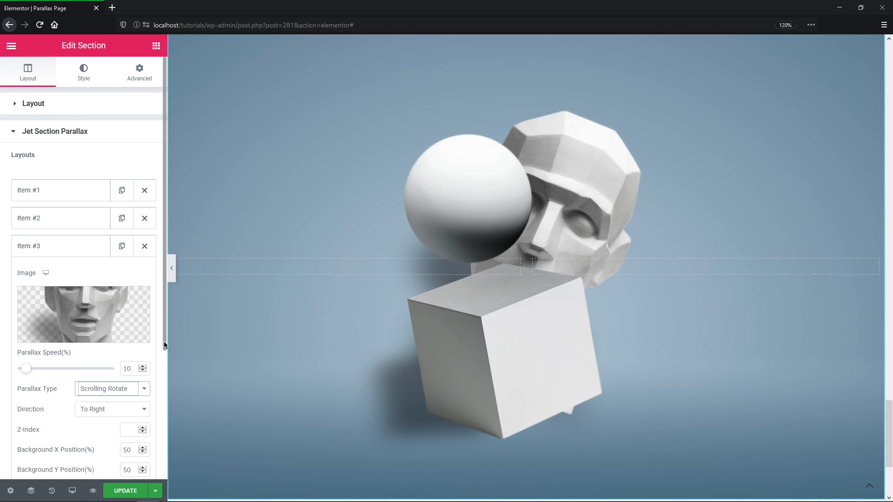
scroll("down", 3)
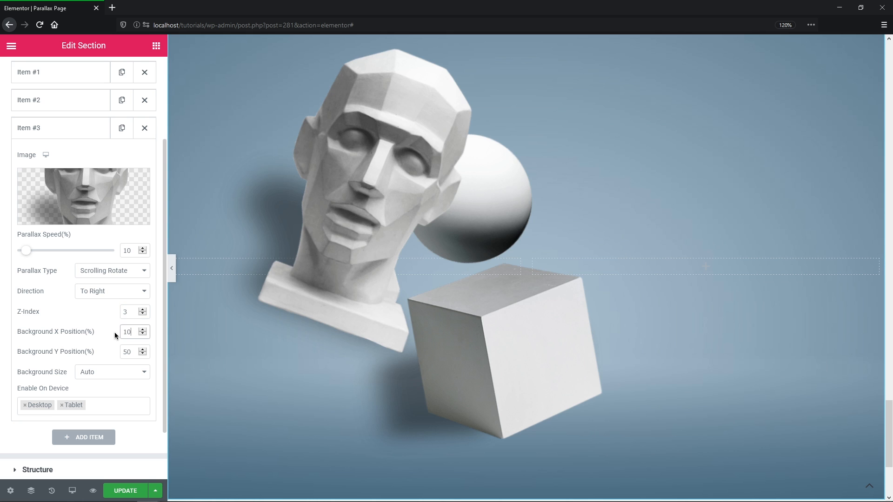
type("110")
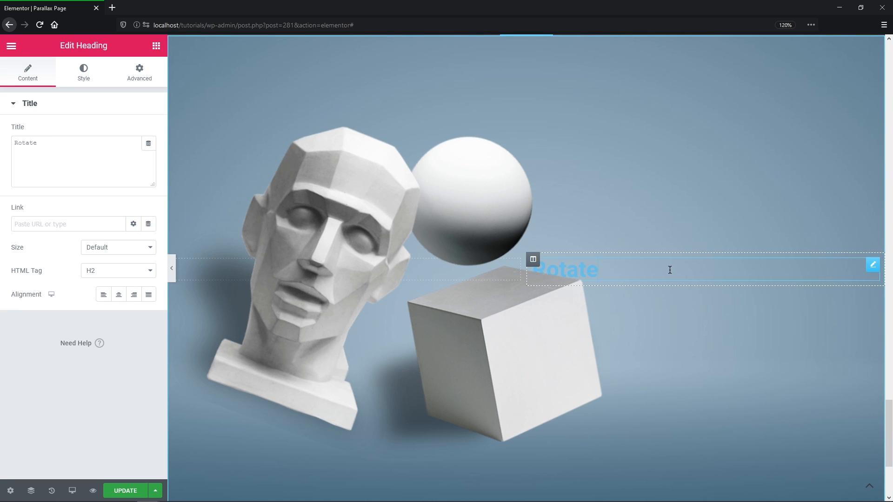
Make the Rotate heading white, size 110 and Bold.
left_click(83, 73)
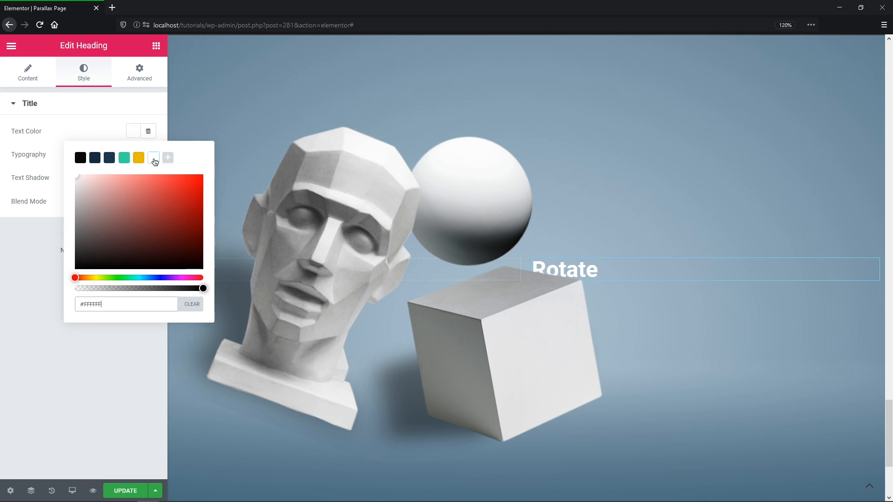
left_click(148, 154)
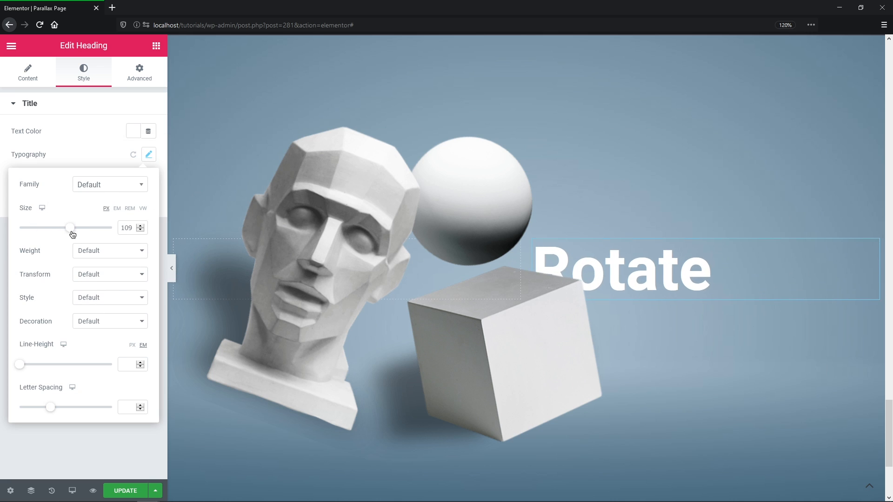
left_click(110, 250)
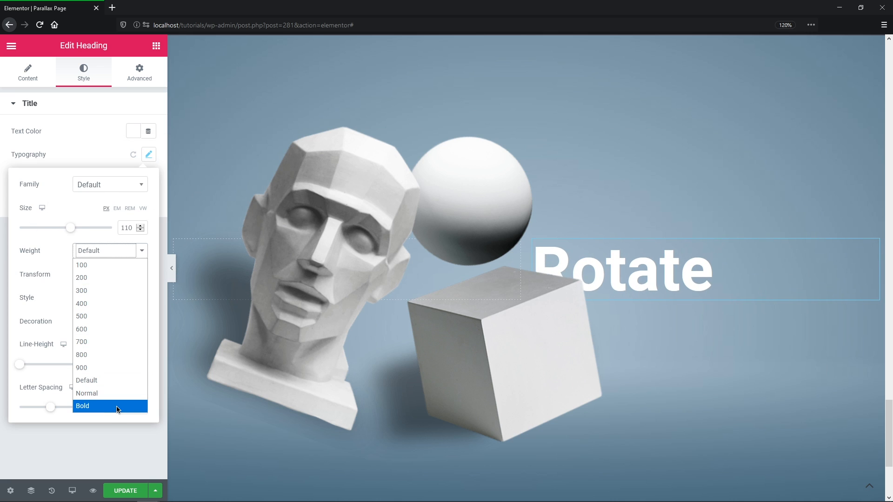
left_click(139, 72)
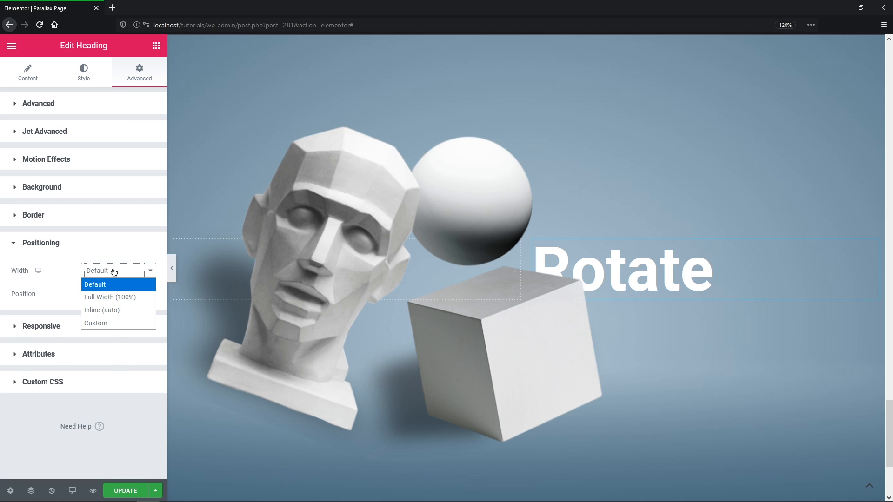
Position the heading with Width Inline, Position Absolute and Offset 200, then preview the page.
left_click(101, 310)
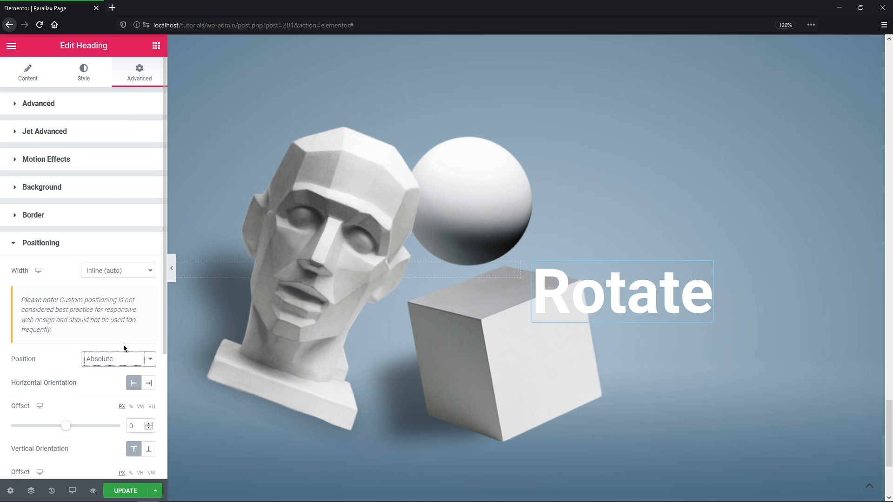
left_click_drag(66, 425, 77, 425)
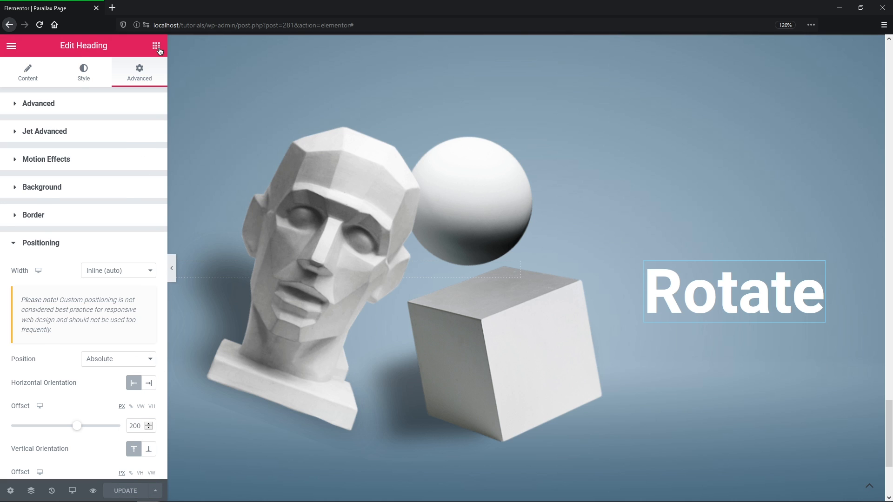
left_click(137, 9)
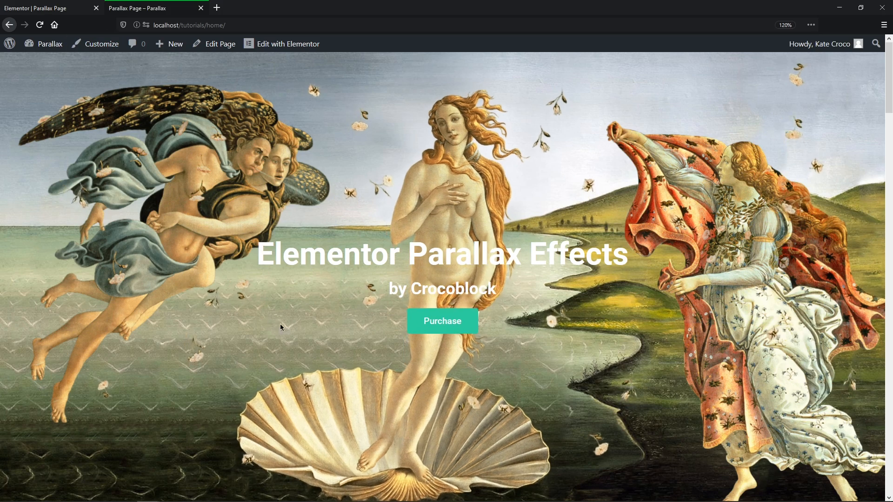
mouse_move(766, 286)
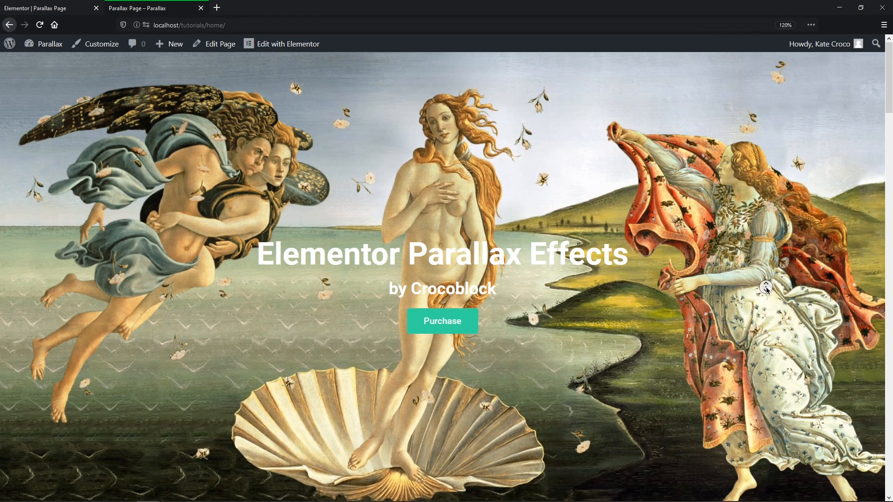
Scroll the live page through all six art sections down to the Rotate section with cube, sphere and head.
scroll("down", 3)
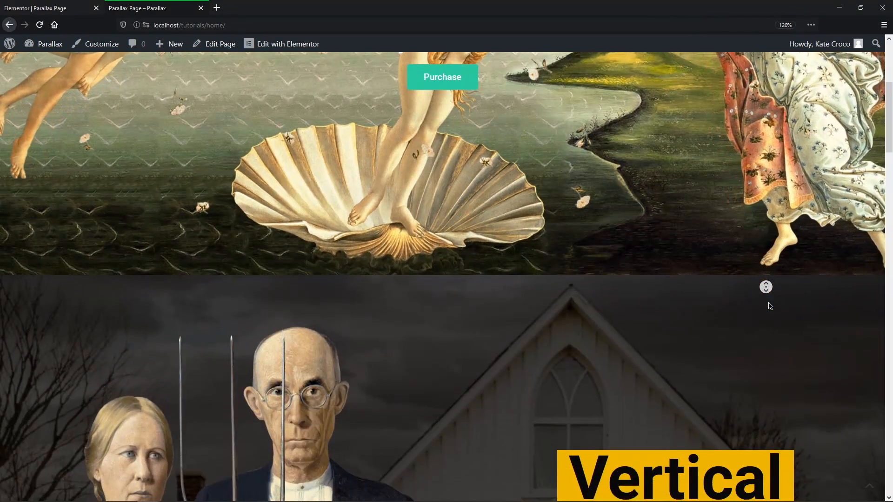
scroll("down", 3)
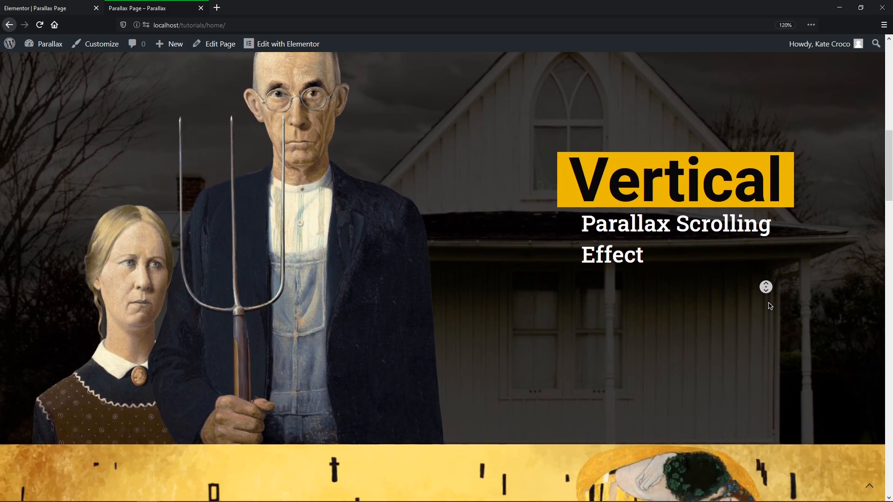
scroll("down", 3)
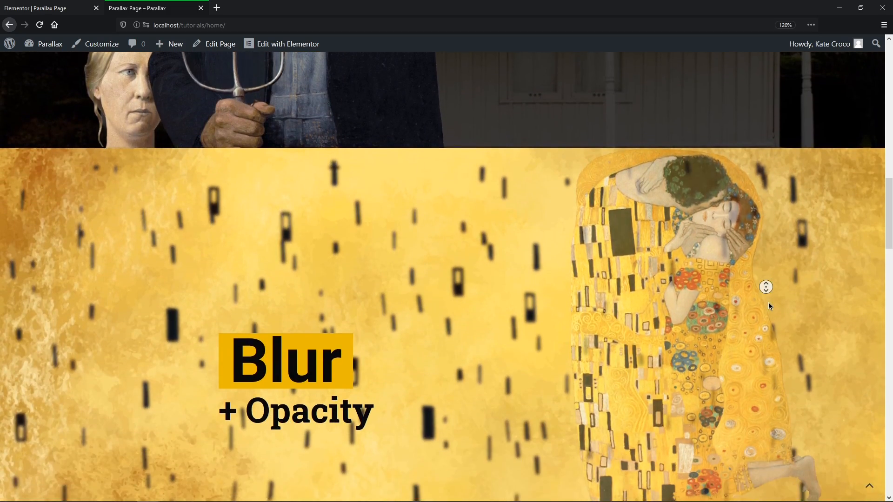
scroll("down", 3)
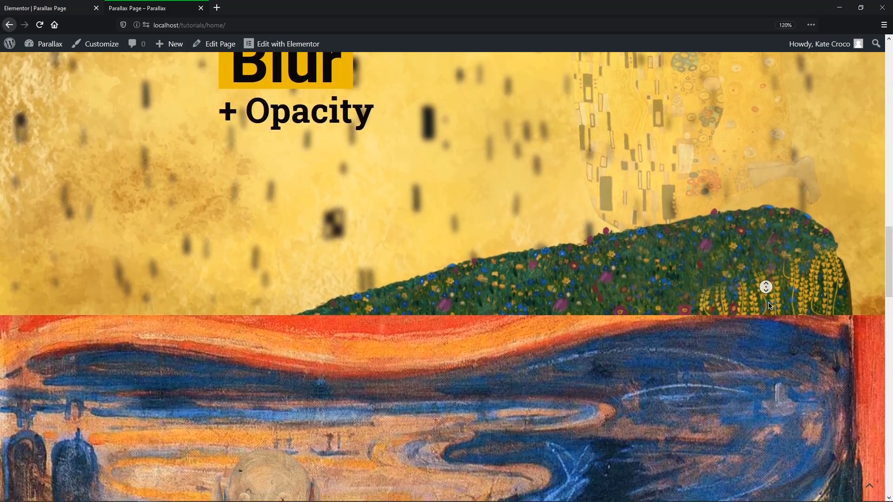
scroll("down", 3)
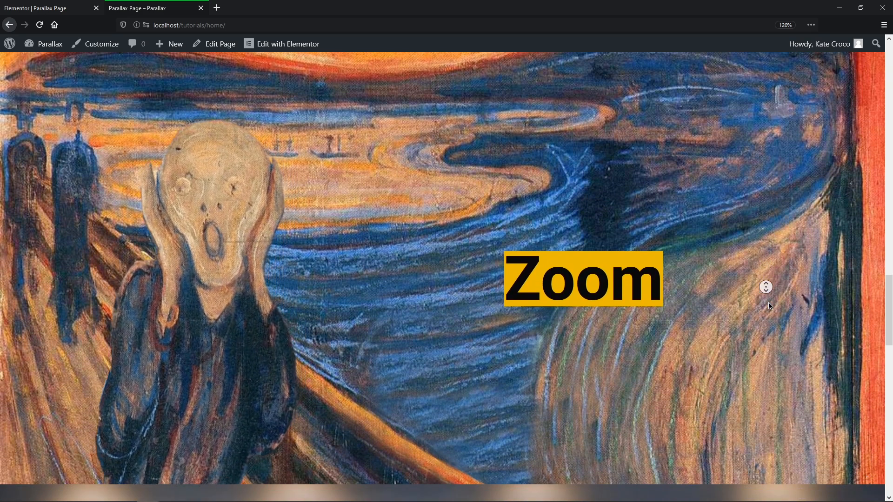
scroll("down", 3)
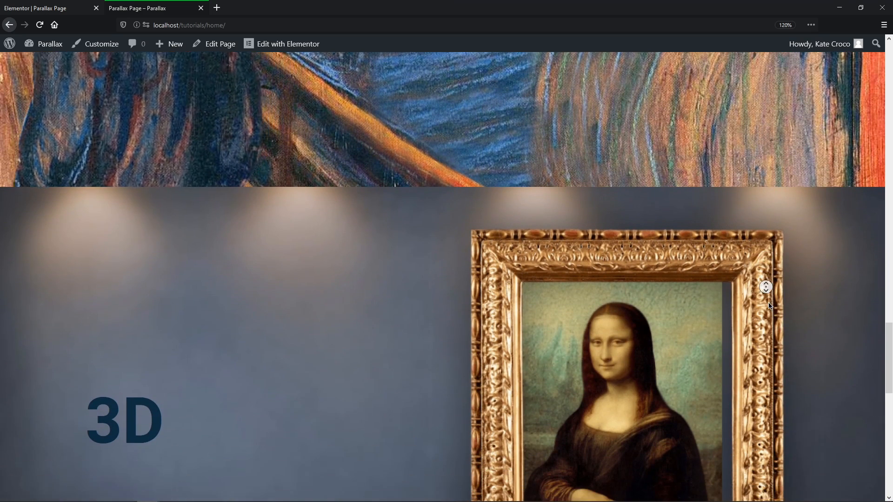
scroll("down", 3)
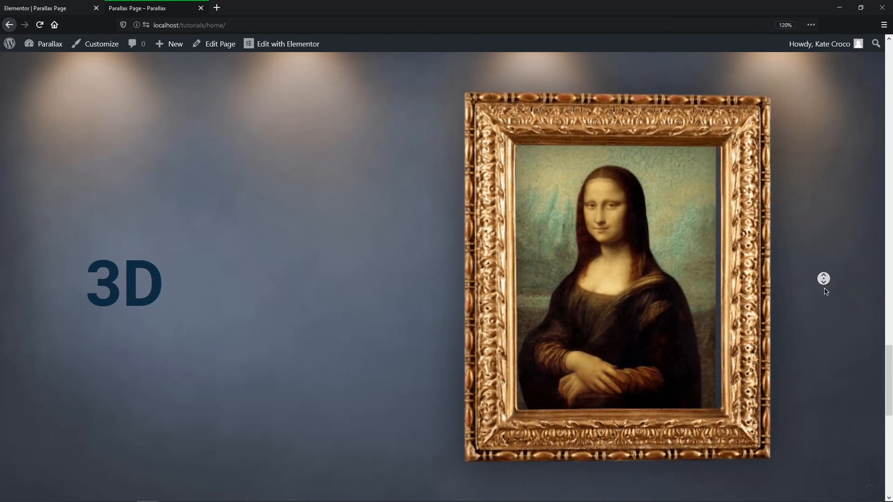
scroll("down", 3)
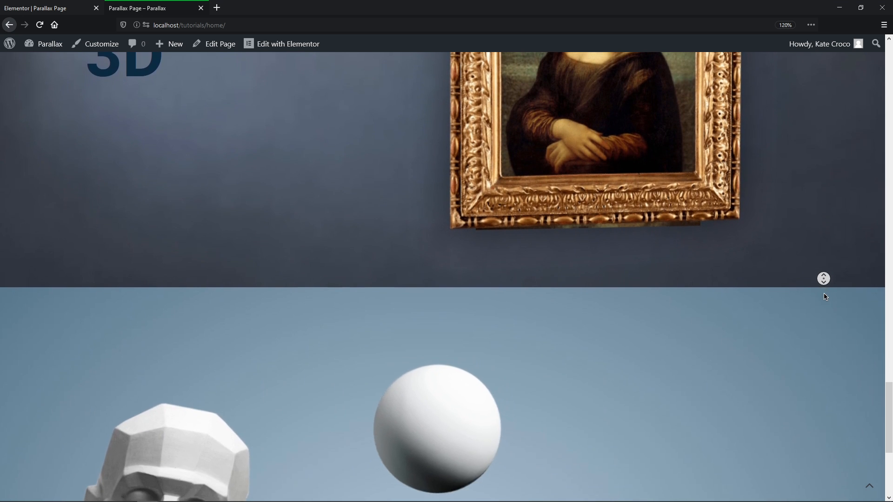
scroll("down", 3)
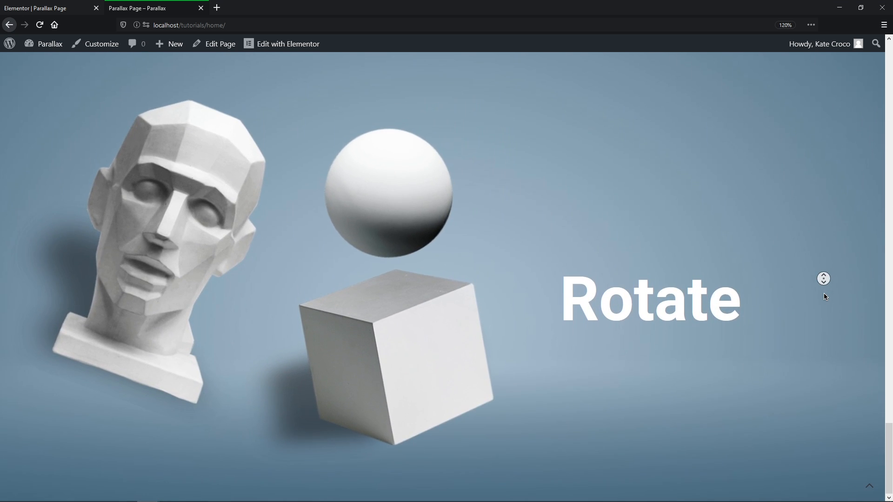